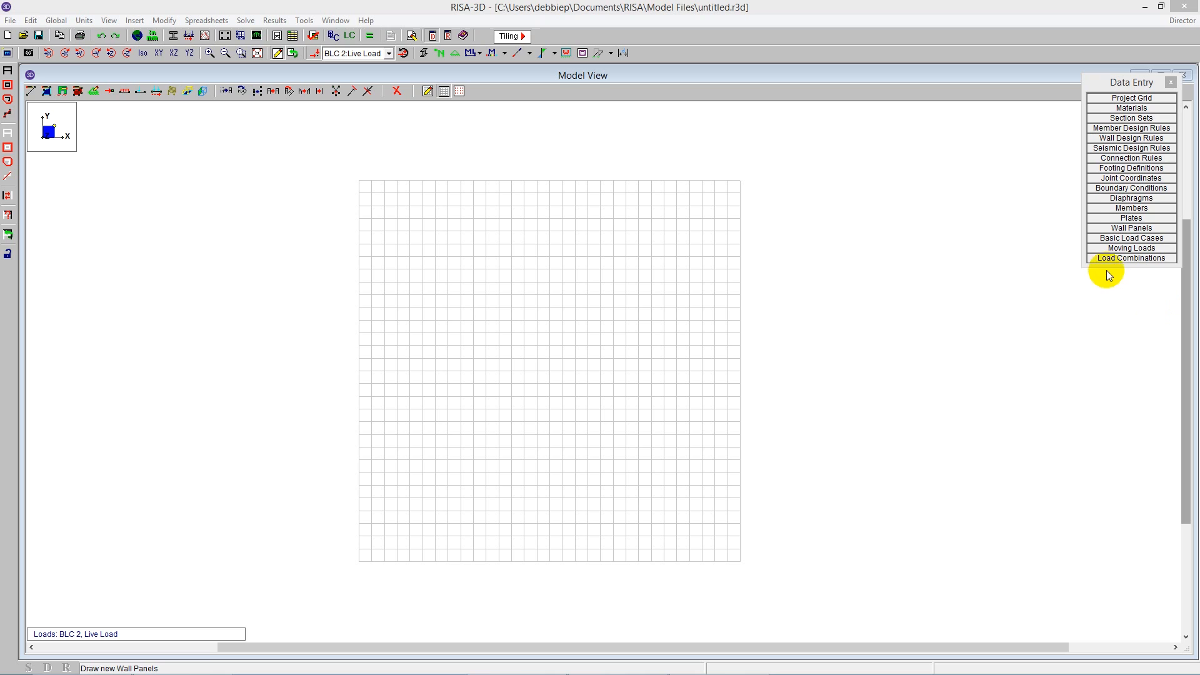
mouse_move(1155, 267)
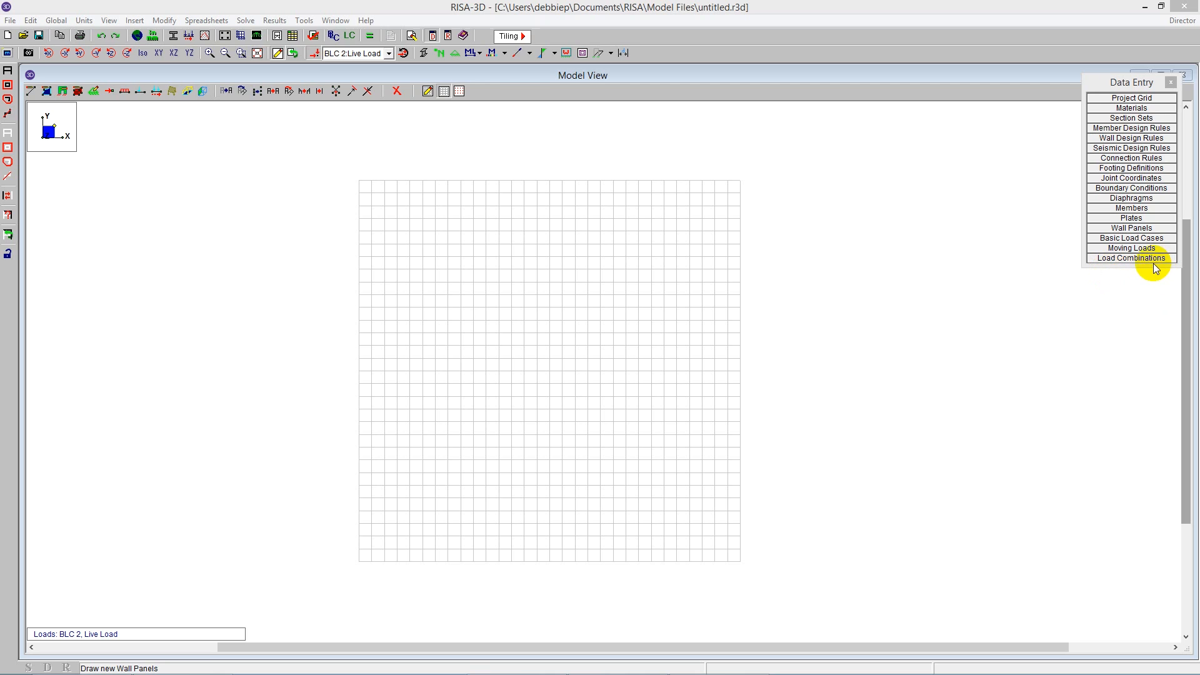
mouse_move(177, 247)
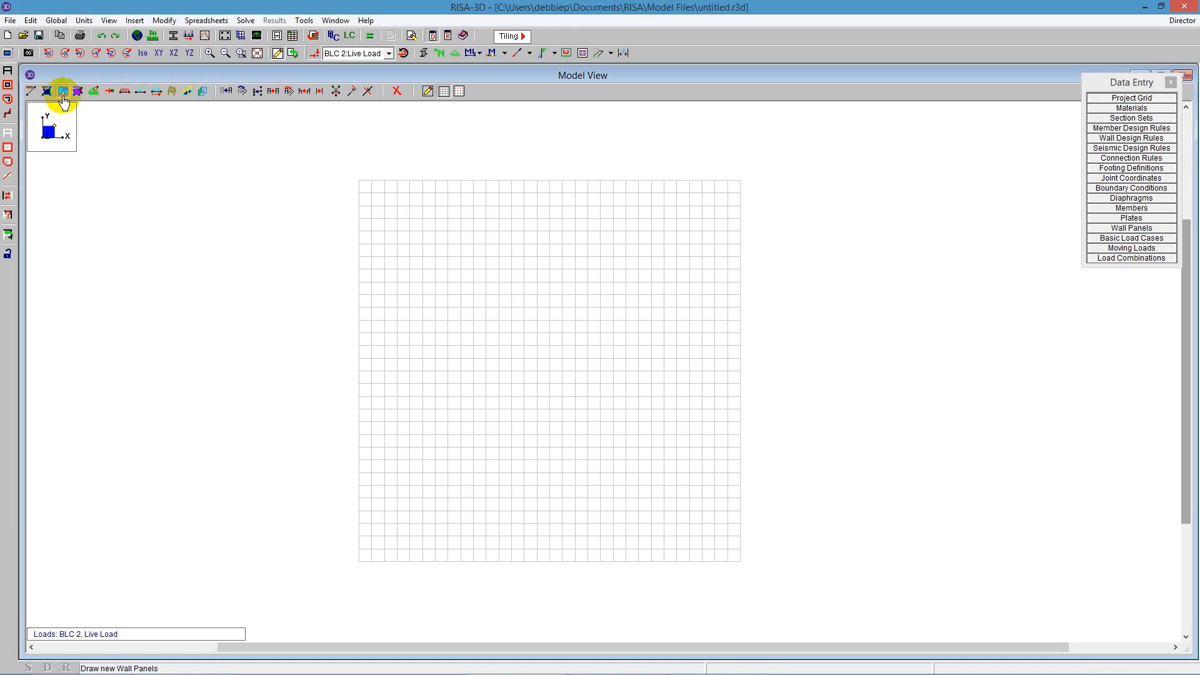
Draw a masonry wall panel by placing its four corners at joints N1, N2, N3 and N4.
left_click(60, 90)
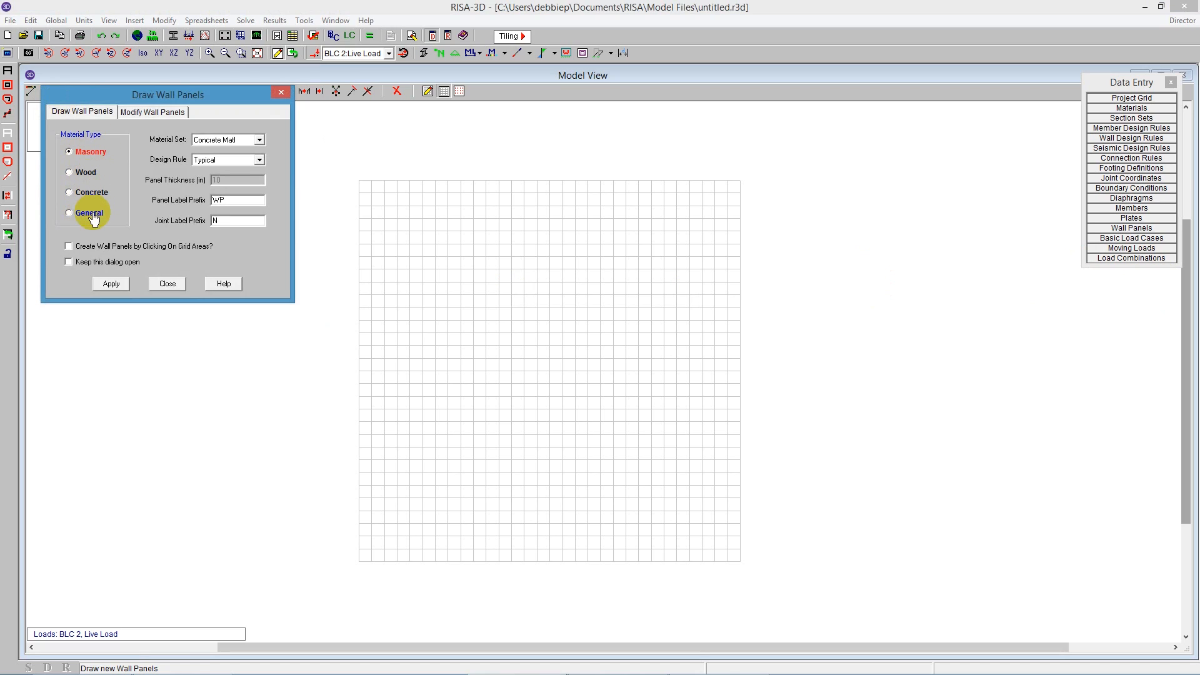
mouse_move(180, 142)
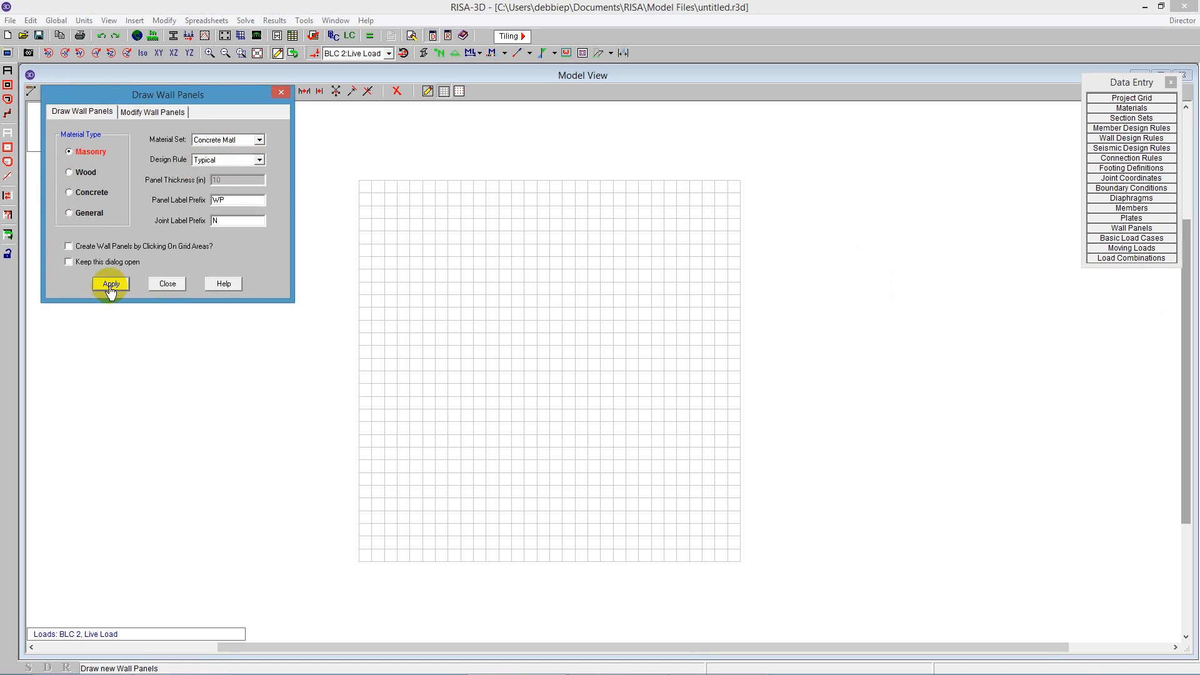
left_click(110, 283)
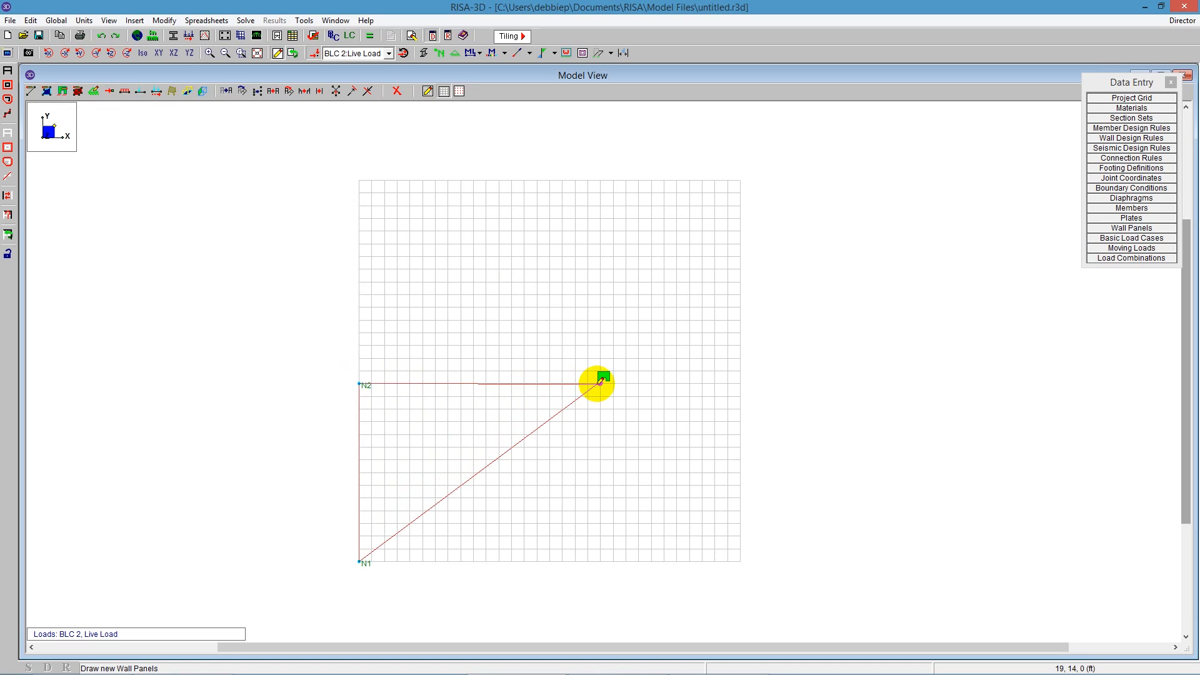
mouse_move(612, 385)
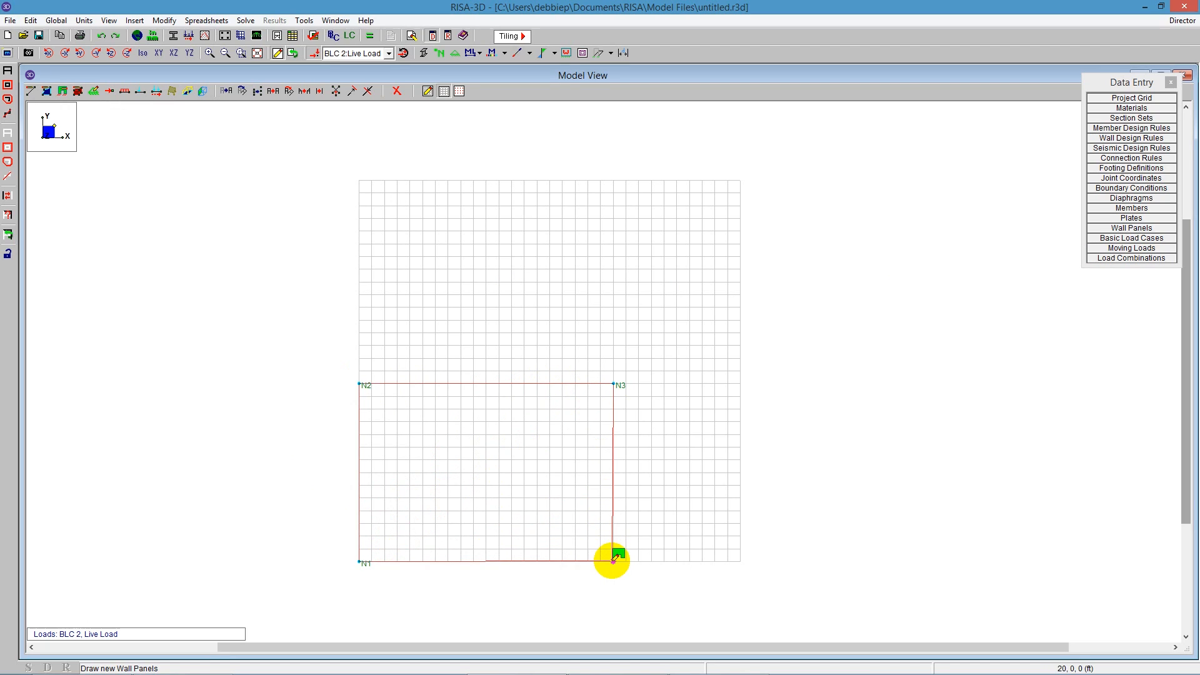
left_click(612, 562)
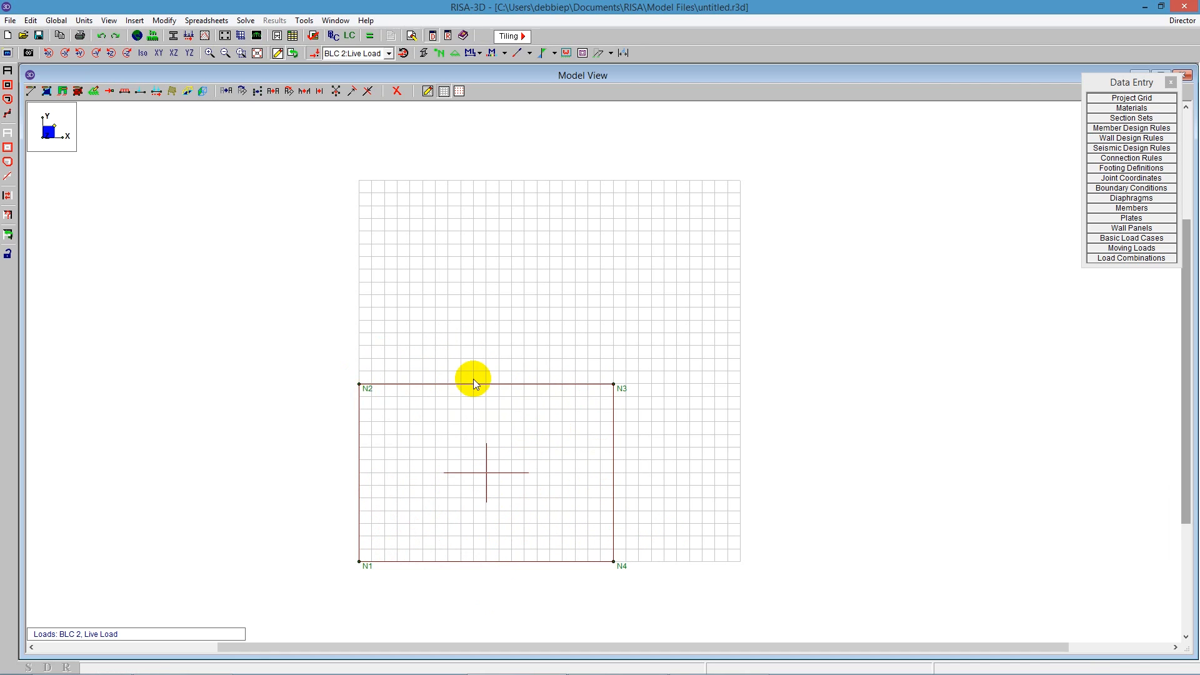
mouse_move(703, 454)
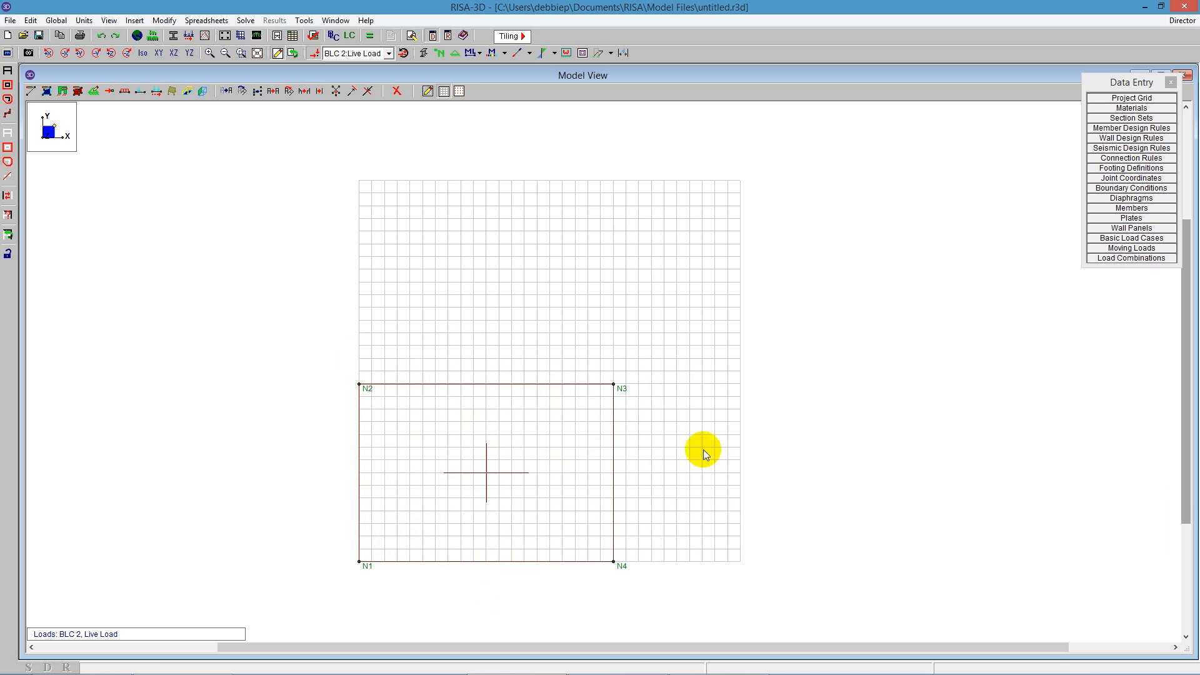
mouse_move(508, 467)
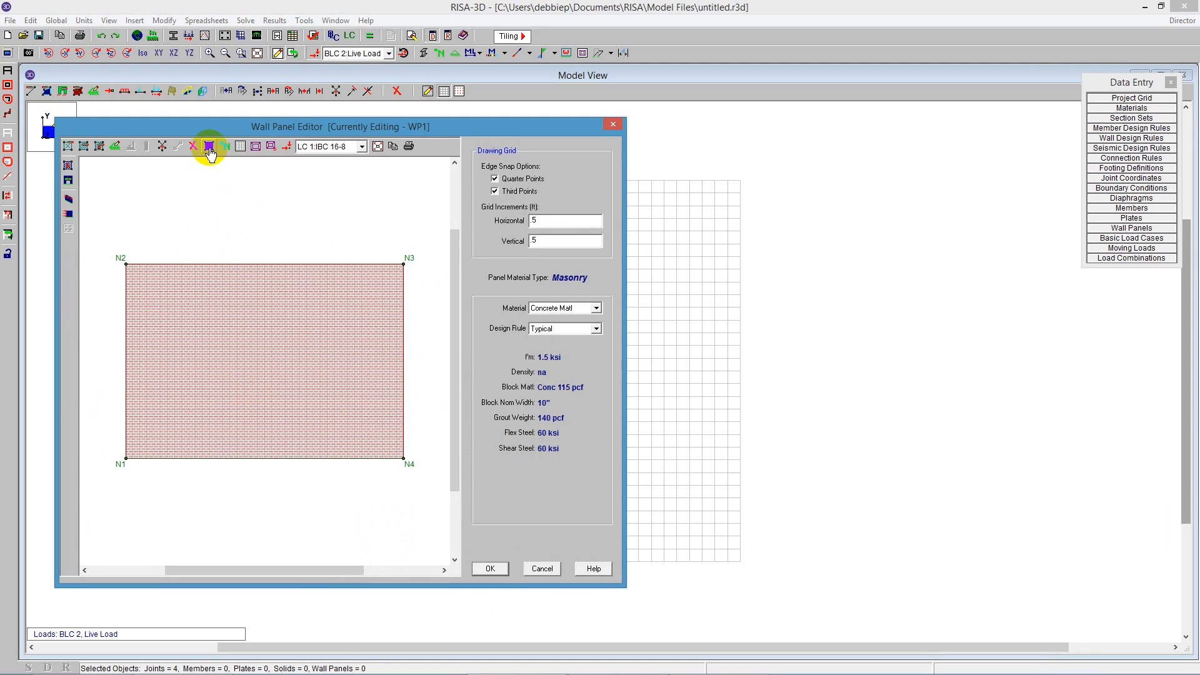
Show the panel's drawing grid and set the horizontal and vertical increments to 1 ft.
left_click(209, 146)
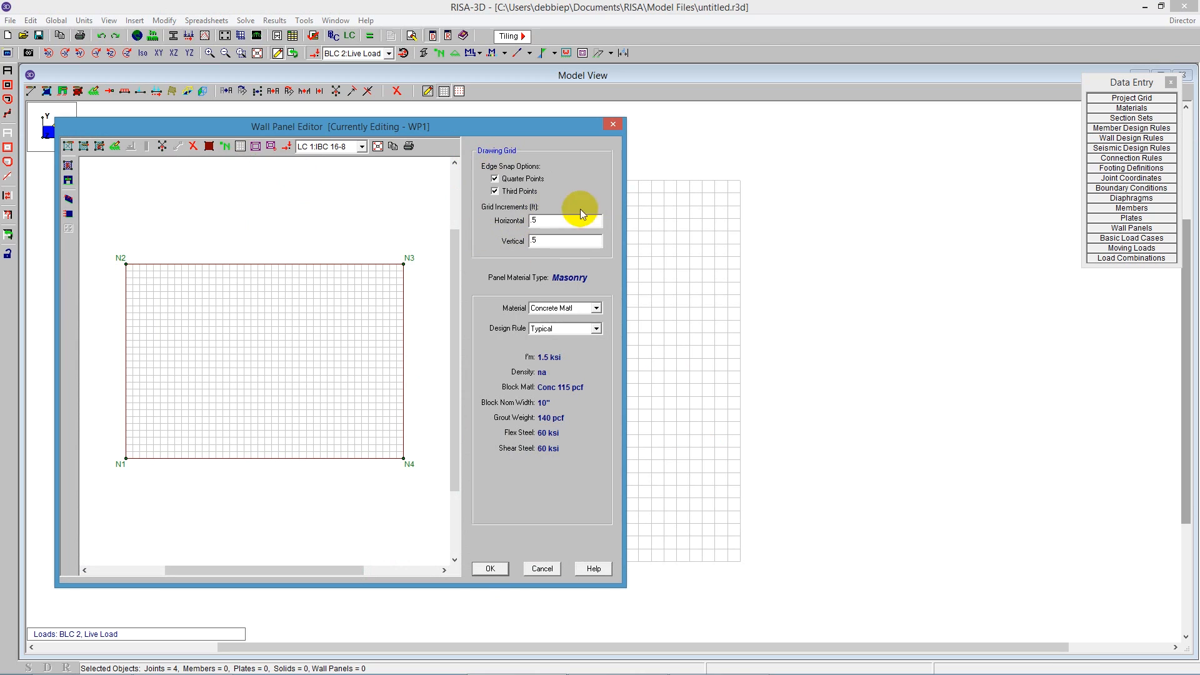
type("1")
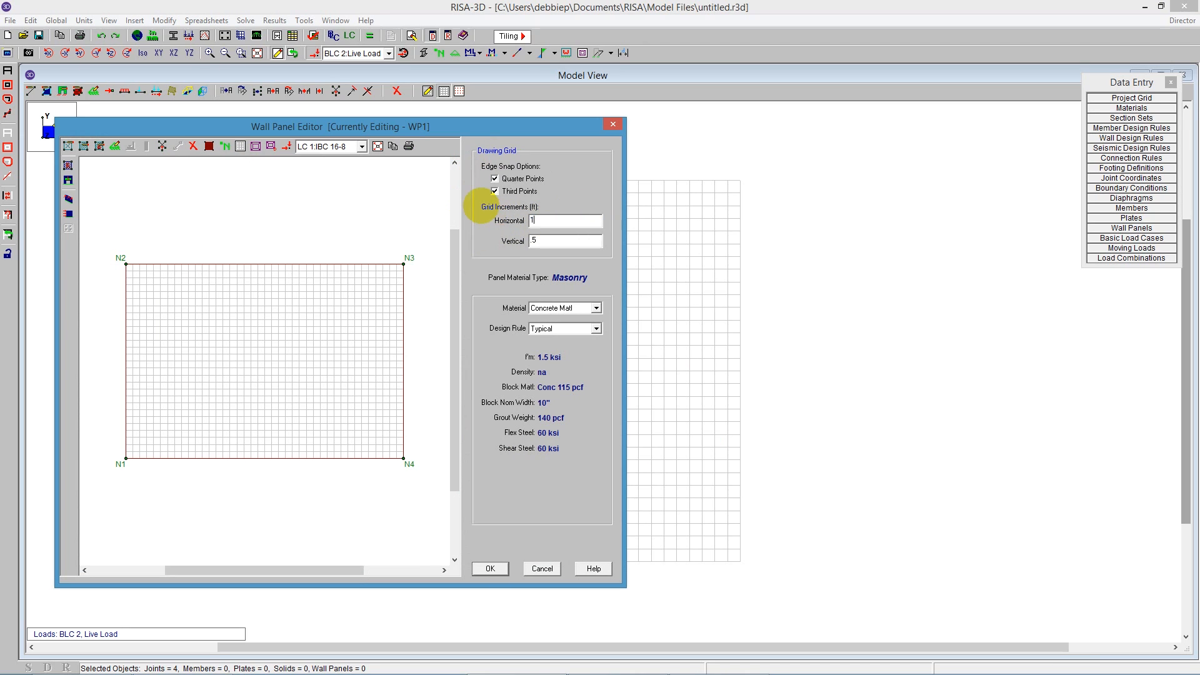
left_click(545, 241)
type("1")
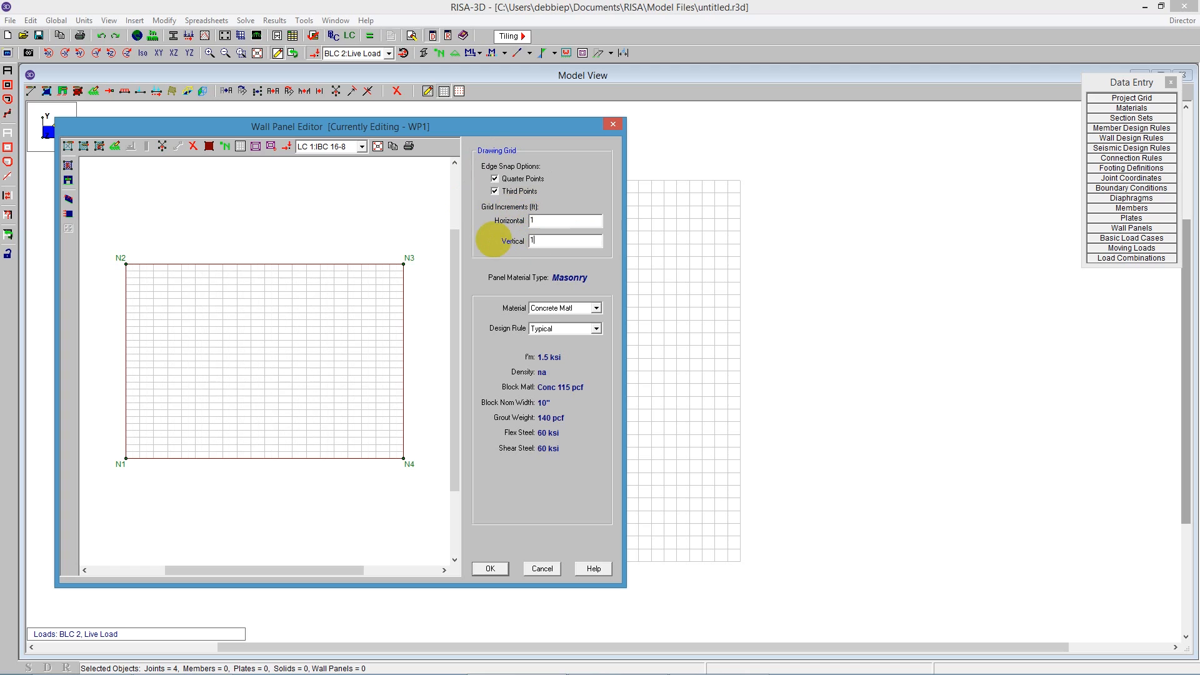
mouse_move(336, 227)
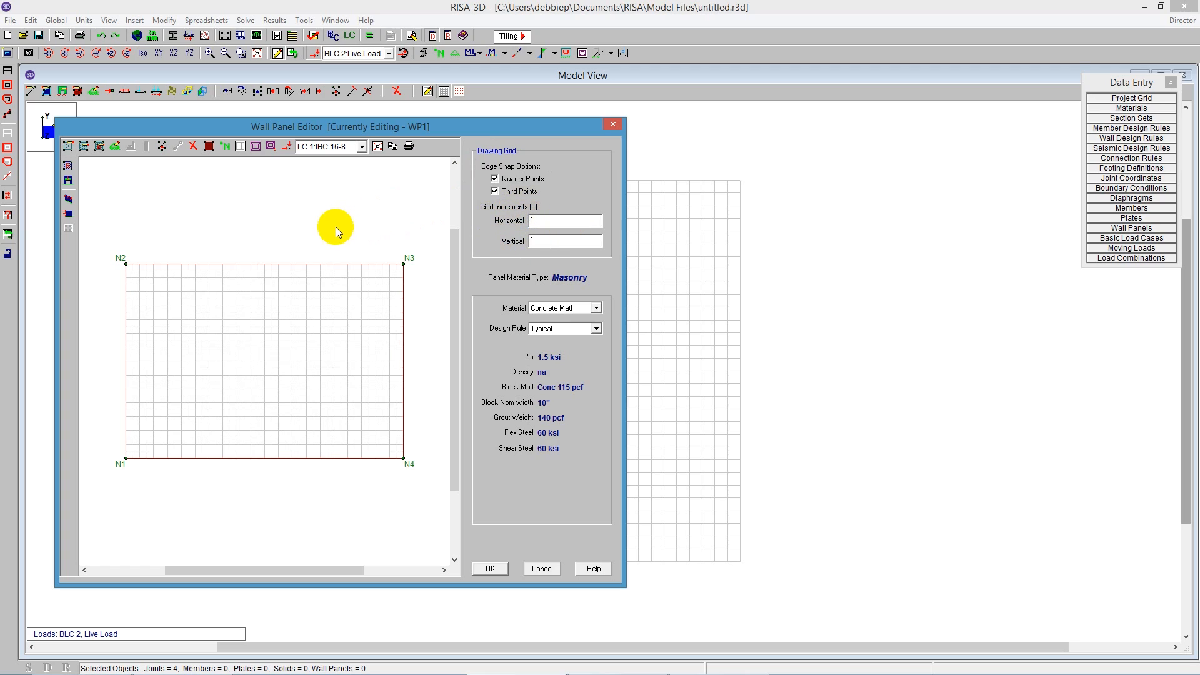
mouse_move(334, 234)
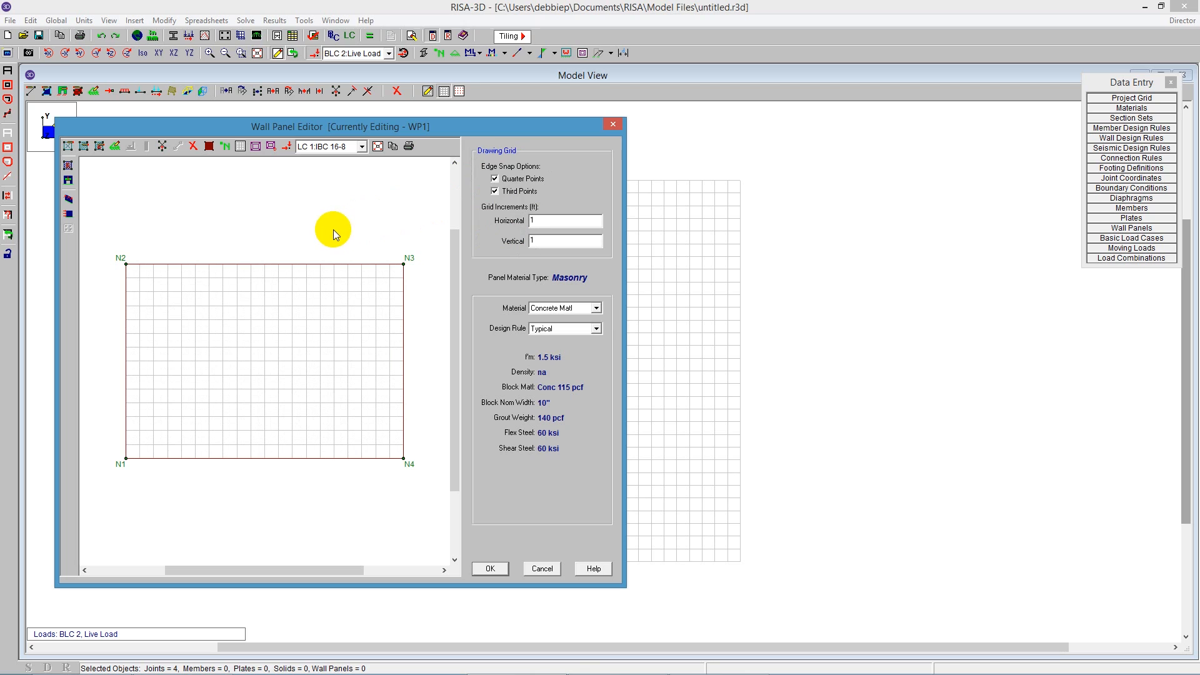
mouse_move(68, 147)
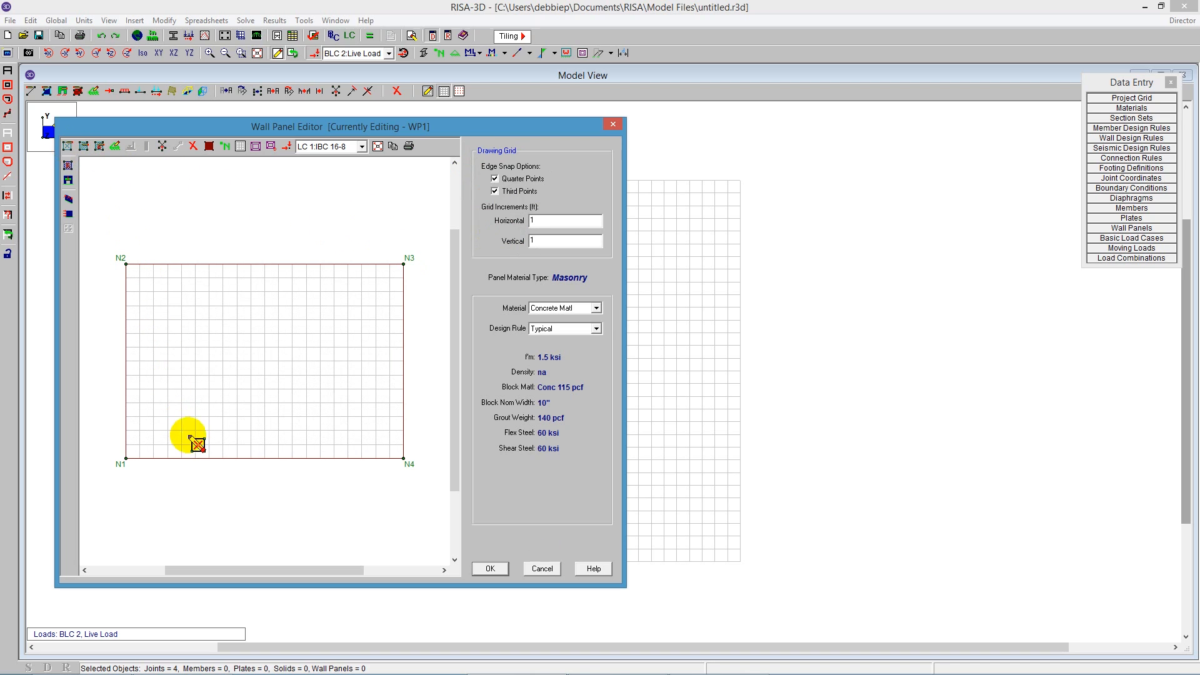
Drag a rectangular opening in the panel's lower left, creating lintel L1.
left_click_drag(197, 440, 237, 367)
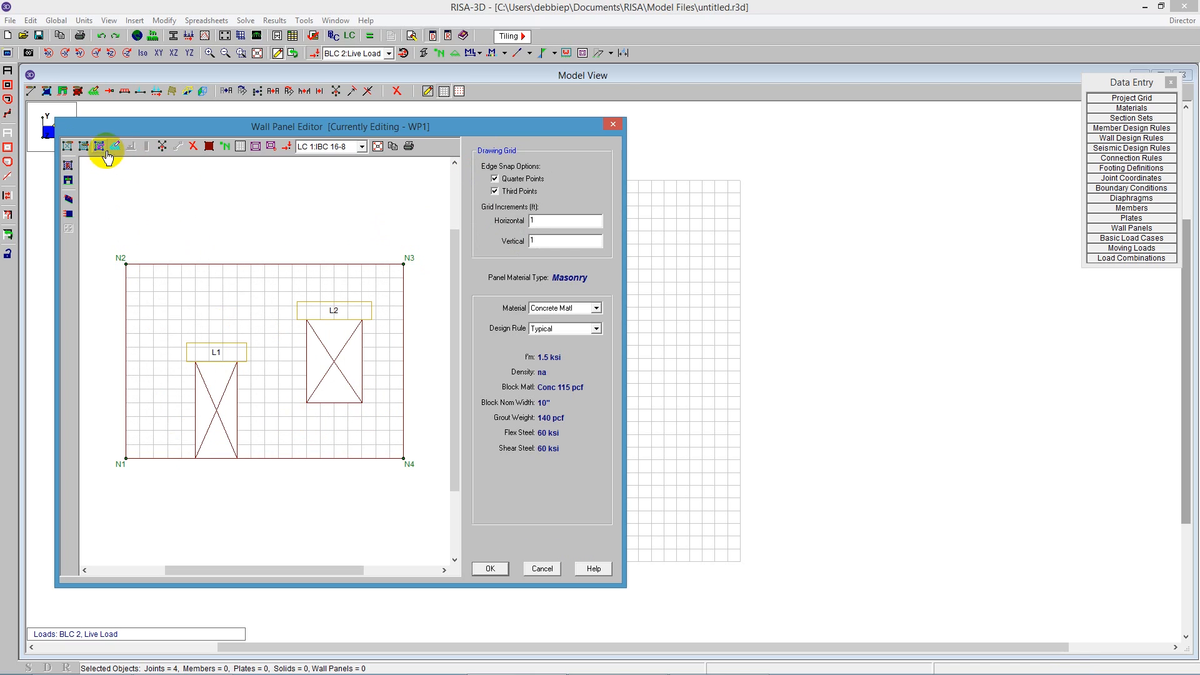
mouse_move(115, 149)
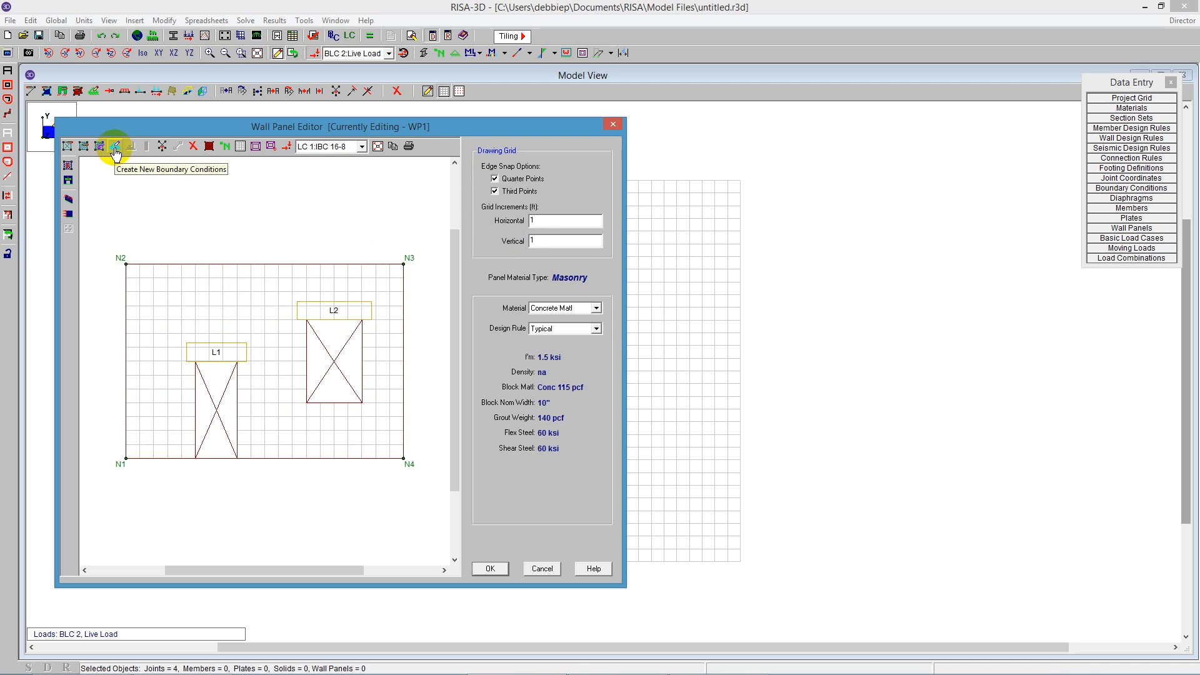
Begin assigning reaction boundary conditions in all six directions to the N1–N4 edge.
left_click(115, 146)
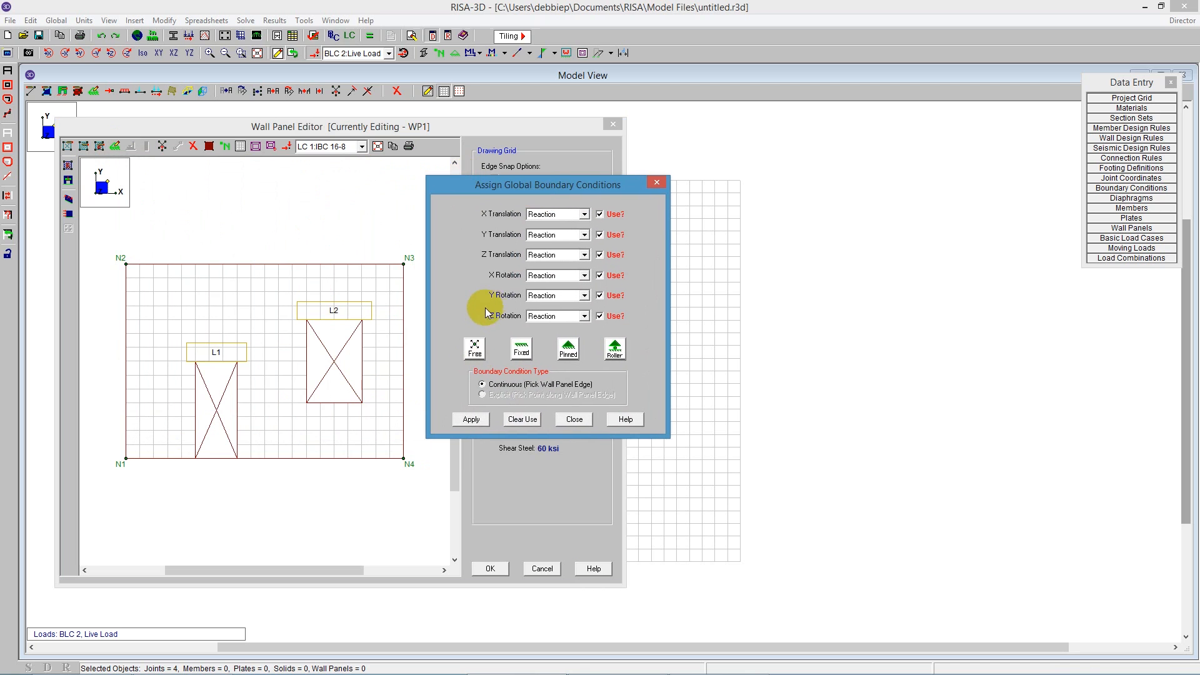
mouse_move(548, 255)
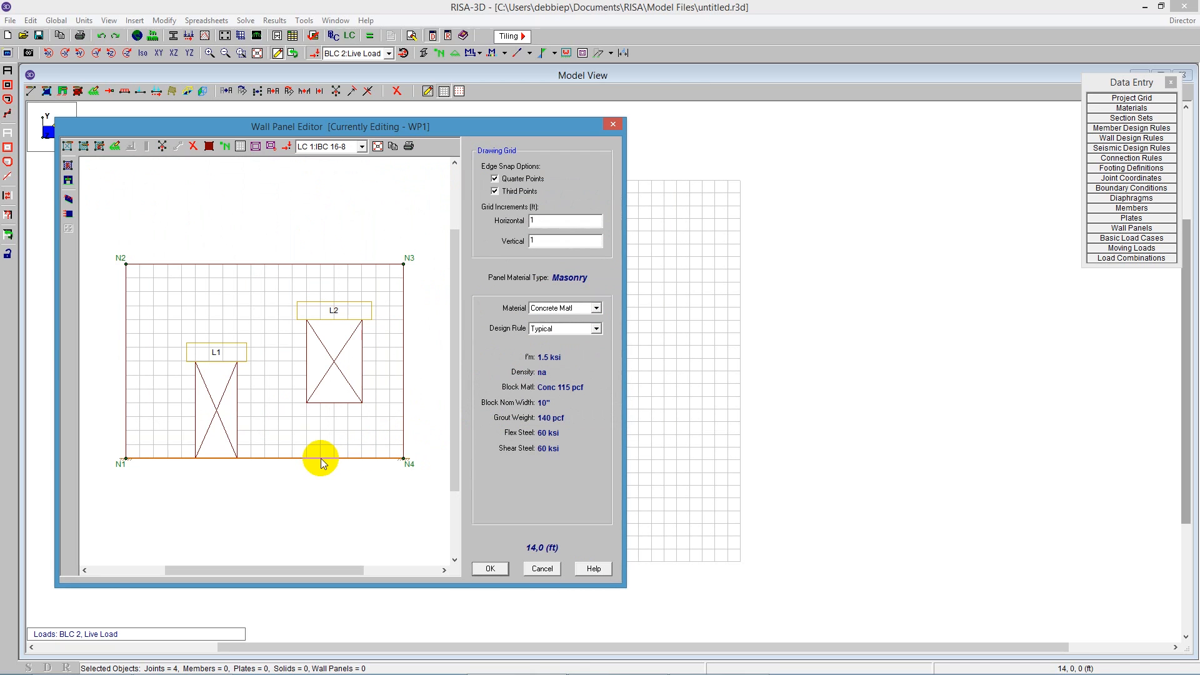
mouse_move(290, 495)
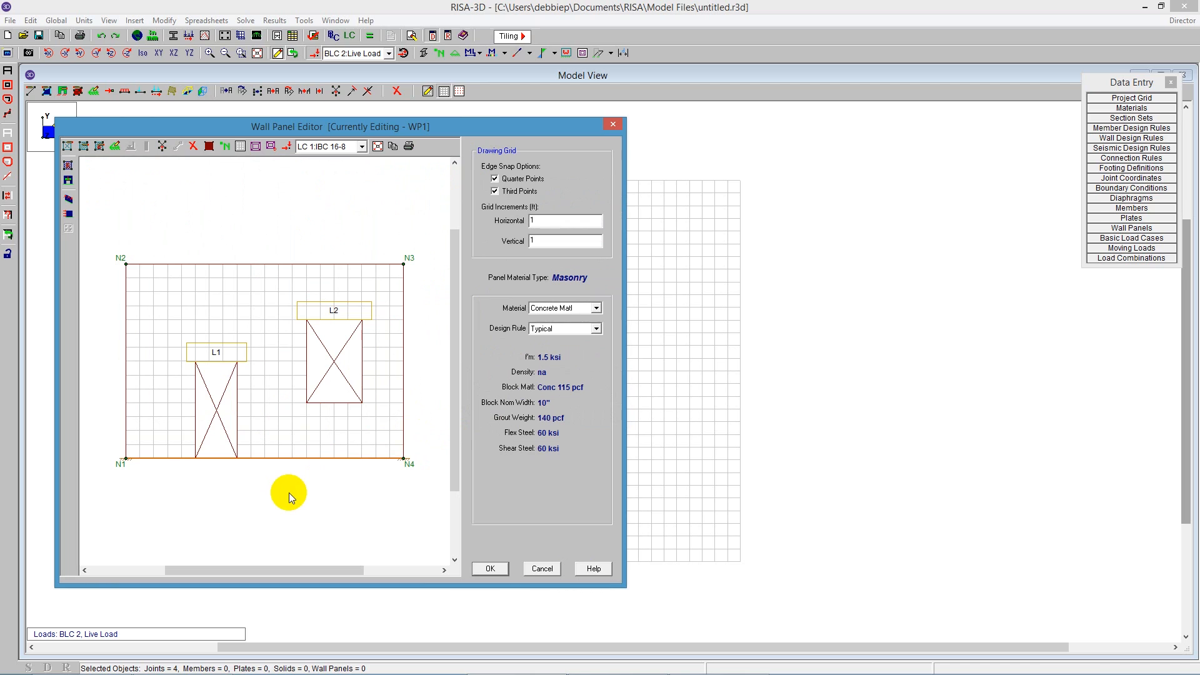
mouse_move(67, 128)
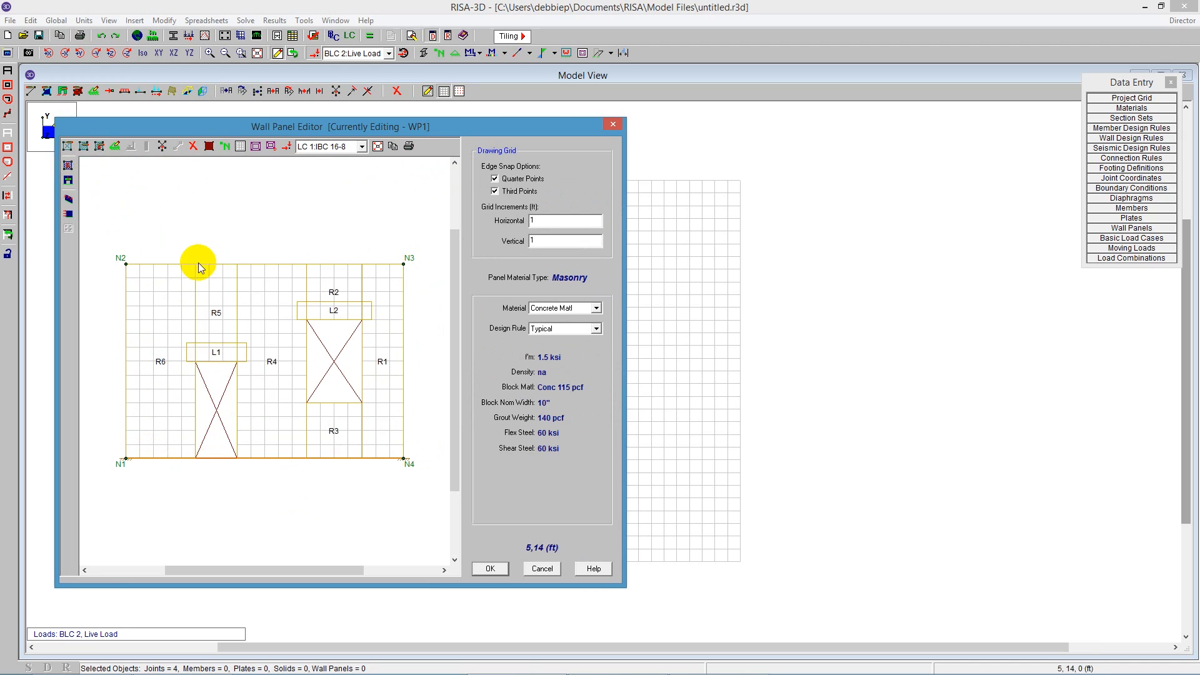
mouse_move(195, 465)
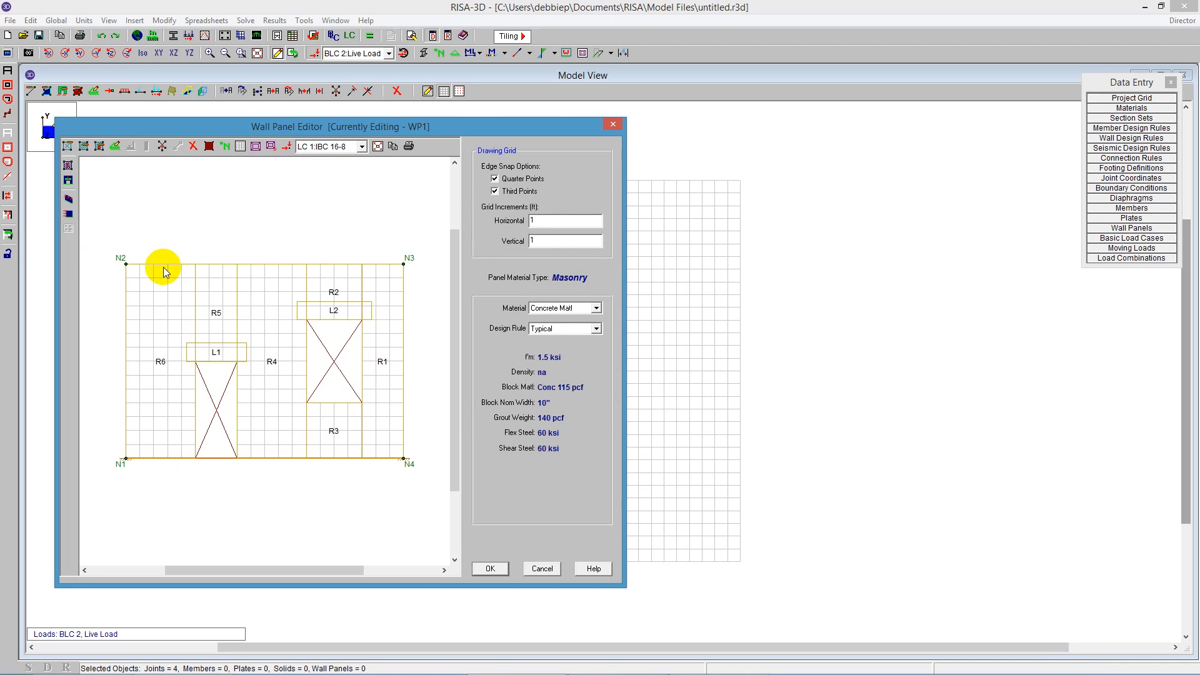
mouse_move(215, 294)
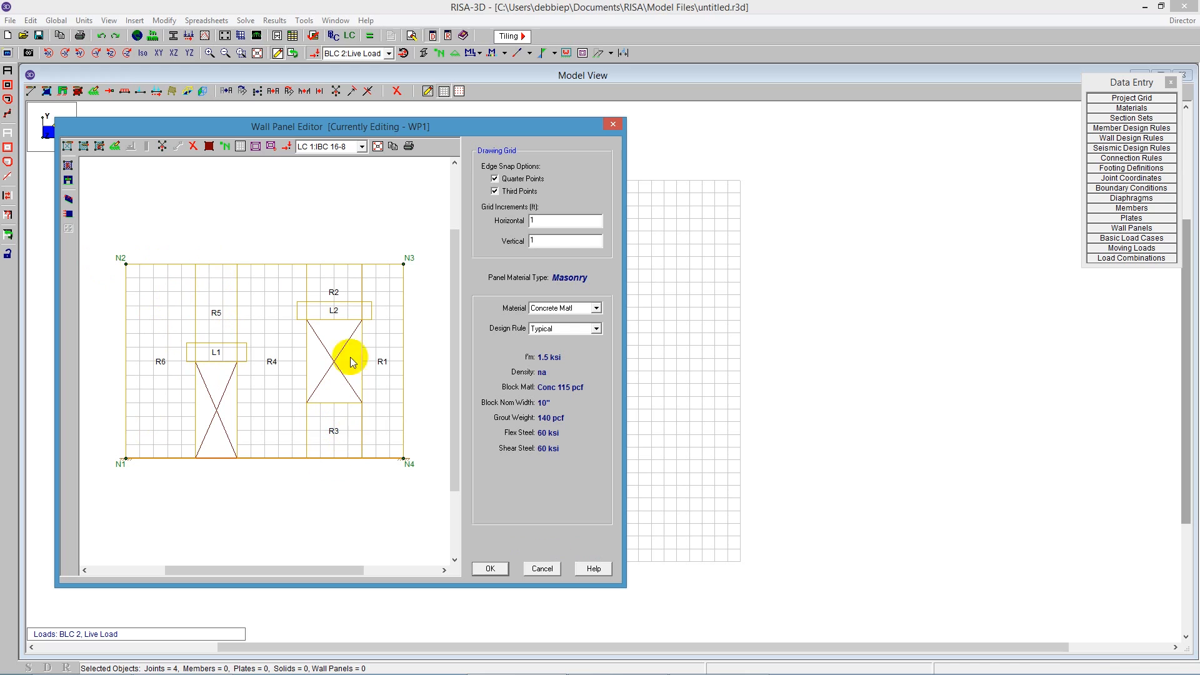
mouse_move(195, 348)
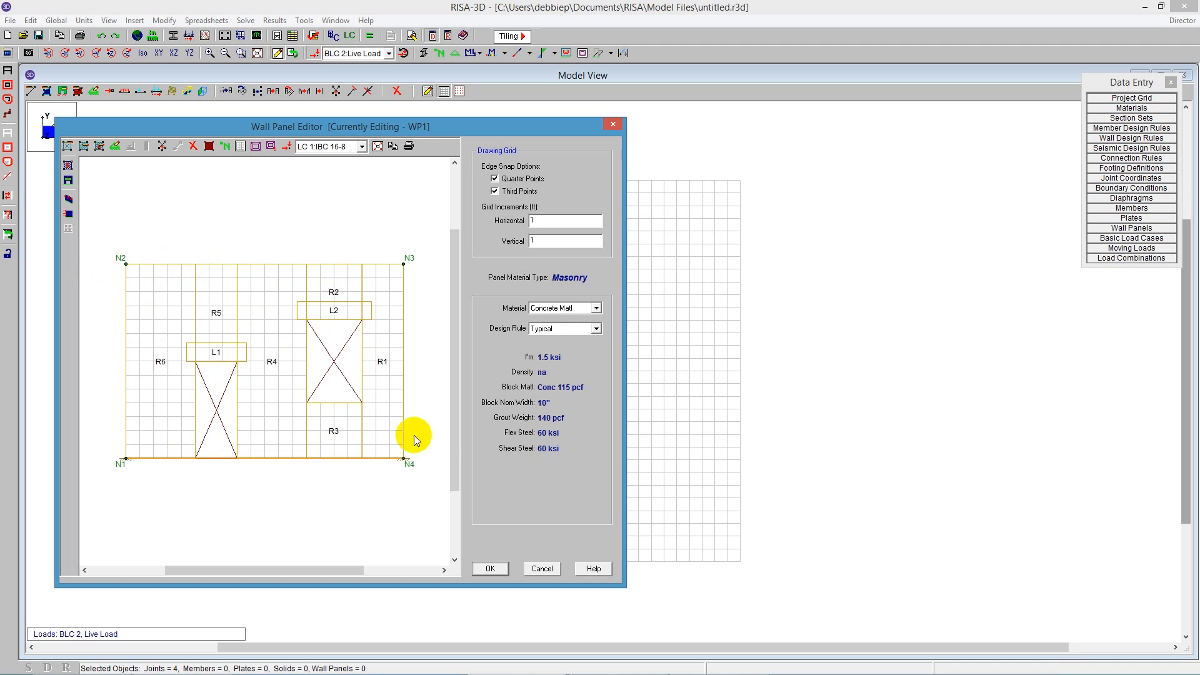
mouse_move(376, 288)
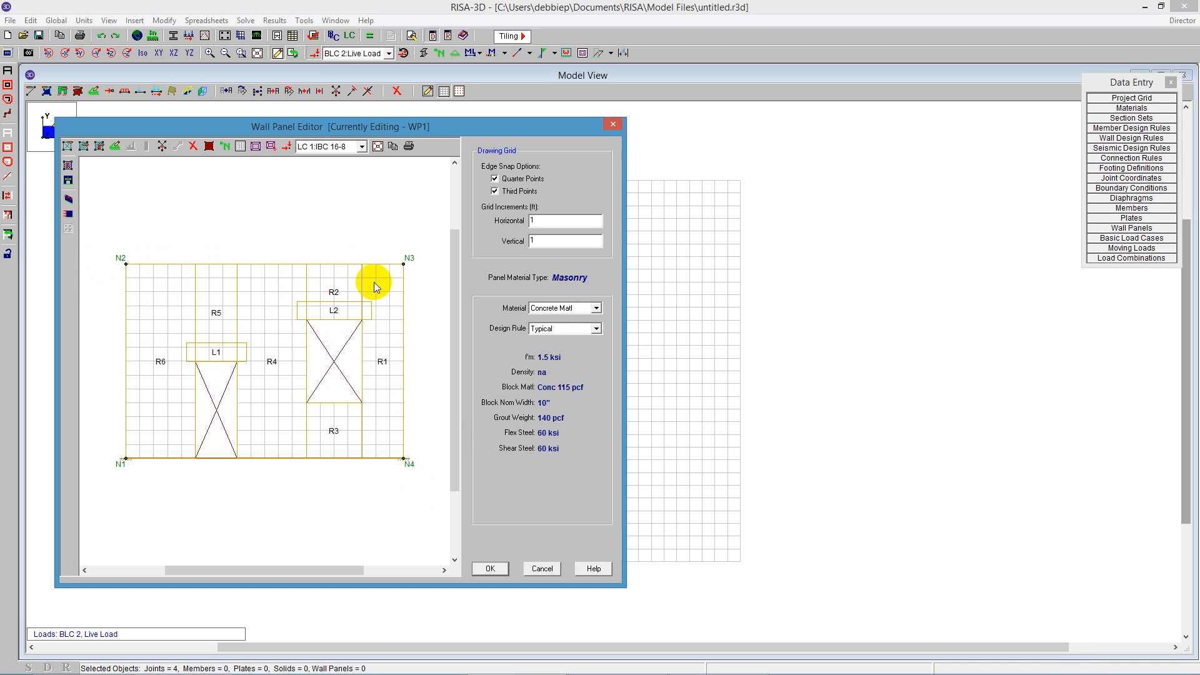
mouse_move(392, 428)
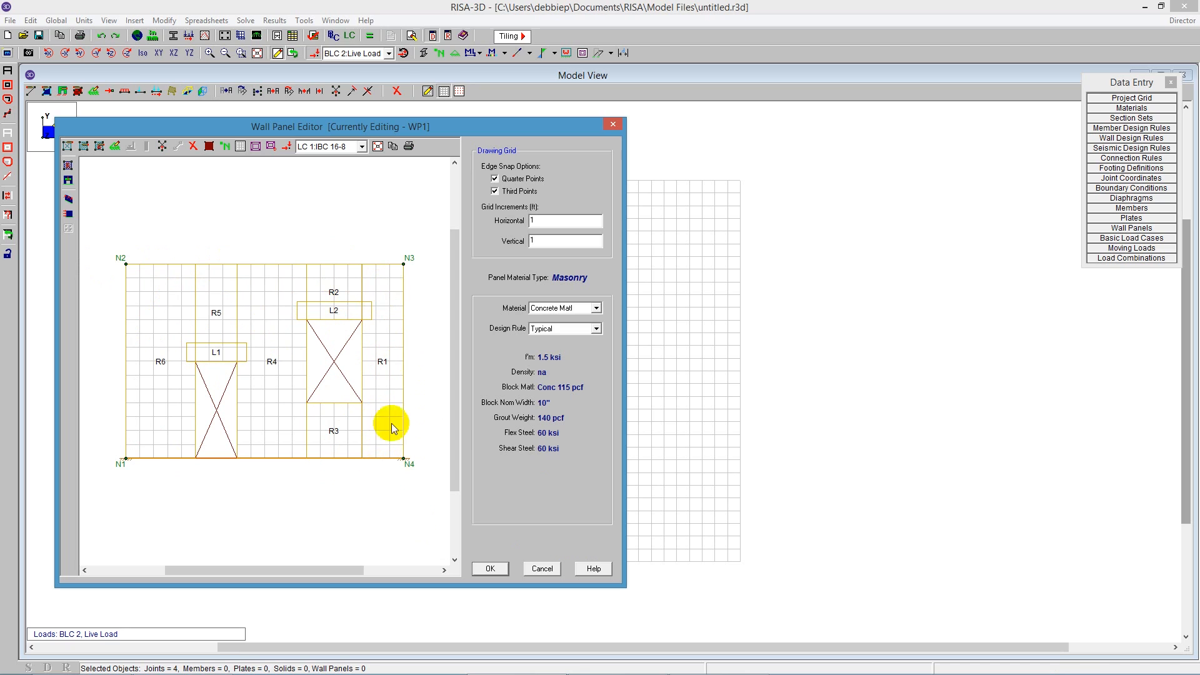
mouse_move(395, 450)
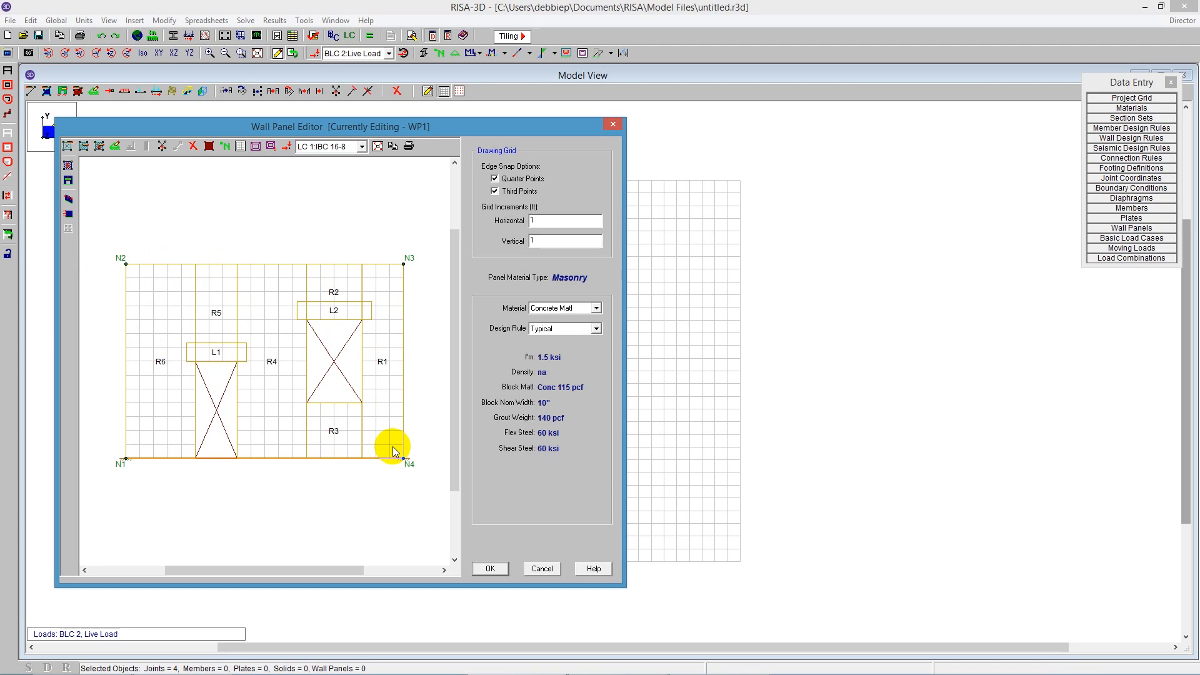
Accept the panel with OK, returning to the model view of WP1 with its openings.
left_click(490, 569)
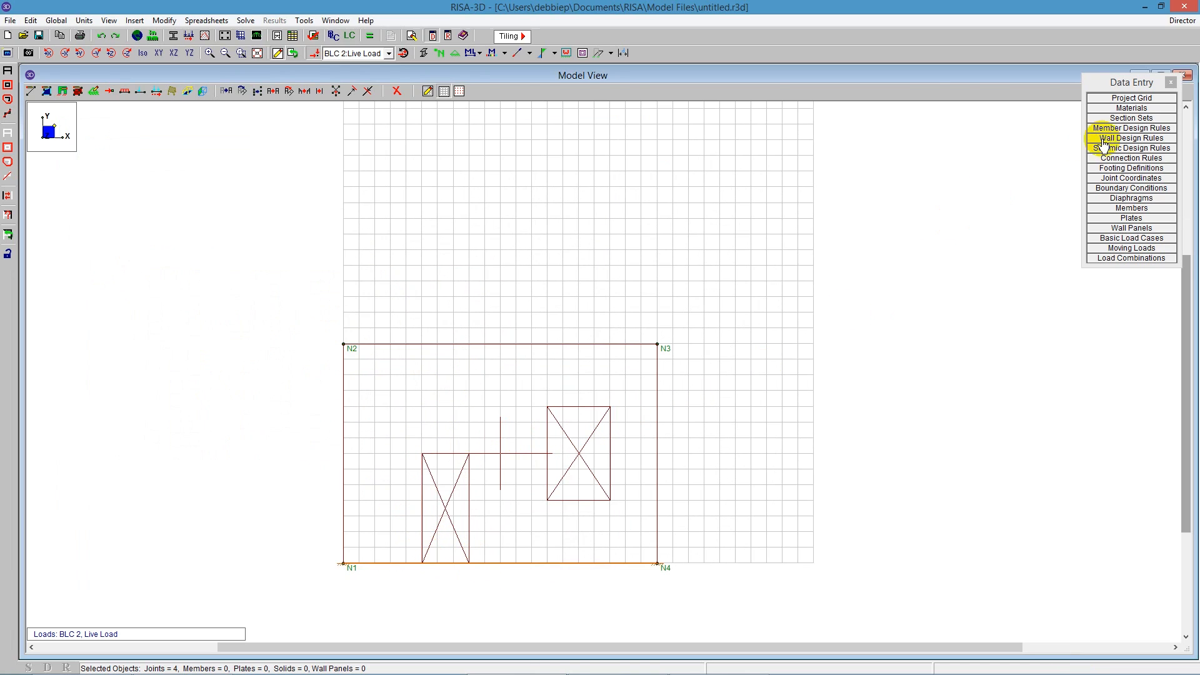
Show the Typical rule's masonry wall parameters: 10" partially grouted, reinforced.
left_click(1130, 137)
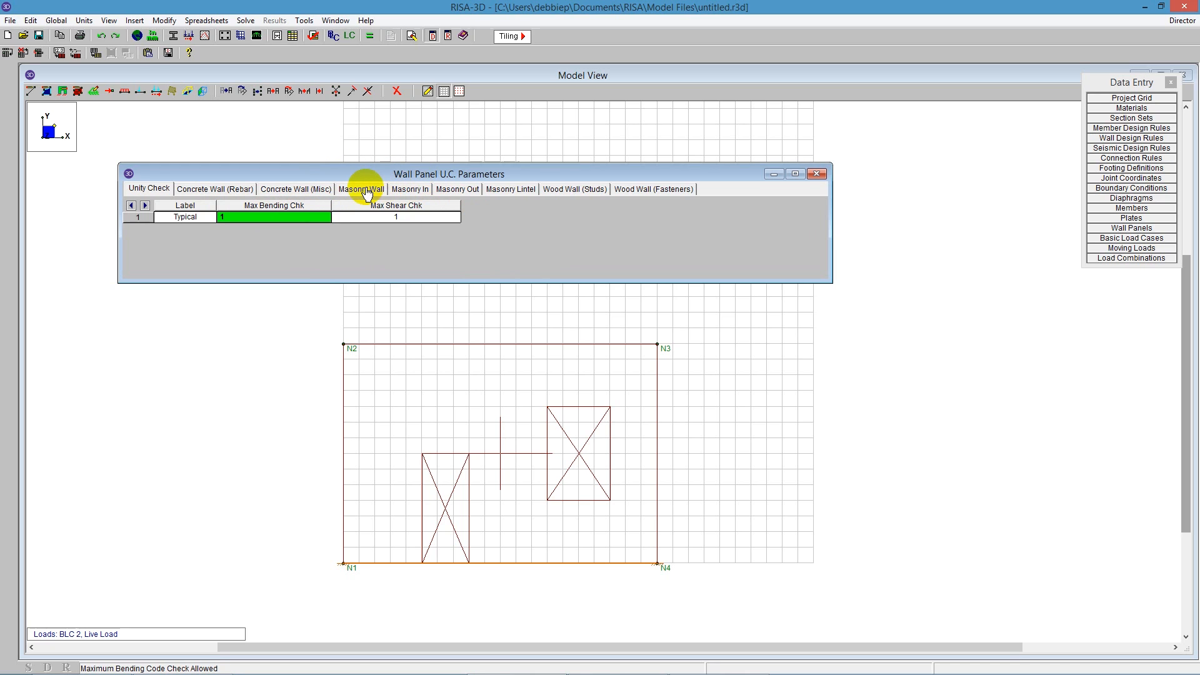
left_click(361, 189)
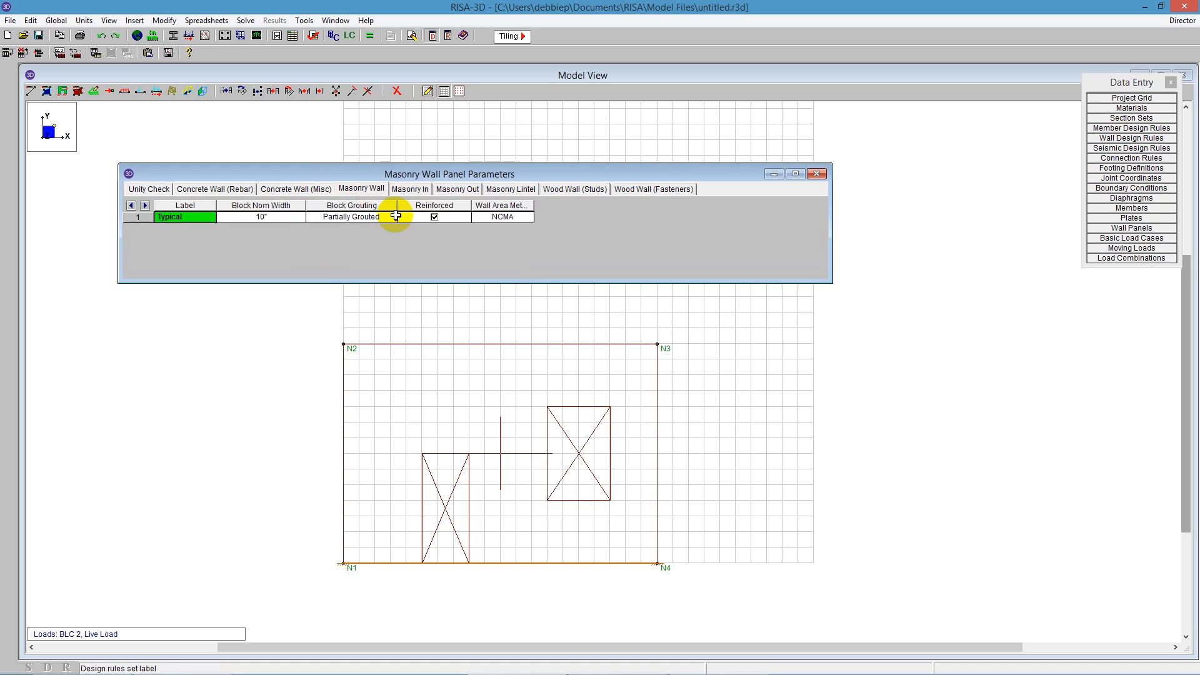
left_click(260, 217)
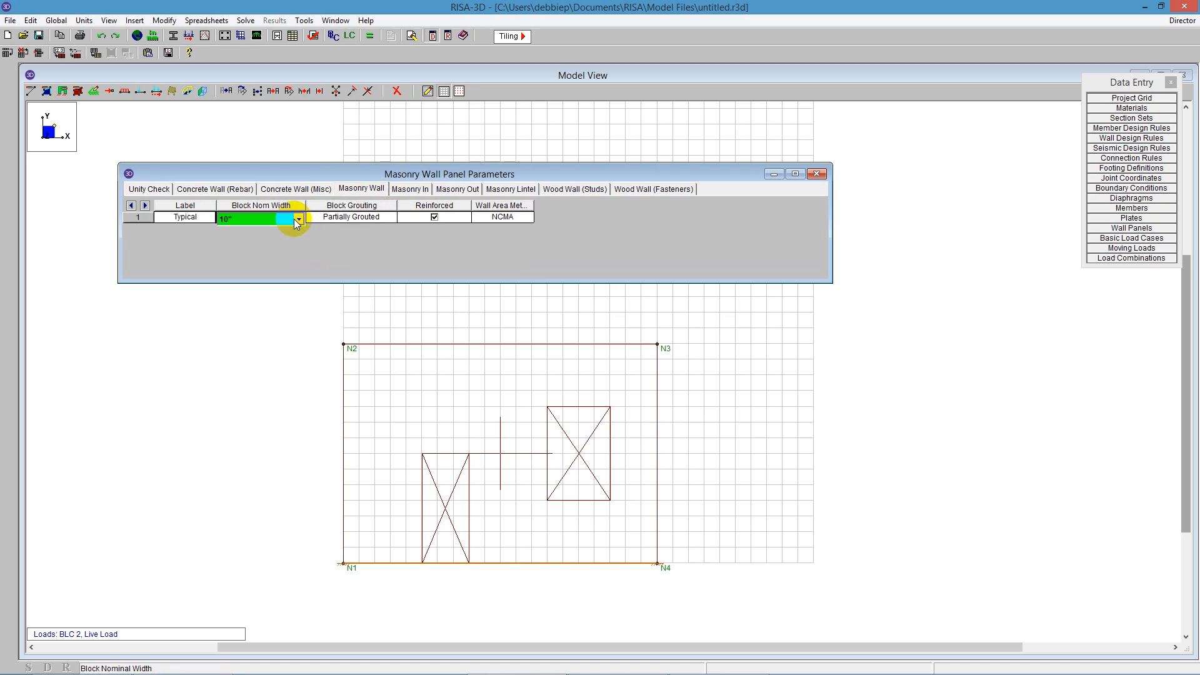
left_click(298, 218)
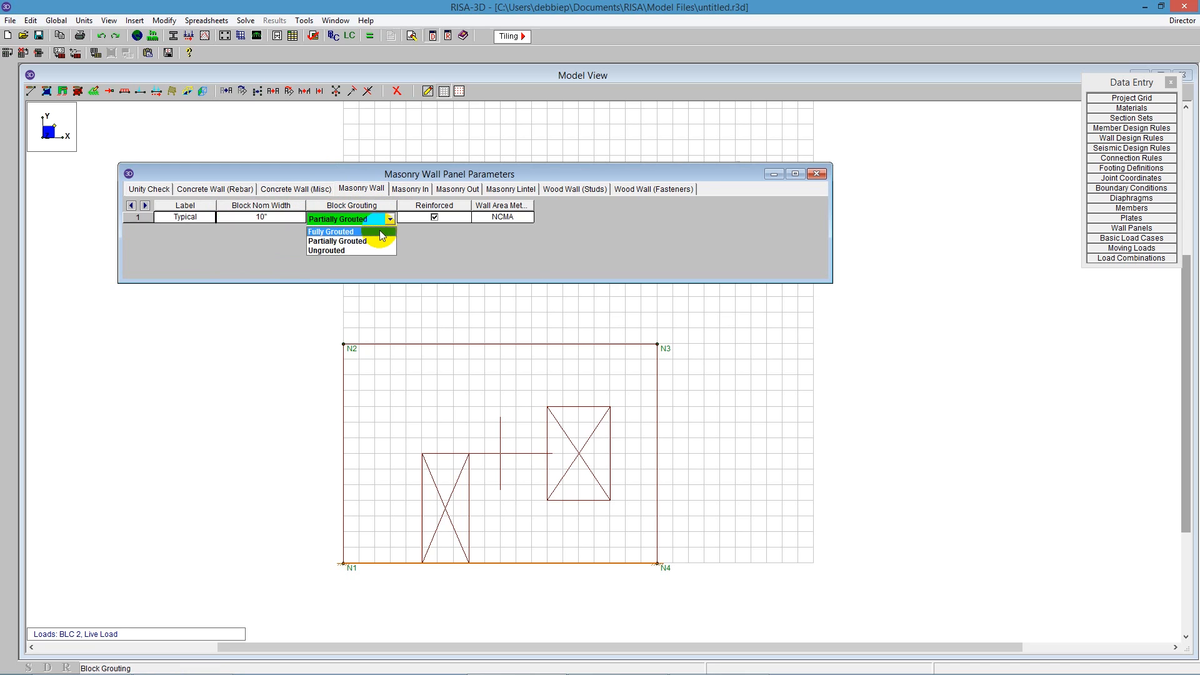
mouse_move(372, 242)
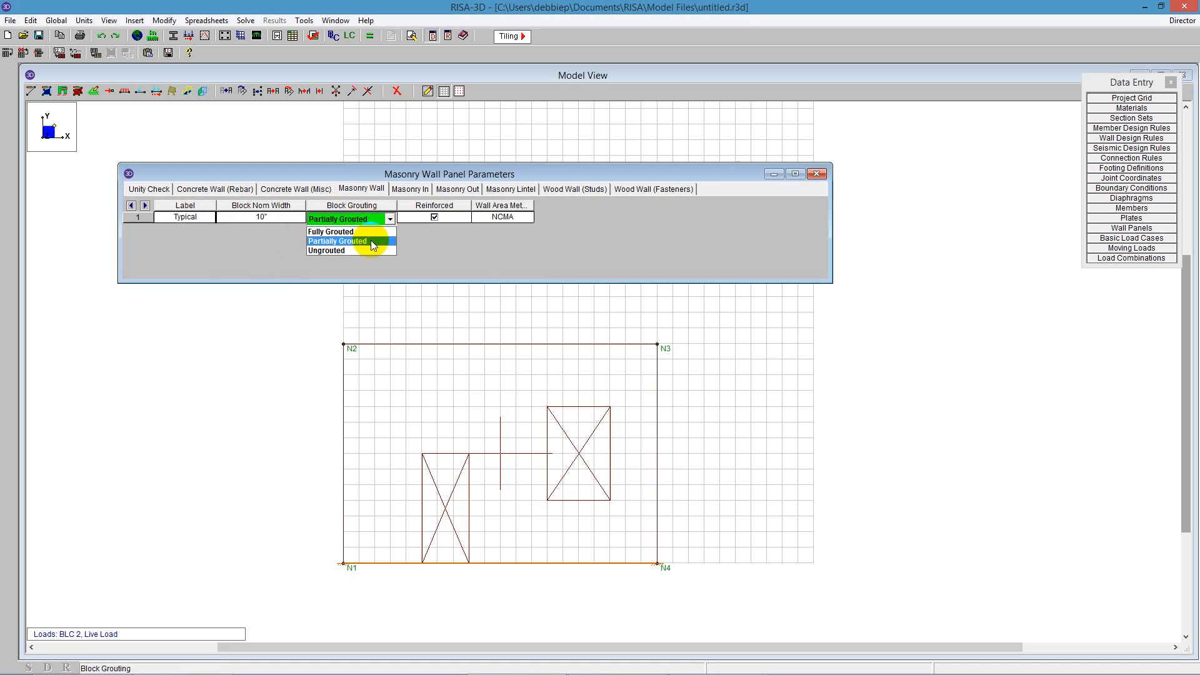
left_click(338, 241)
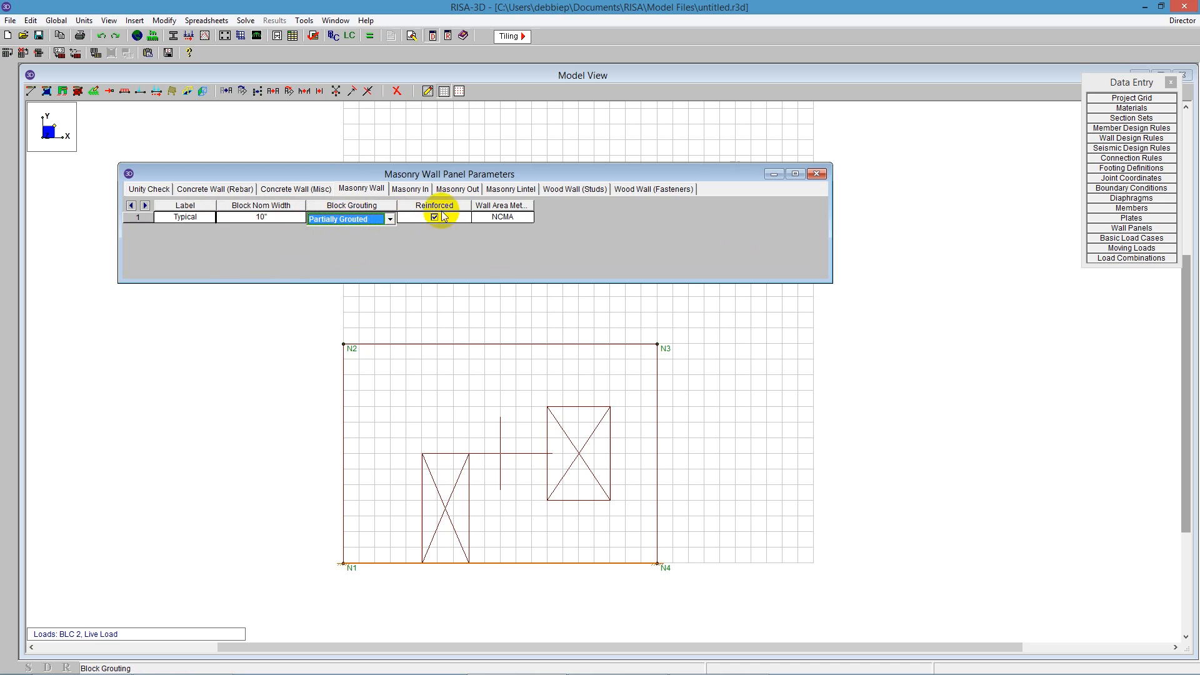
left_click(435, 217)
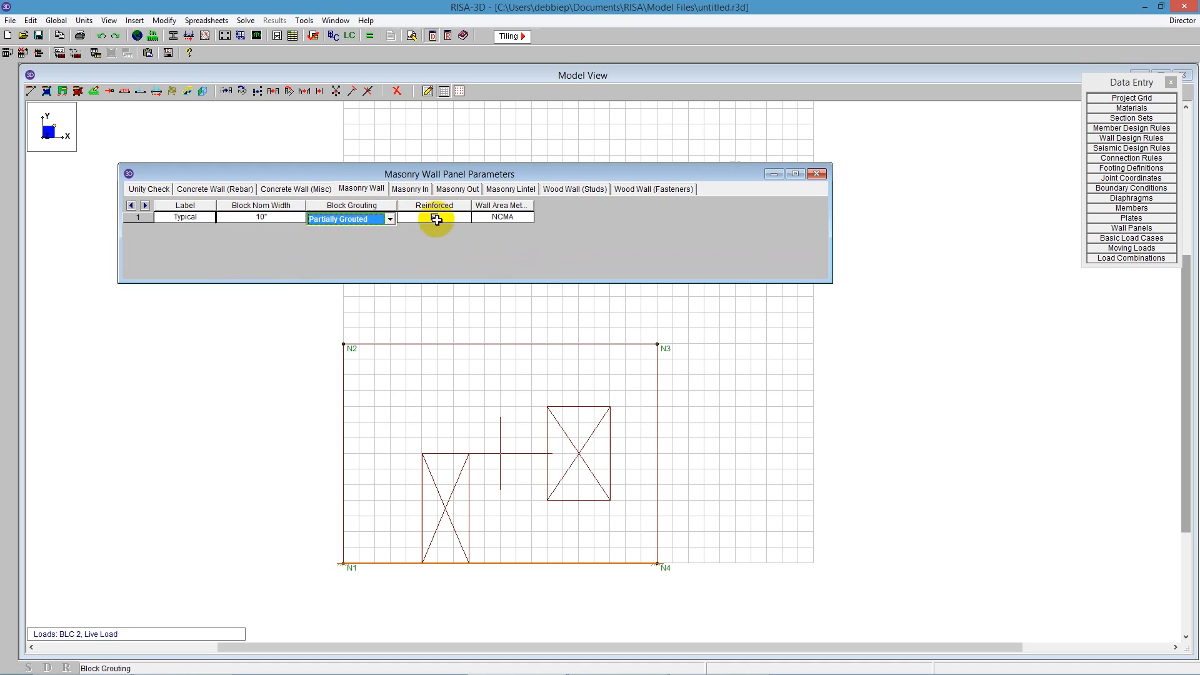
left_click(432, 217)
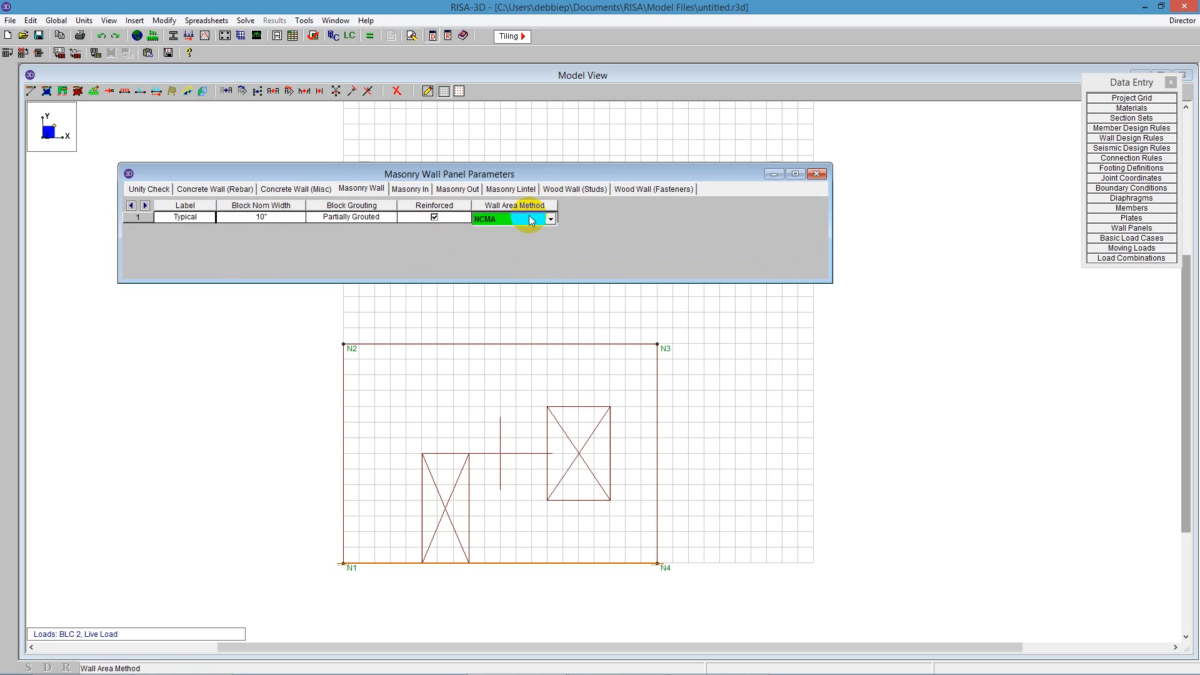
left_click(550, 219)
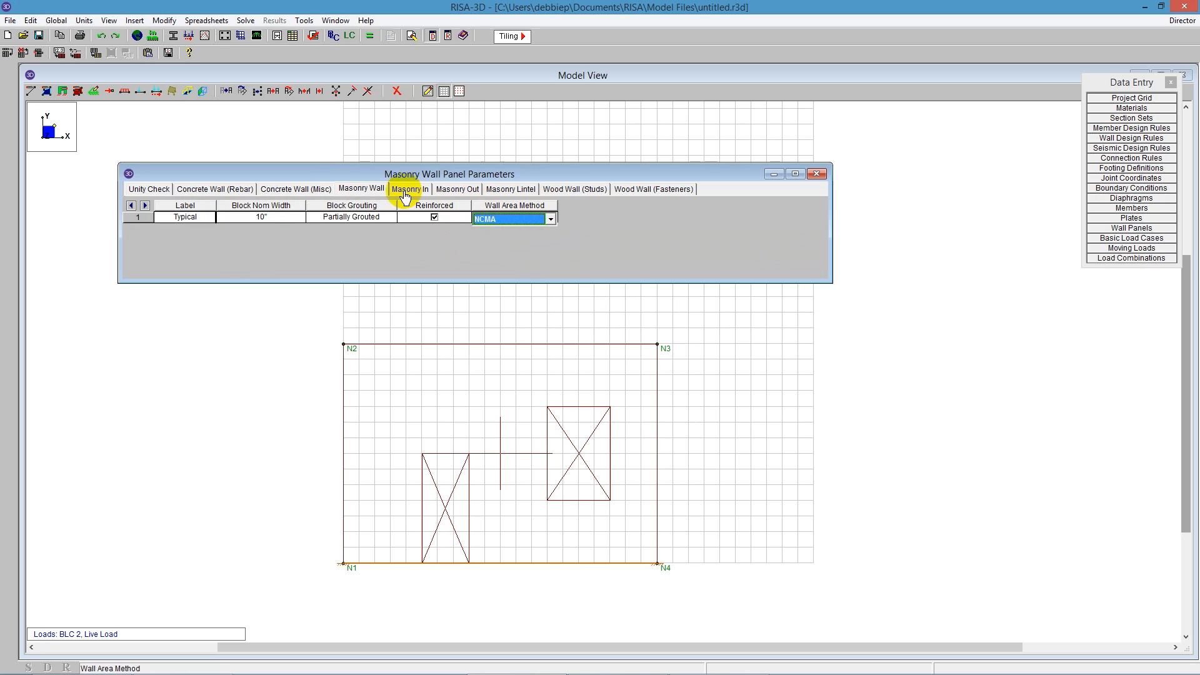
Review the in-plane masonry parameters: #5 bars, boundary zone width, horizontal bars, 1.5x shear increase.
left_click(410, 189)
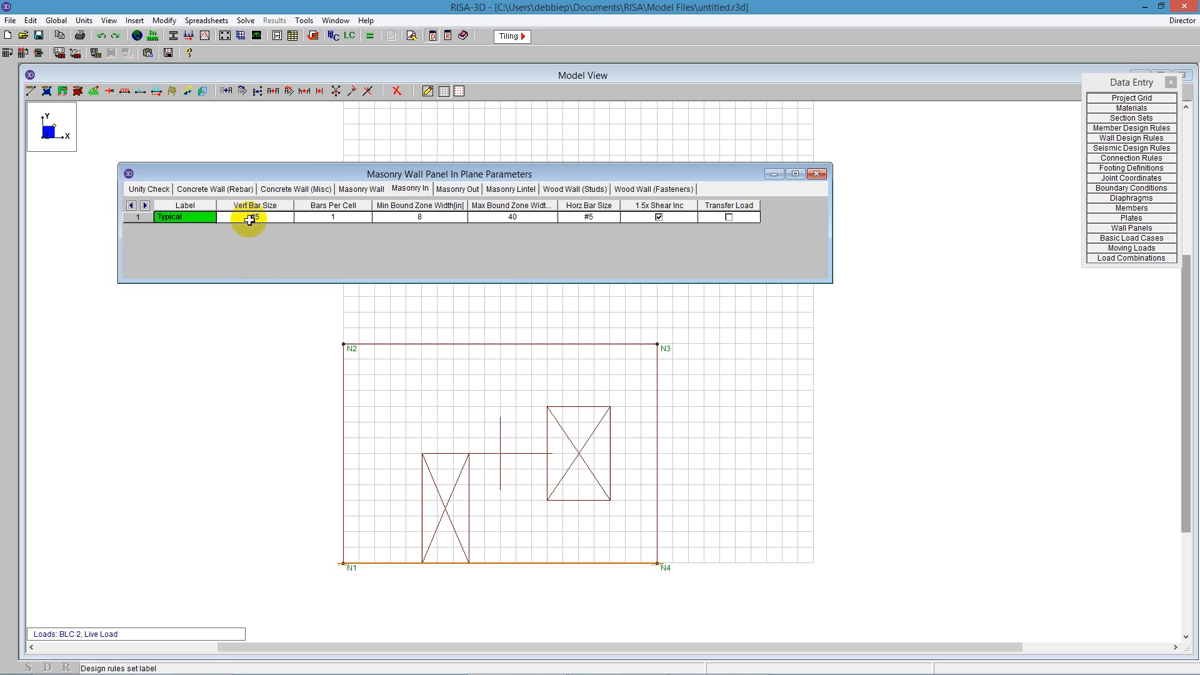
left_click(250, 217)
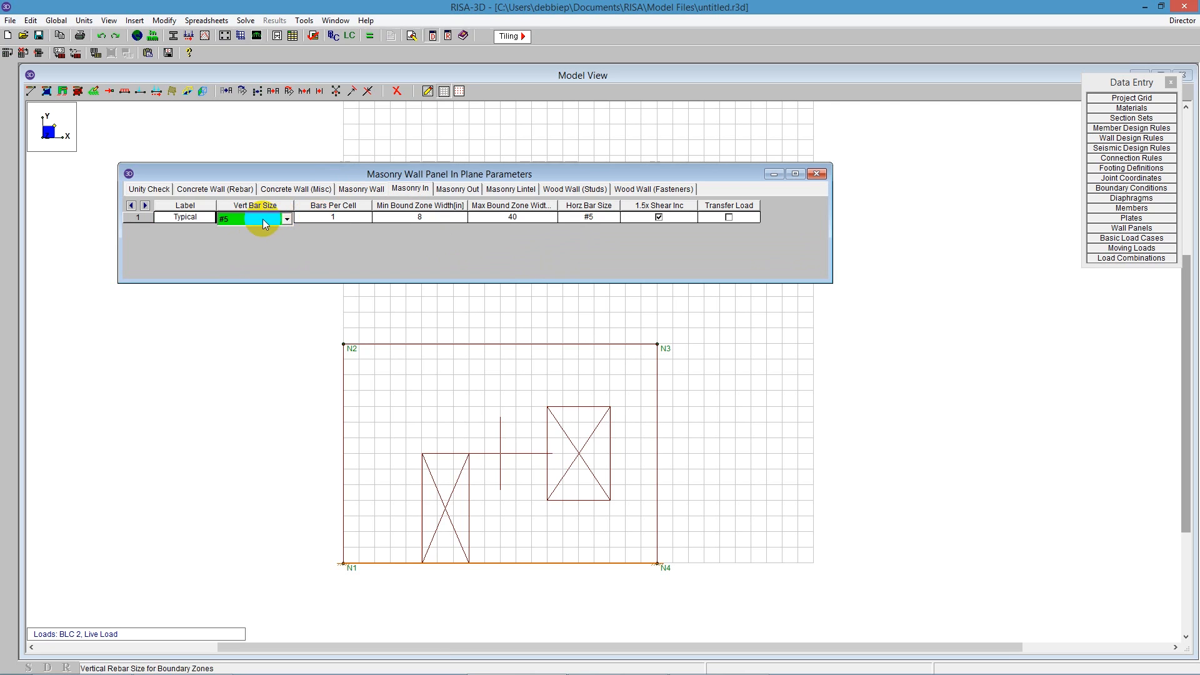
mouse_move(260, 217)
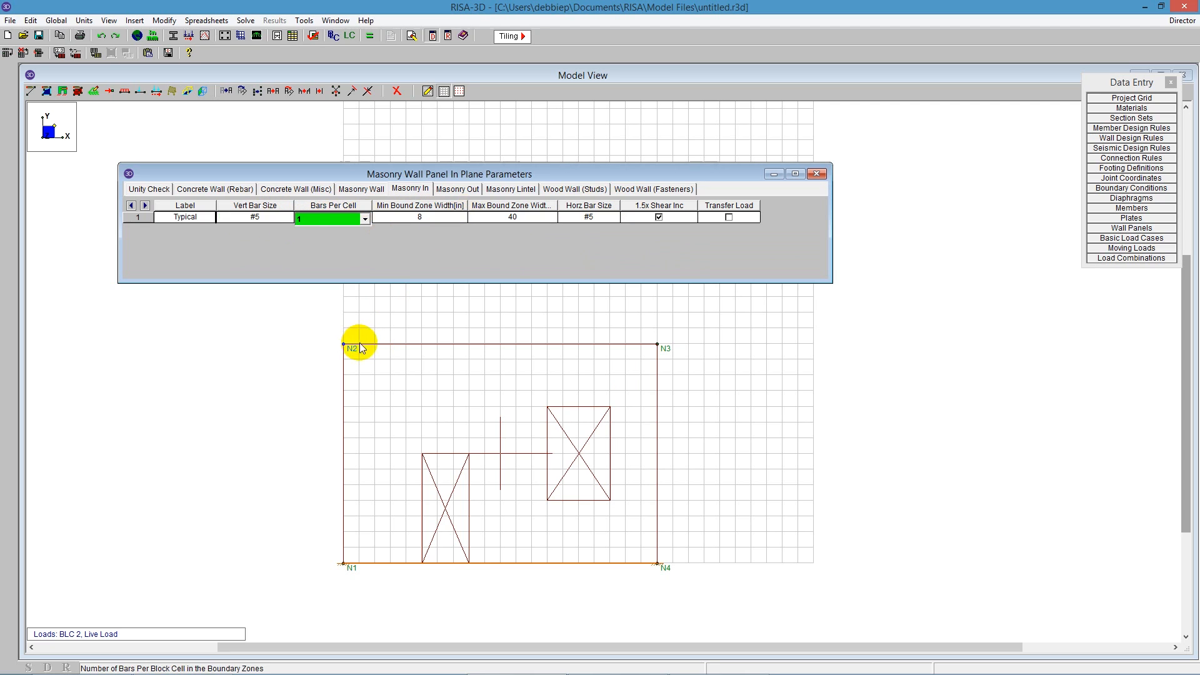
mouse_move(397, 373)
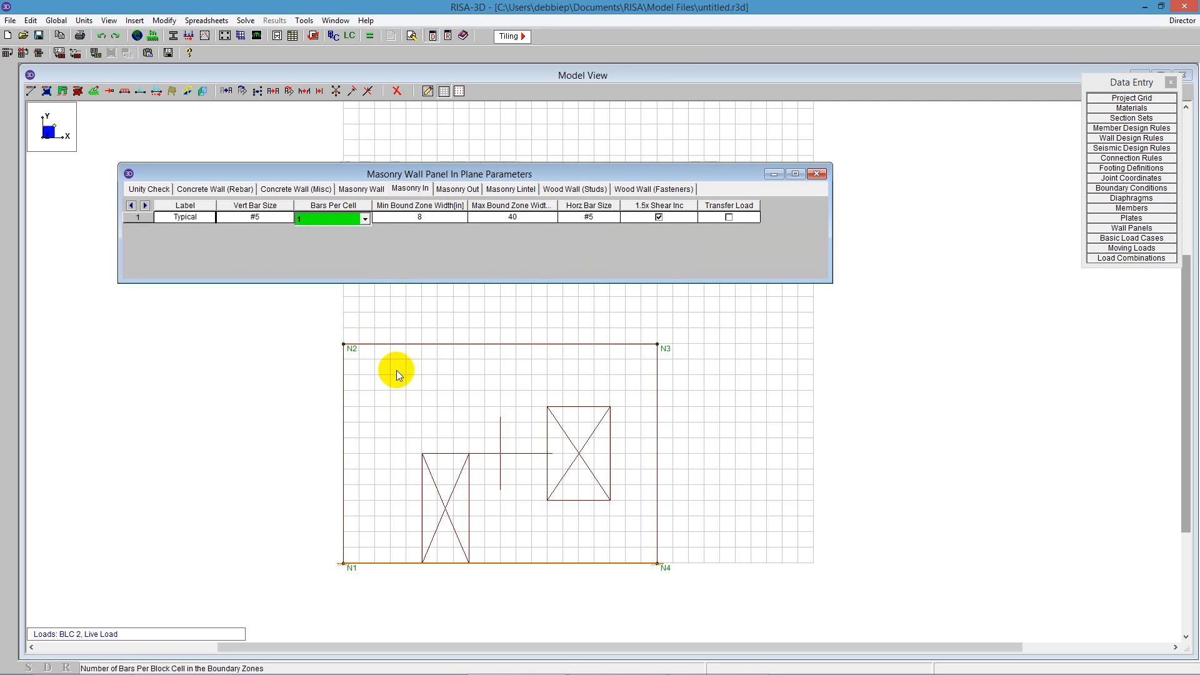
mouse_move(310, 351)
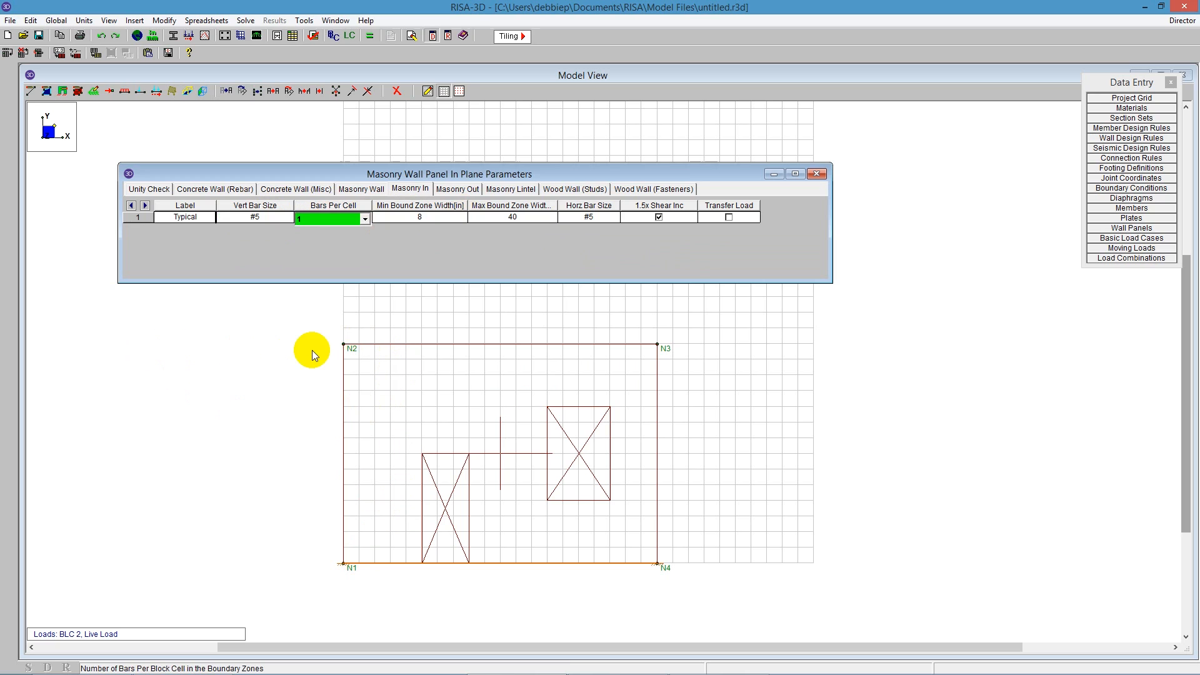
mouse_move(343, 466)
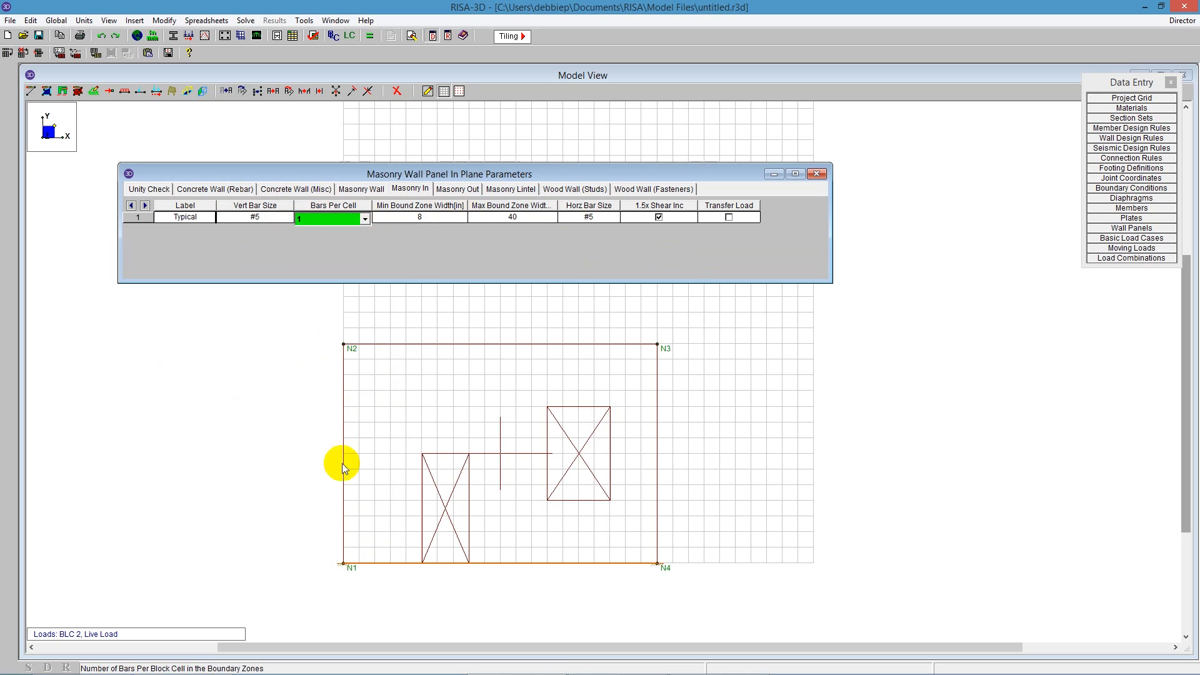
mouse_move(375, 355)
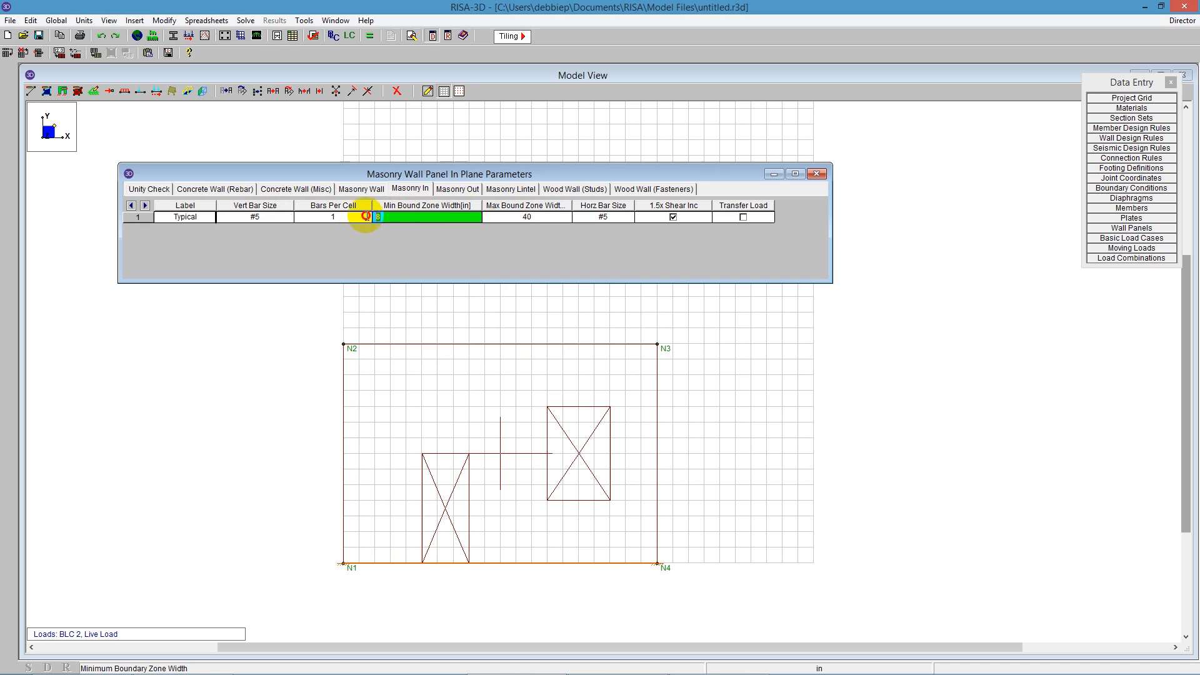
left_click(560, 218)
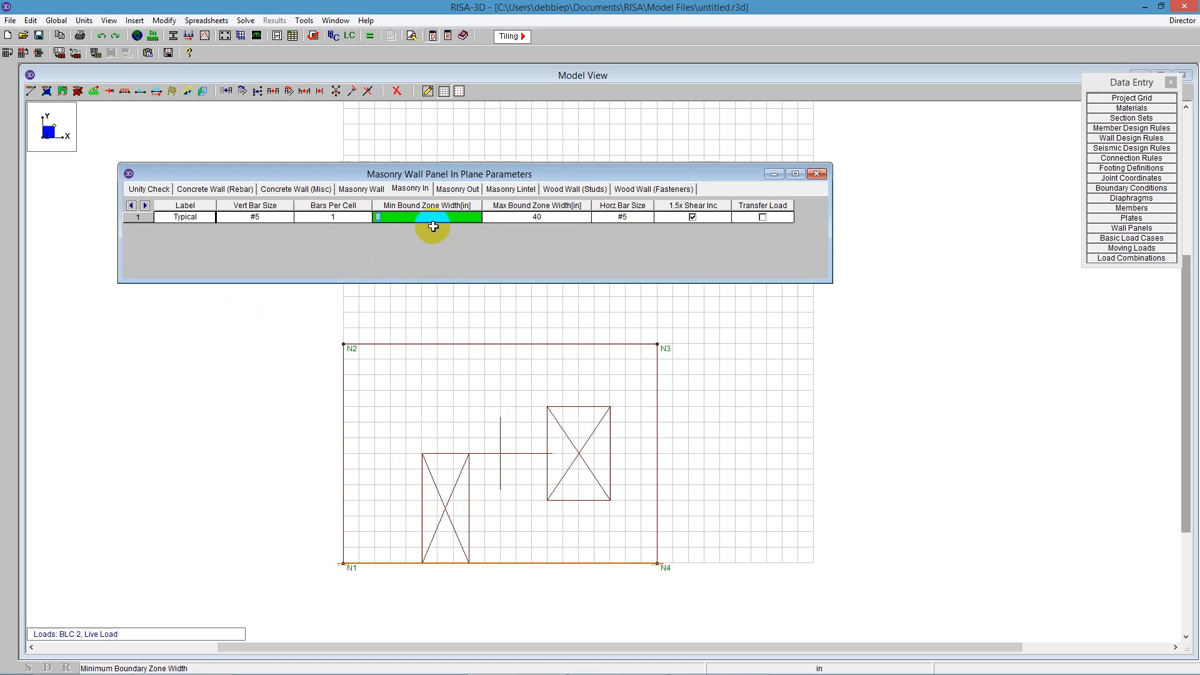
left_click(622, 217)
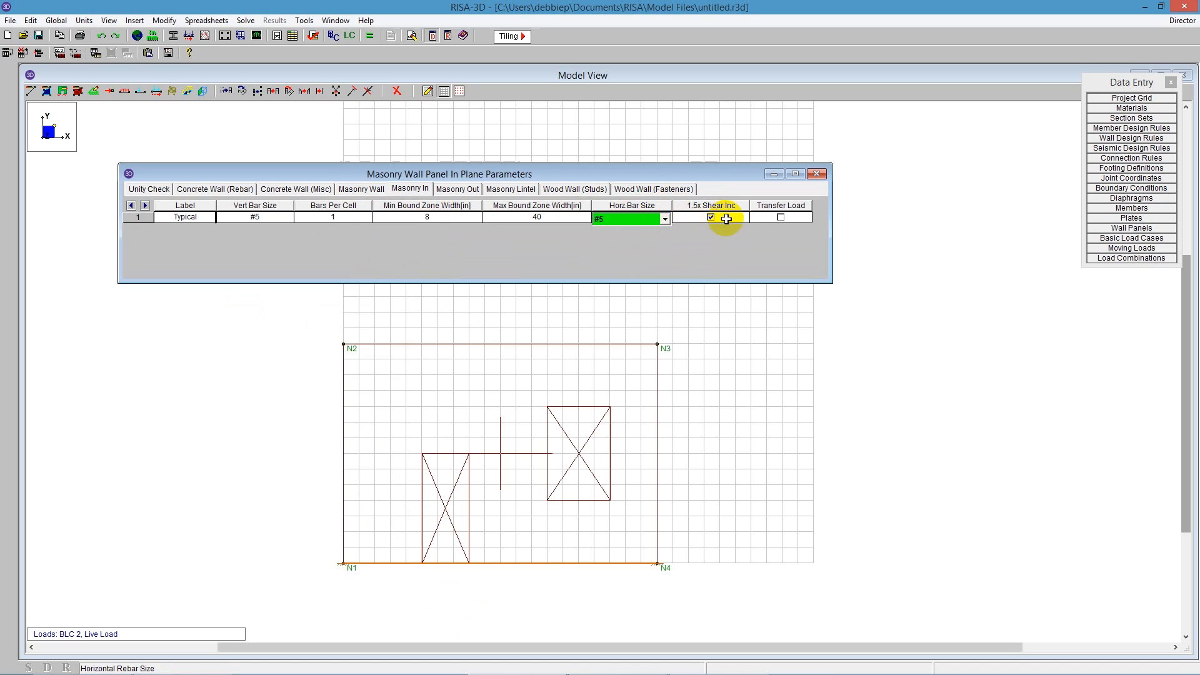
left_click(711, 217)
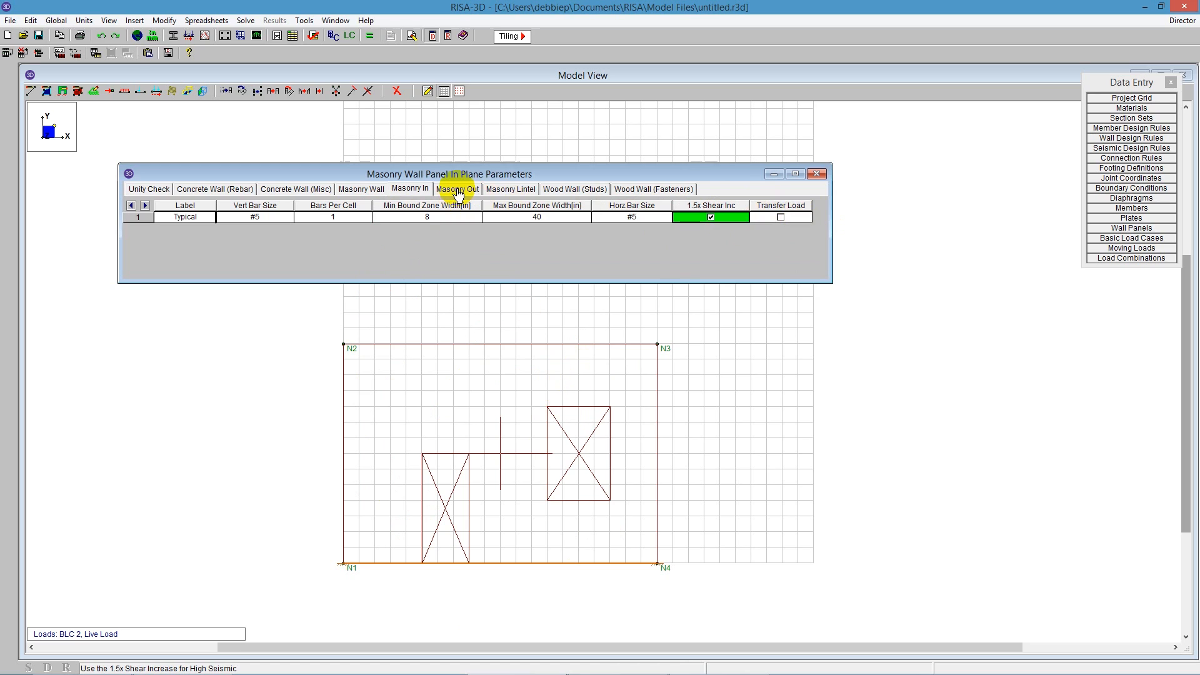
Review the out-of-plane masonry parameters, #5 bars at 8"–72" spacing, keeping placement at each face.
left_click(458, 189)
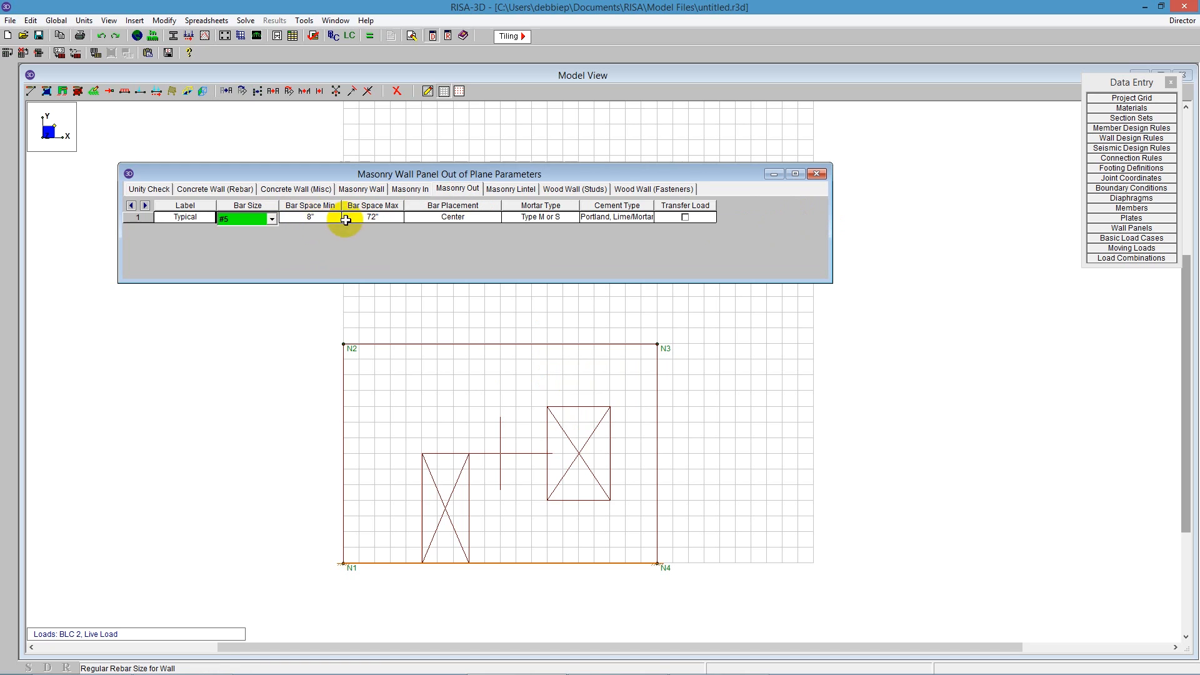
left_click(310, 218)
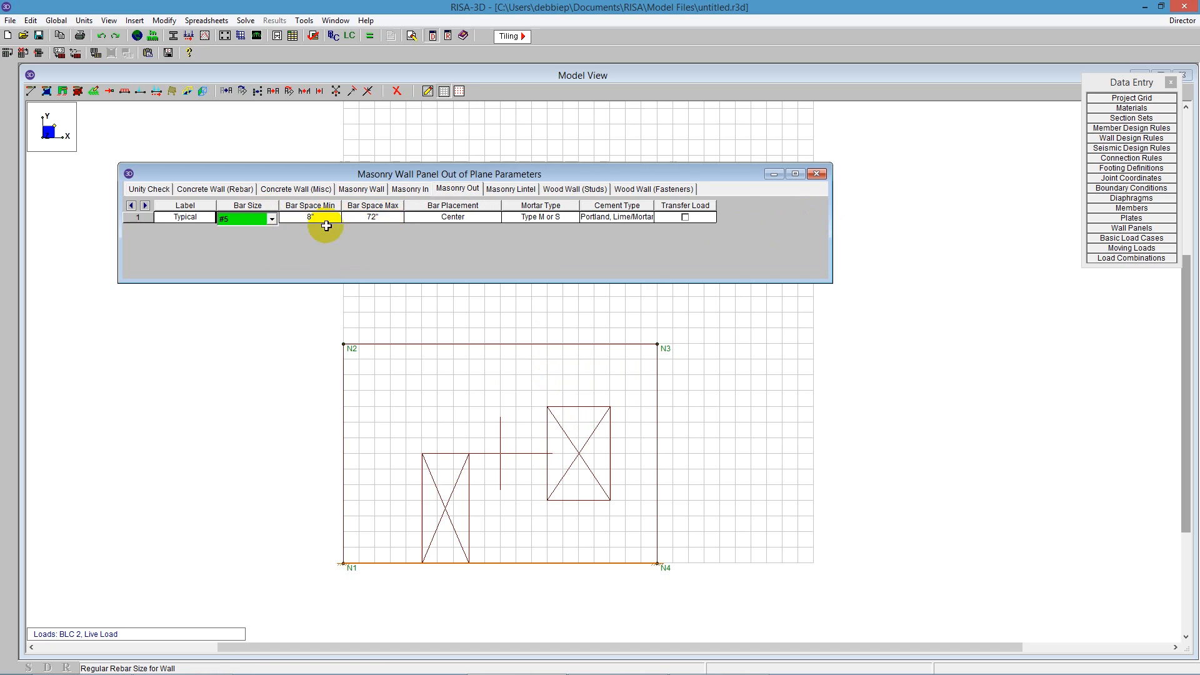
left_click(310, 218)
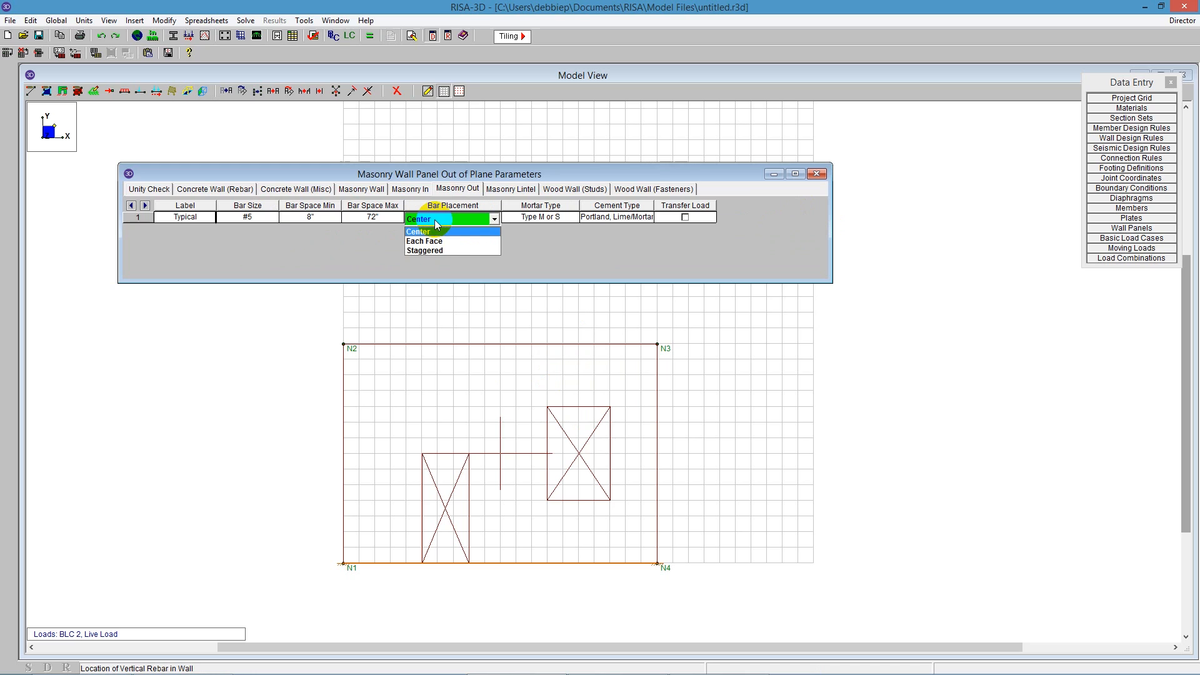
left_click(425, 241)
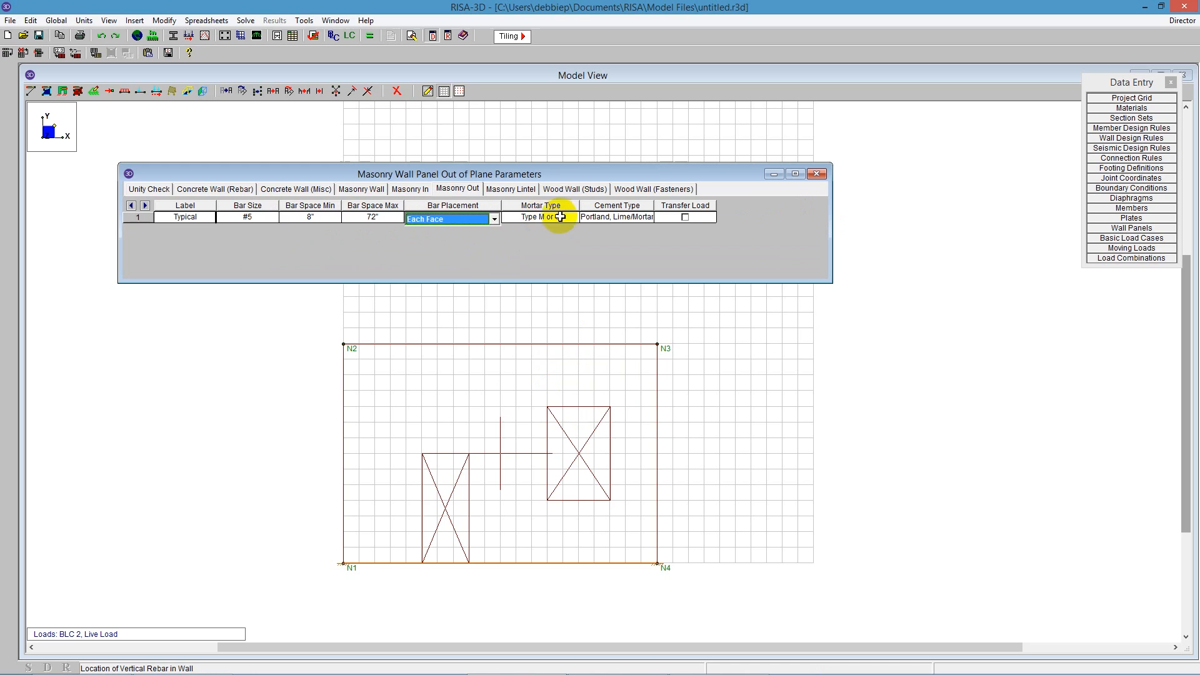
left_click(493, 219)
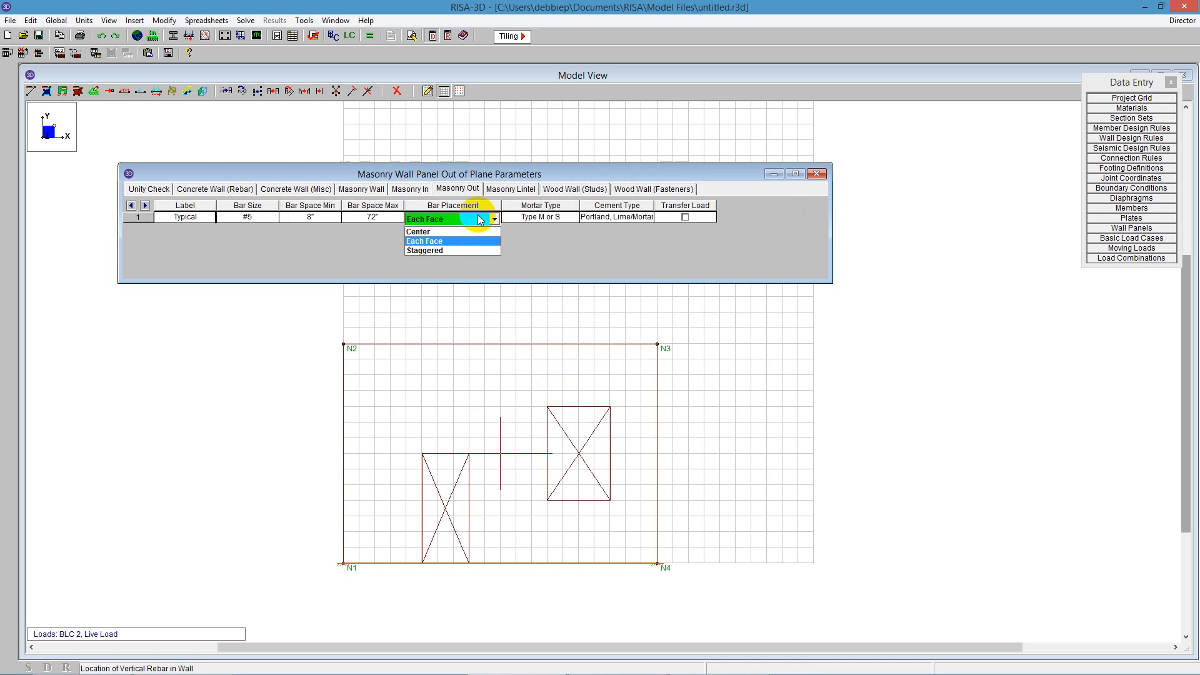
left_click(425, 241)
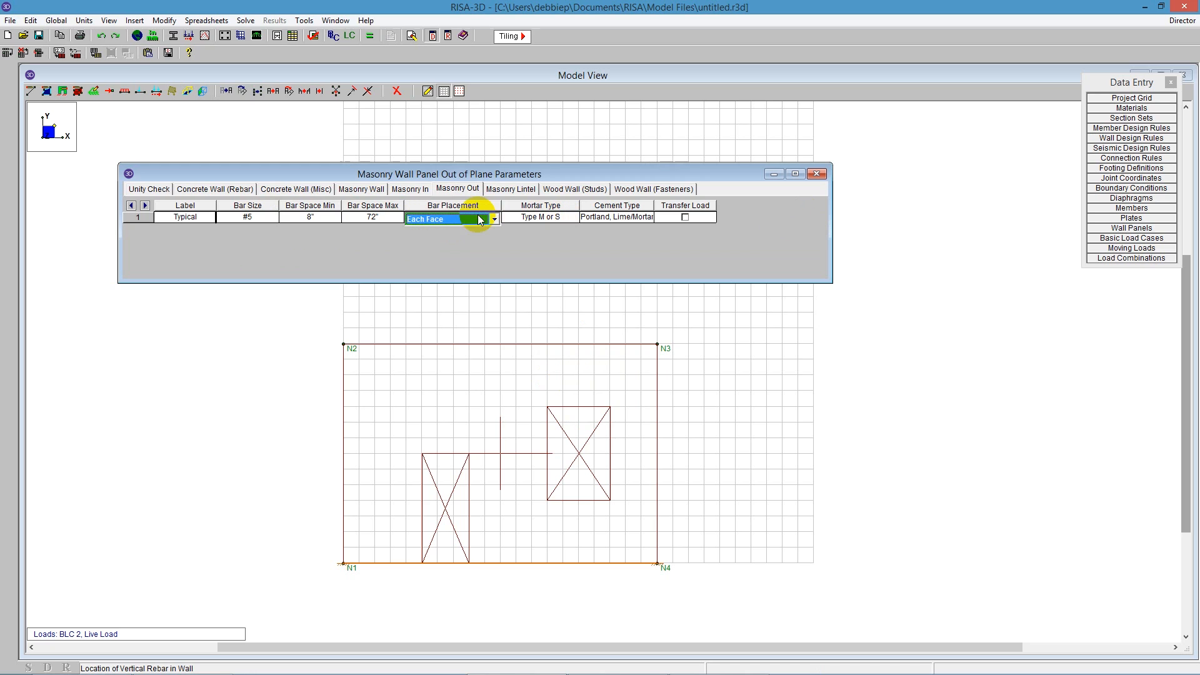
left_click(615, 217)
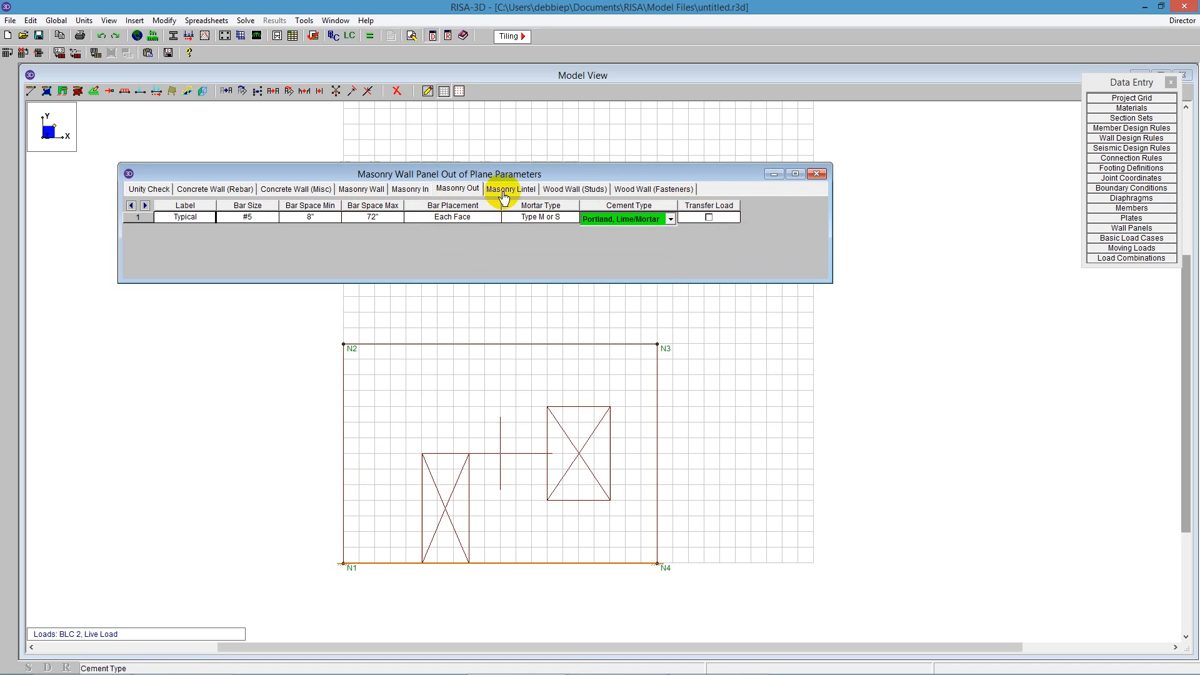
Show the Typical rule's masonry lintel parameters and select the 16 in depth entry.
left_click(510, 188)
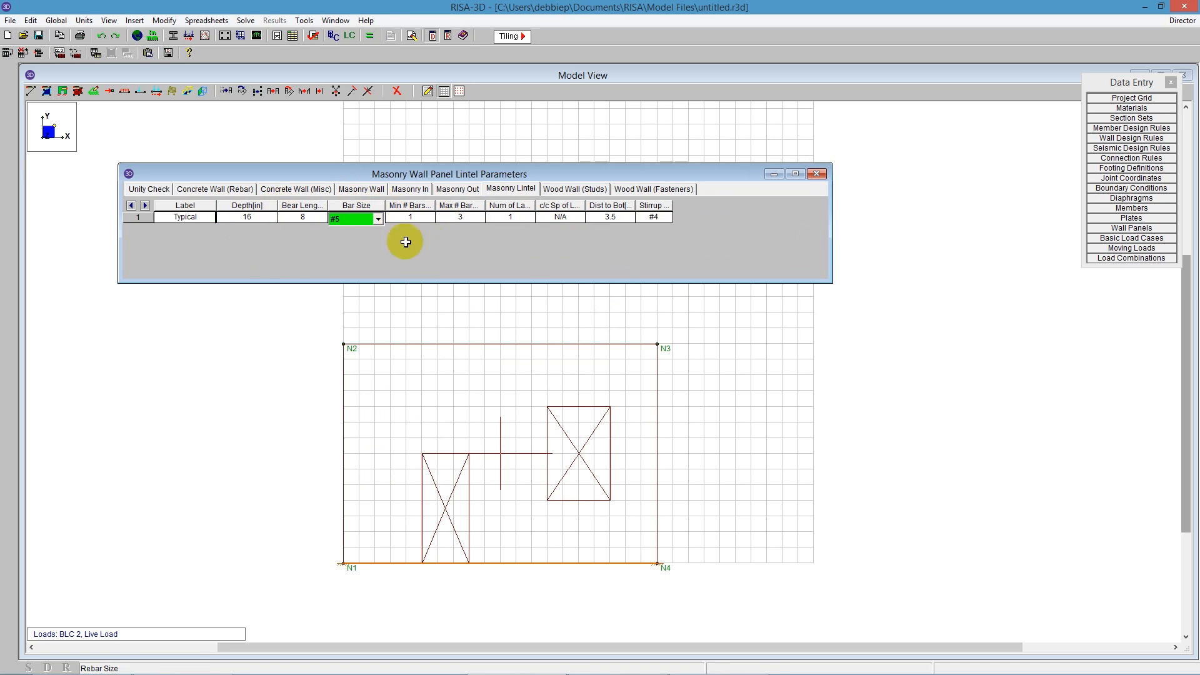
left_click(247, 218)
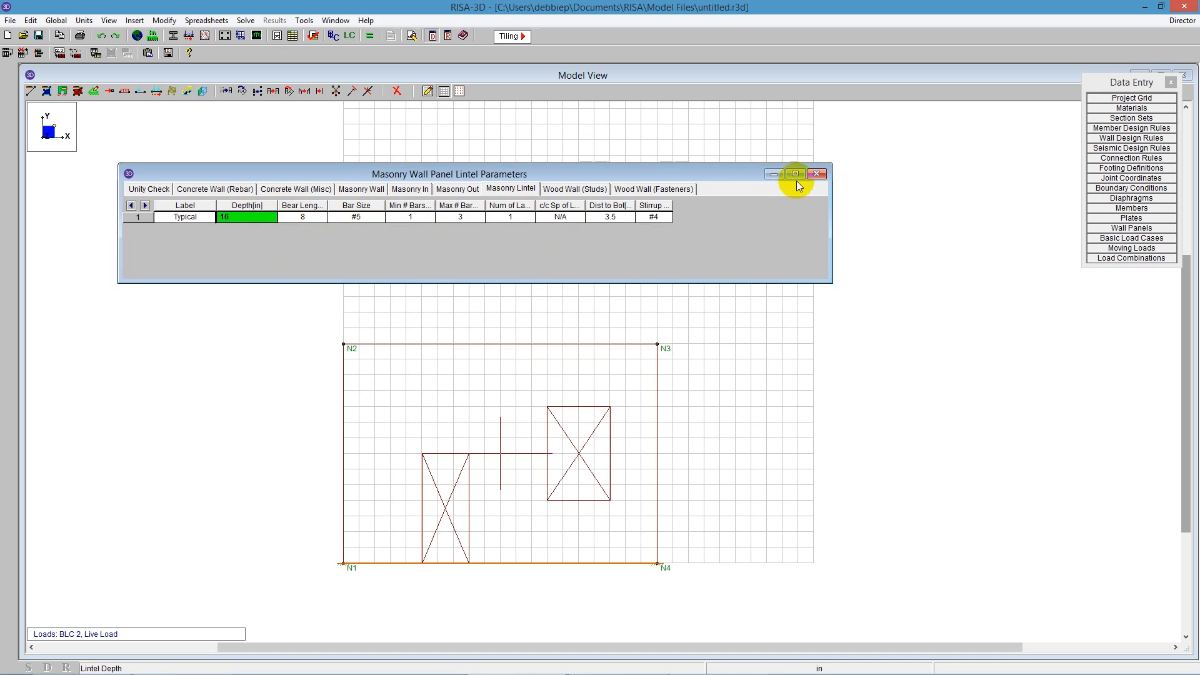
Apply a -.1 k/ft distributed dead load along the panel's top edge between N2 and N3.
left_click(818, 174)
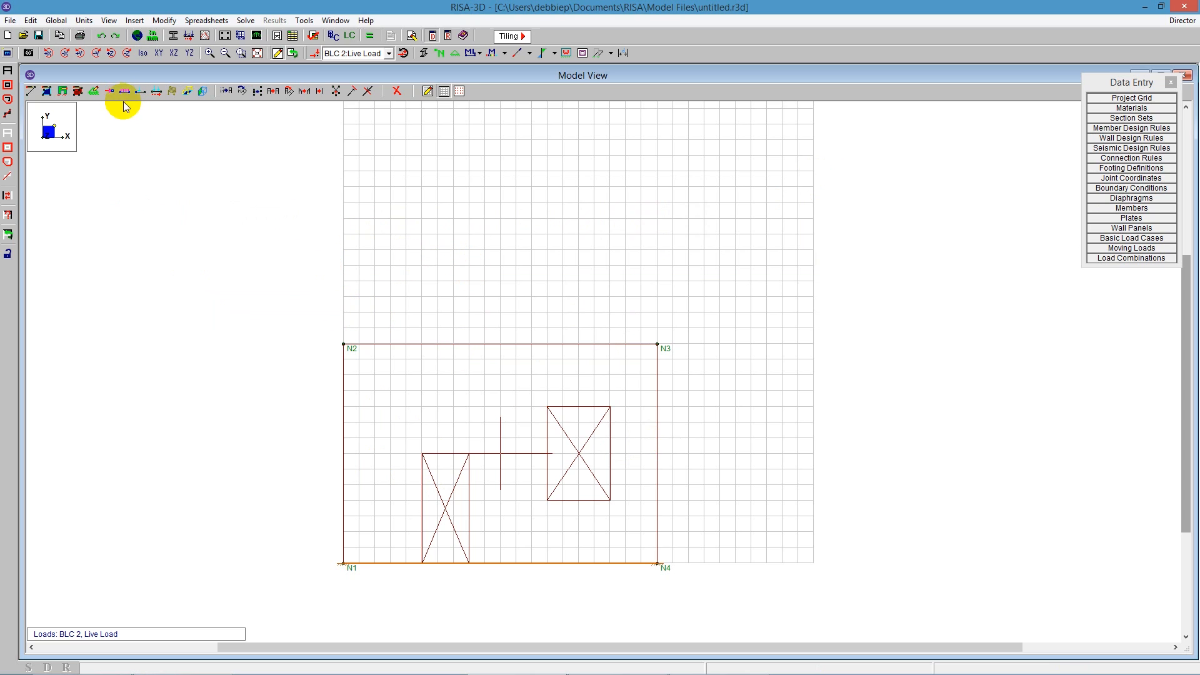
mouse_move(125, 93)
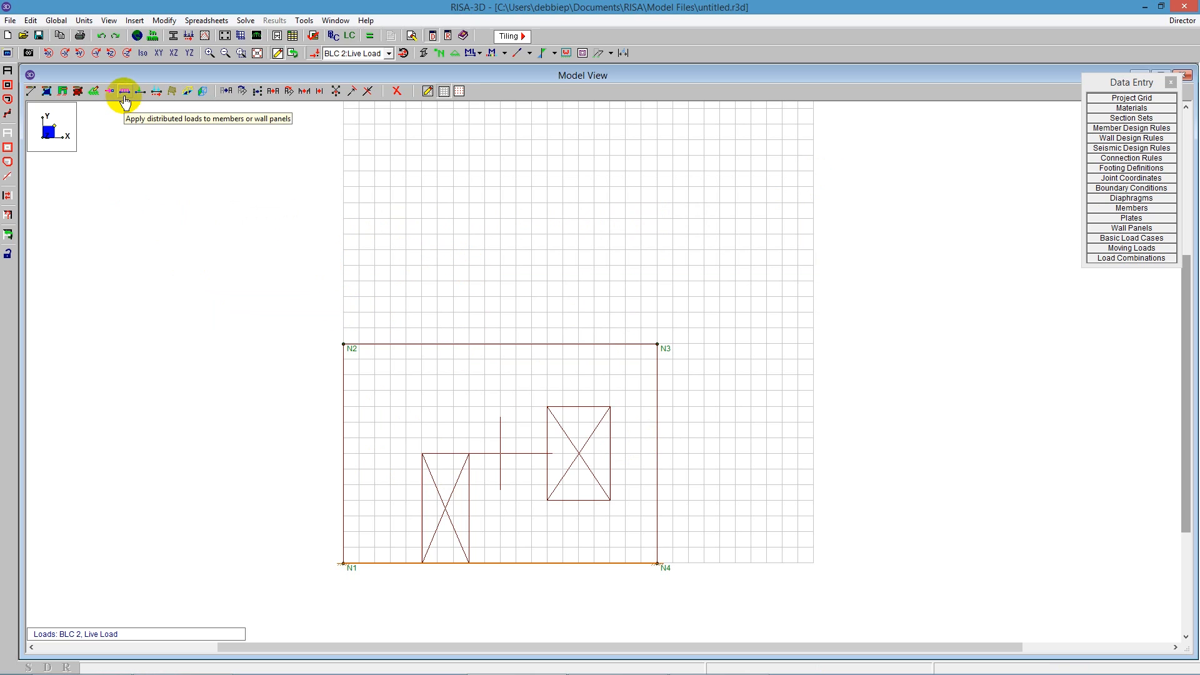
left_click(125, 90)
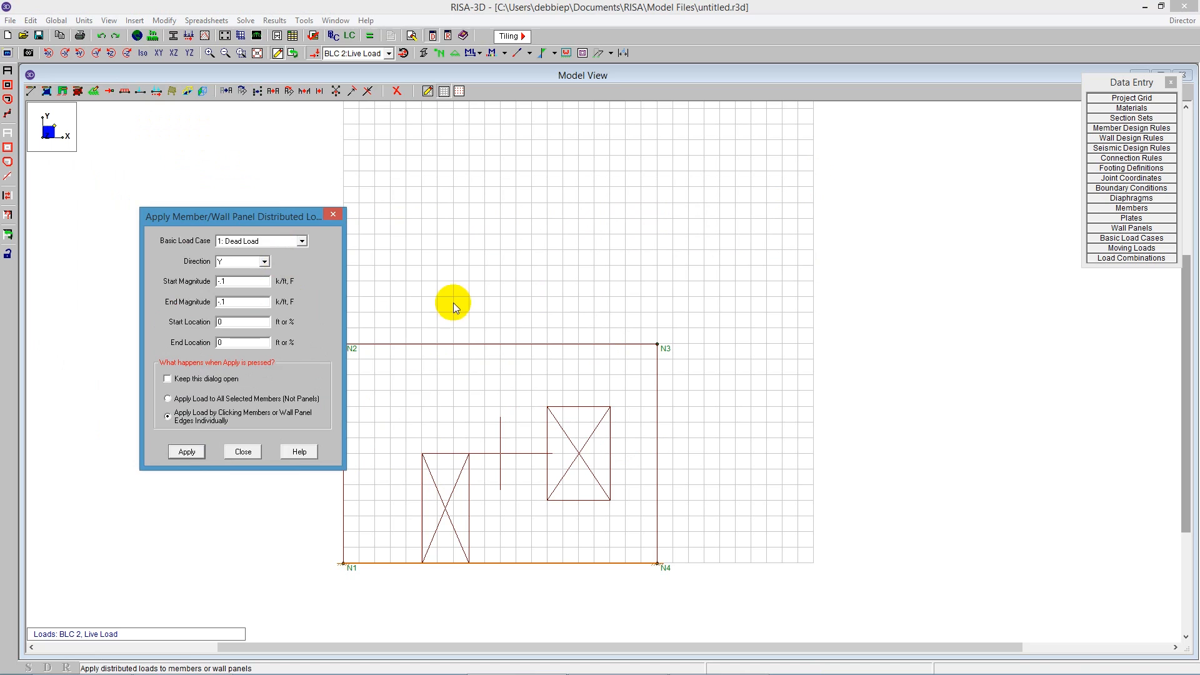
left_click(186, 451)
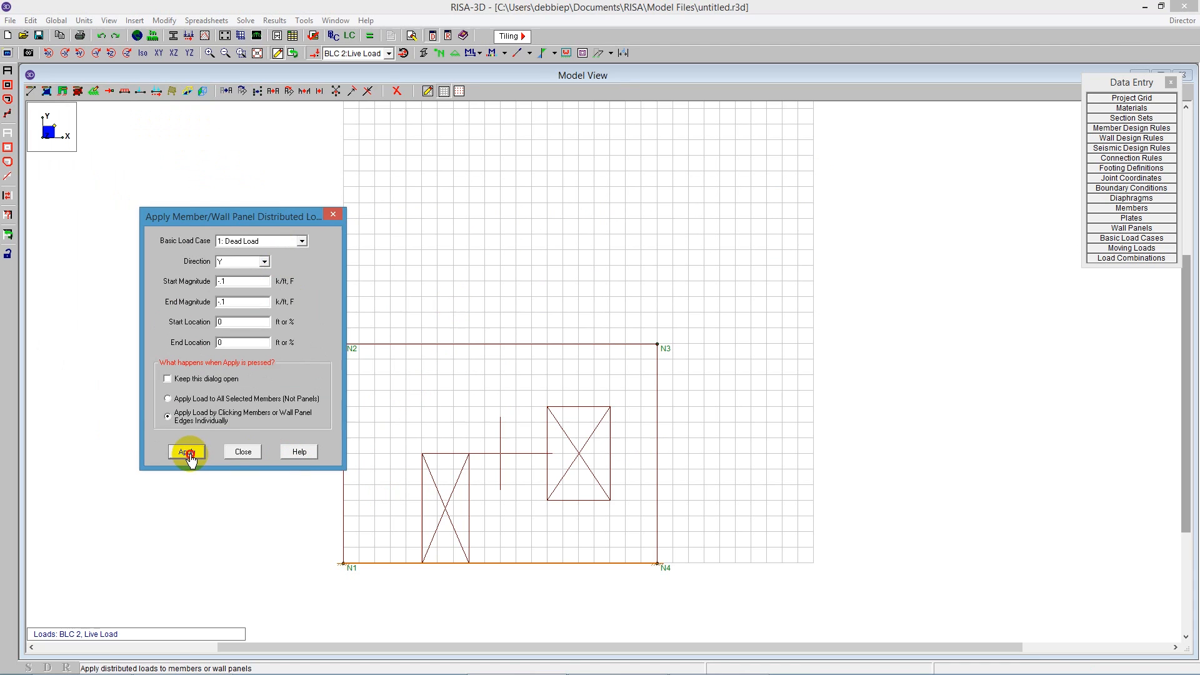
left_click(185, 452)
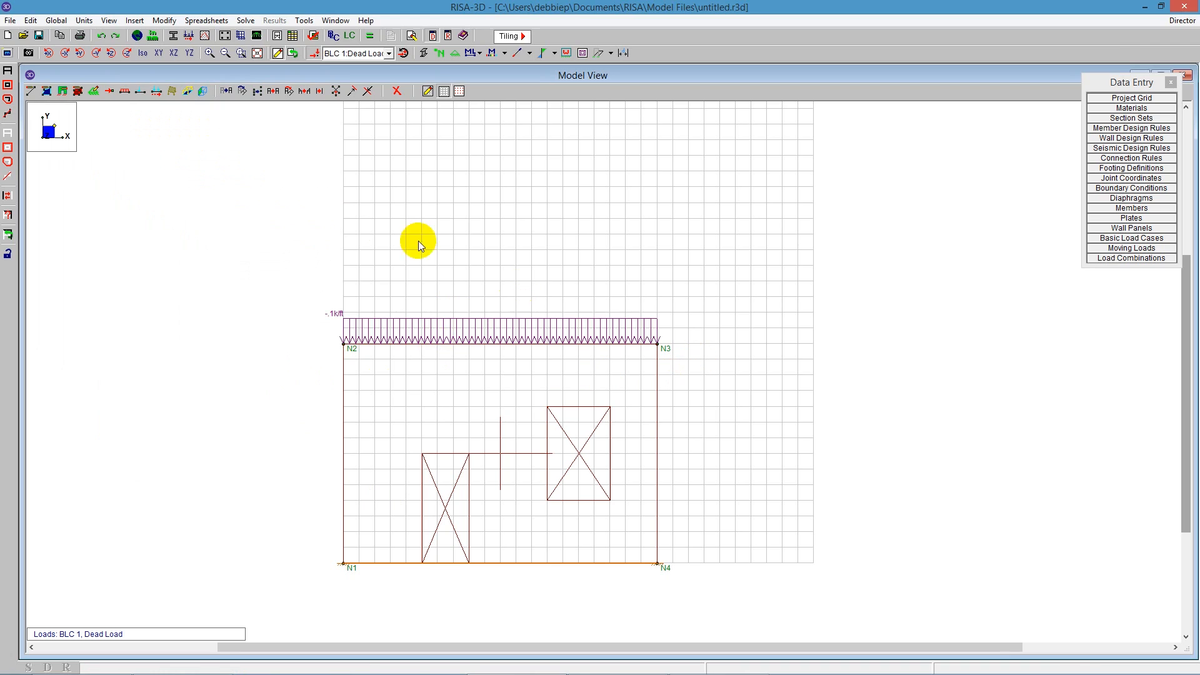
Apply -2 k live point loads in Y to the top corner joints N2 and N3.
left_click(155, 90)
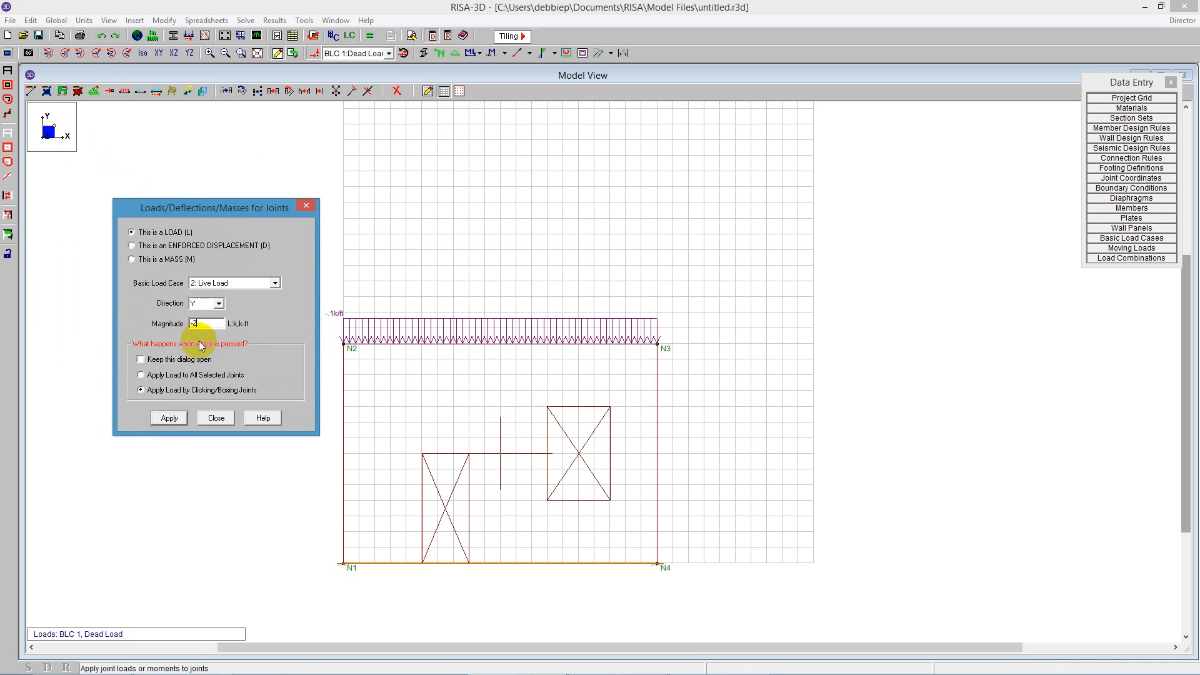
left_click(169, 418)
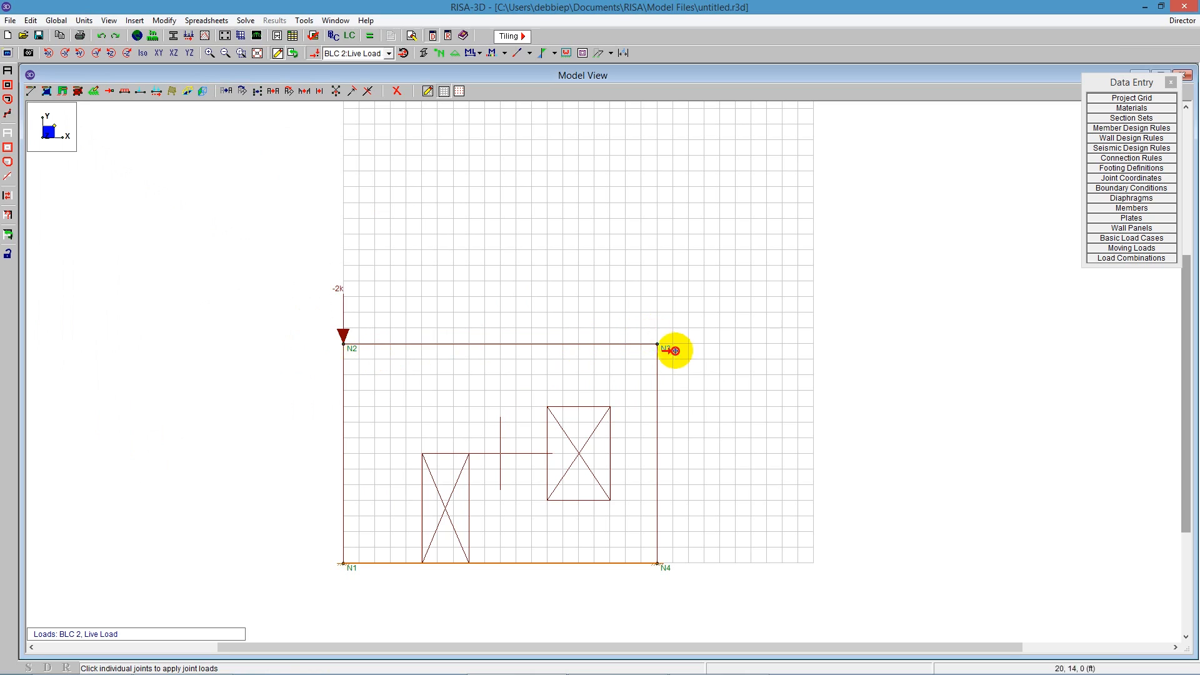
left_click(656, 348)
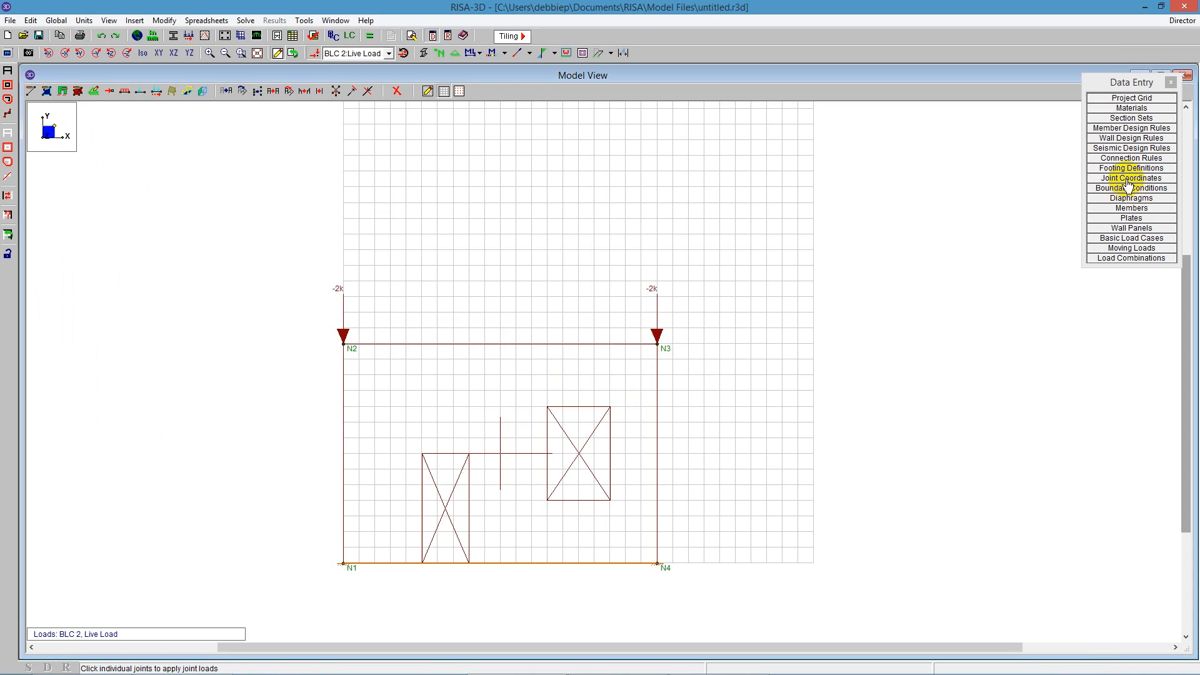
left_click(655, 347)
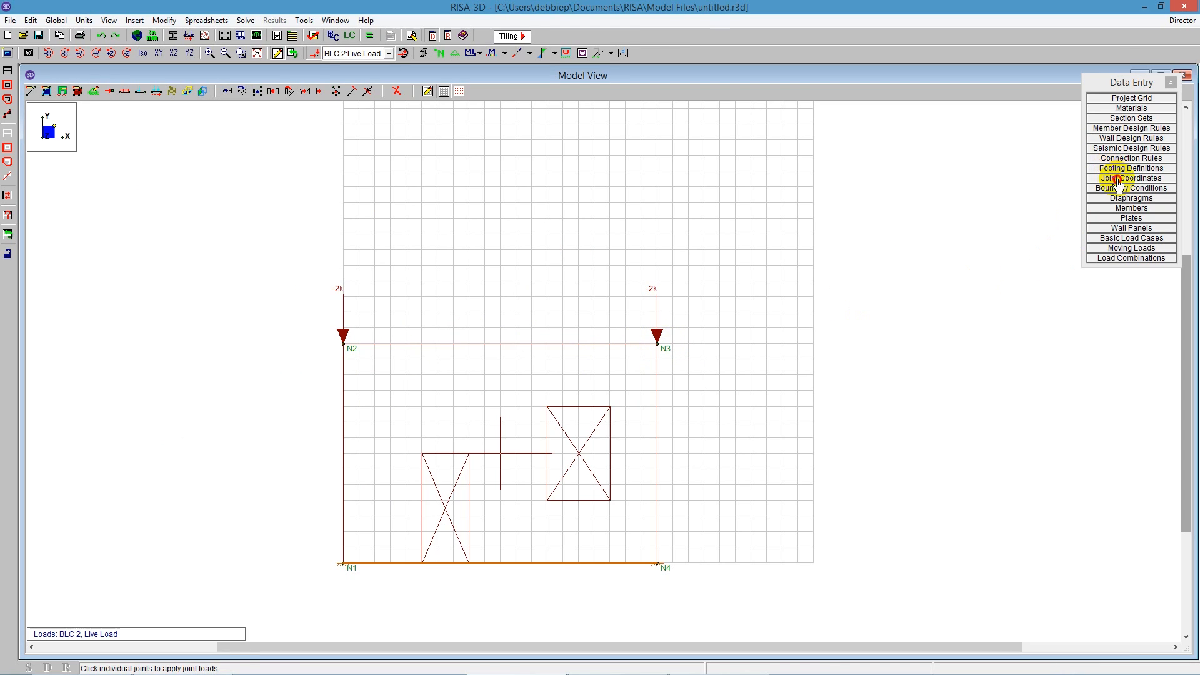
Add joints N5 and N6 in the Joint Coordinates table at X = 15 and X = 10.
left_click(1131, 177)
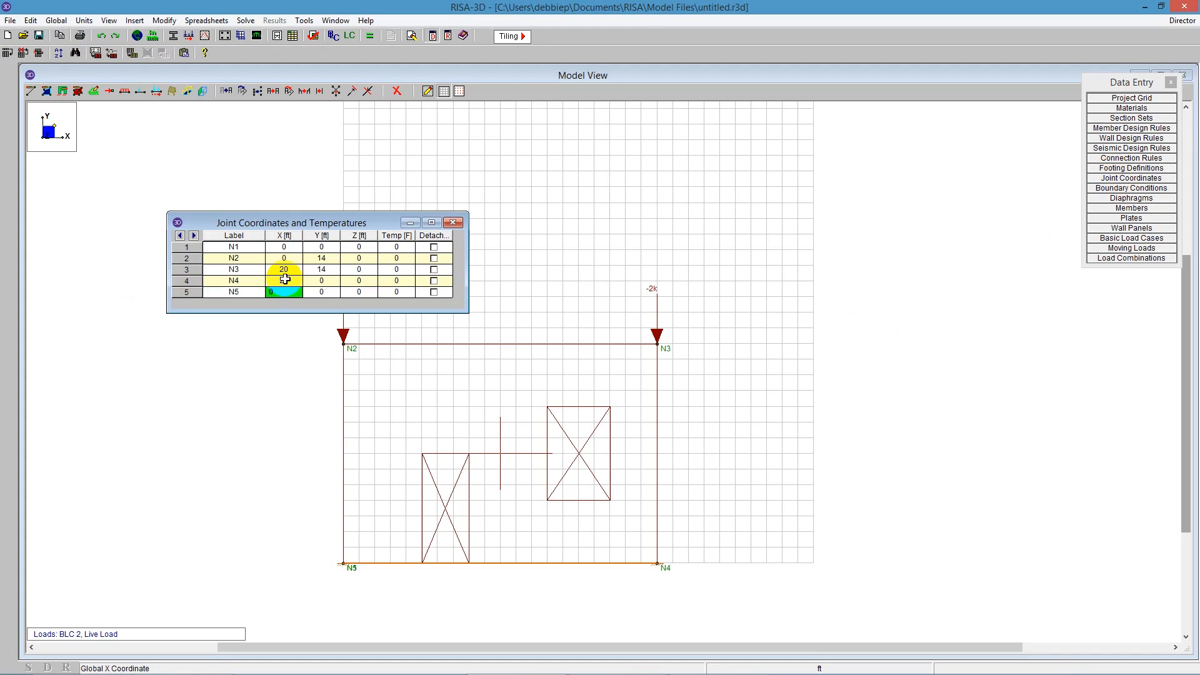
type("15")
left_click(321, 292)
type("14")
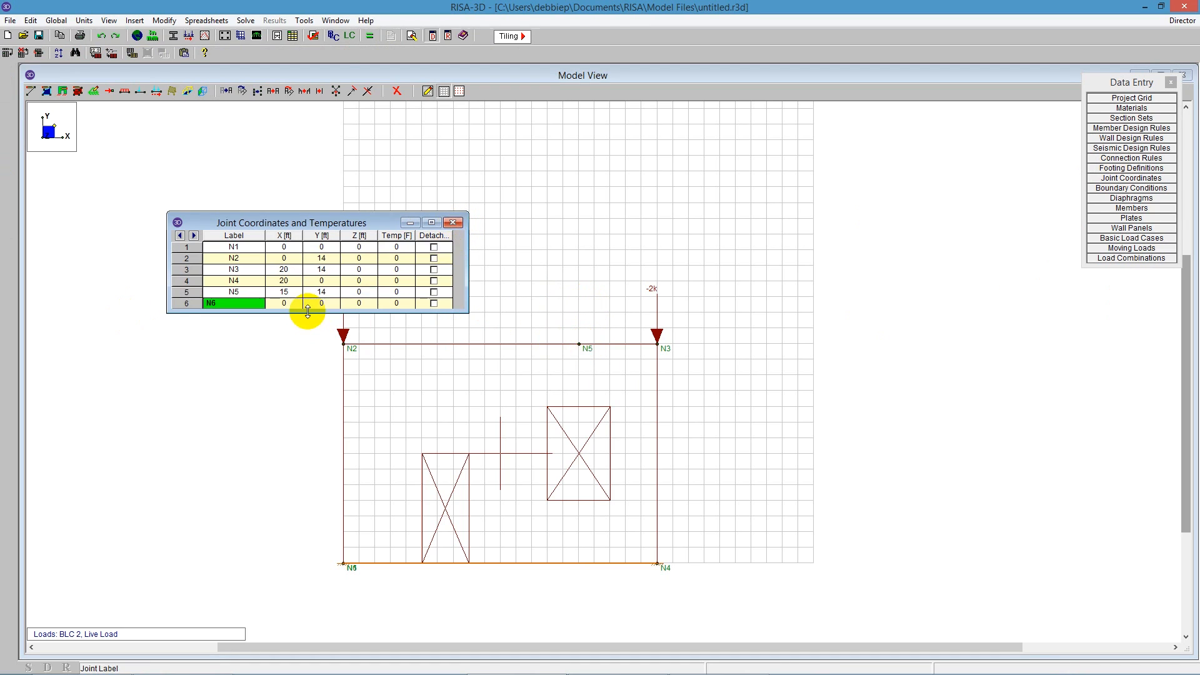
left_click(282, 302)
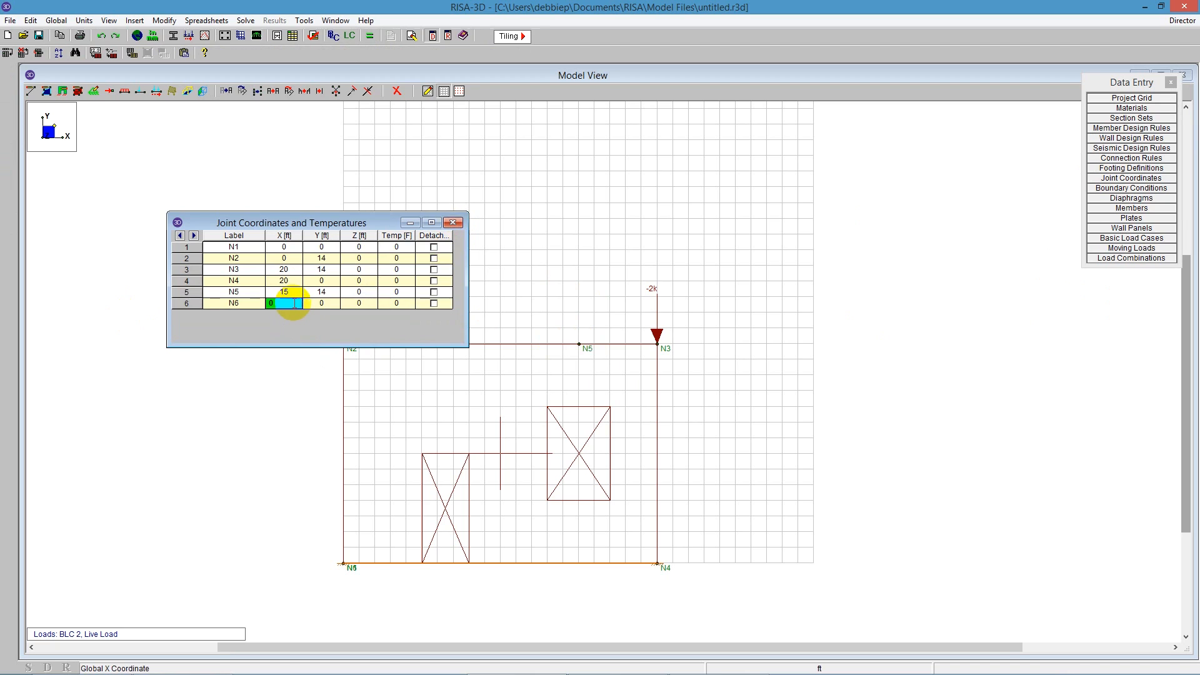
type("10")
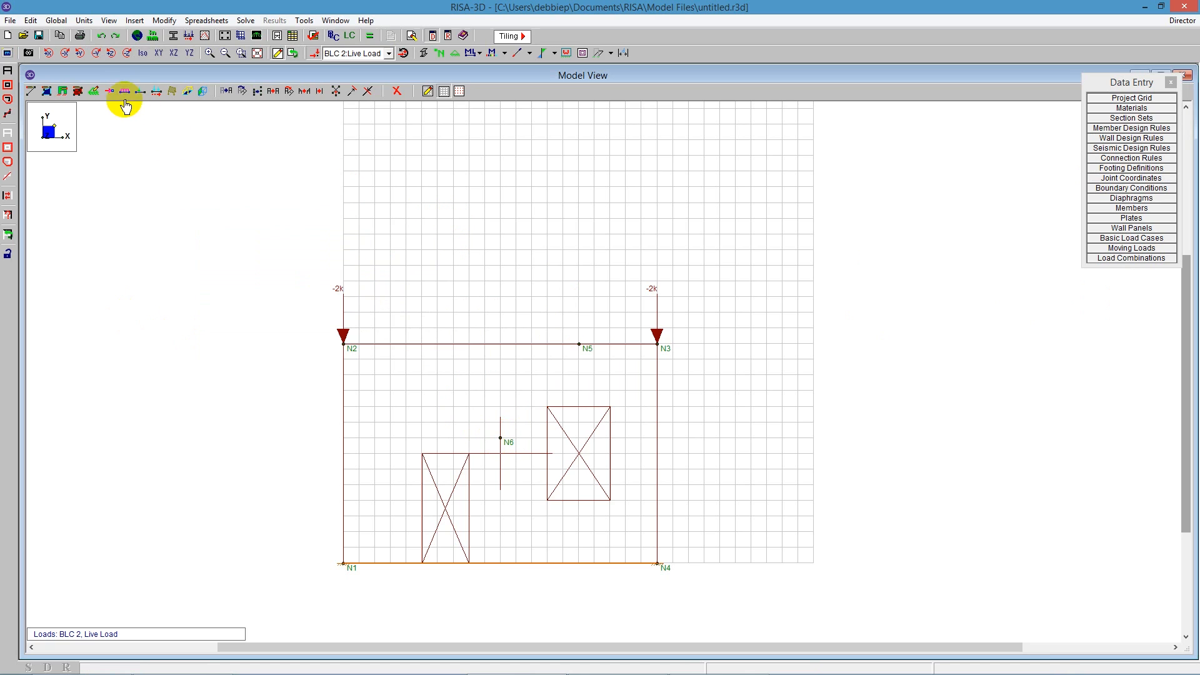
Give the new joints N5 and N6 -2 k live point loads as well.
left_click(125, 91)
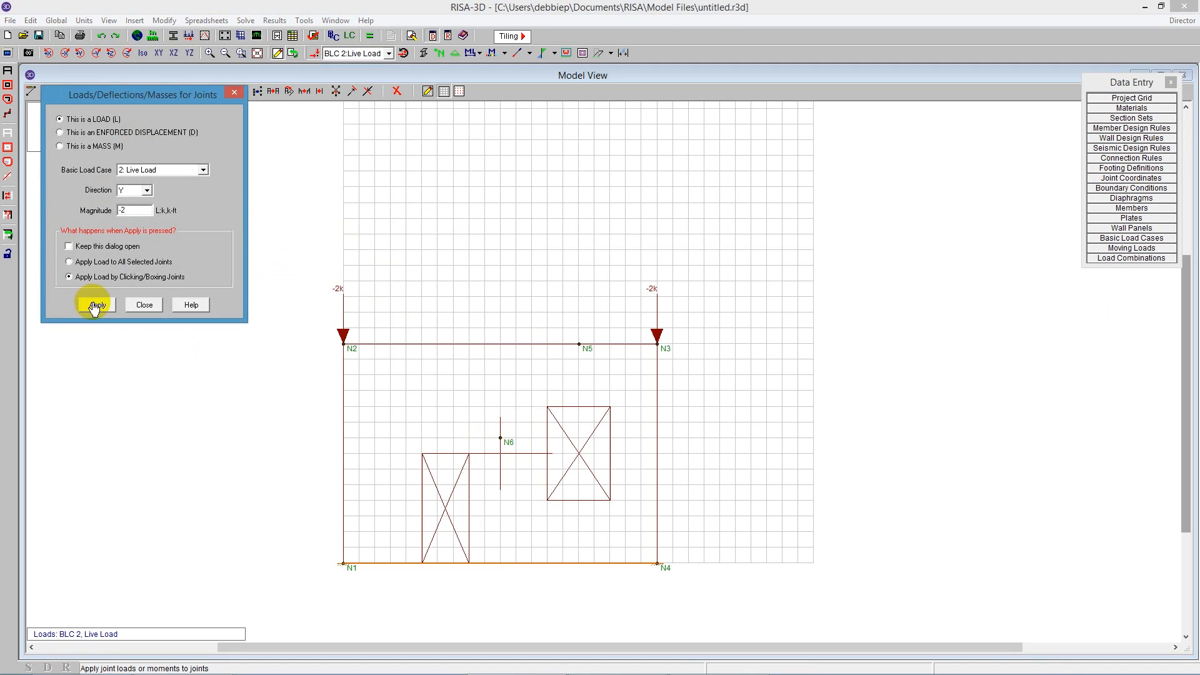
left_click(95, 304)
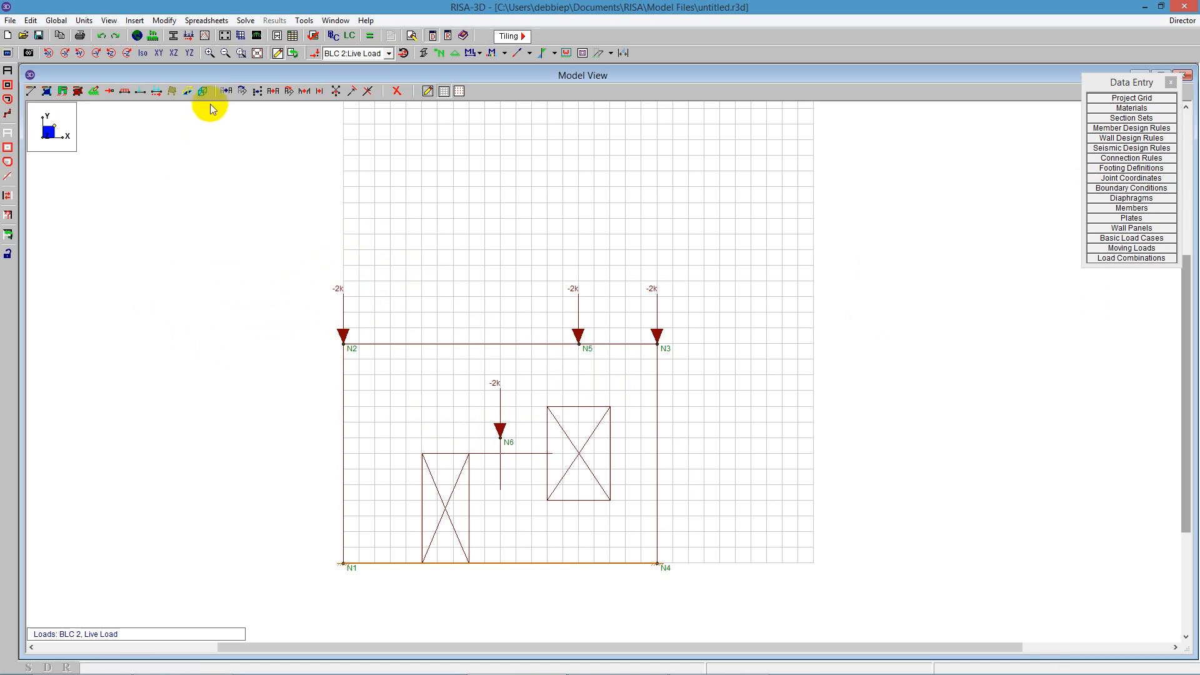
mouse_move(202, 91)
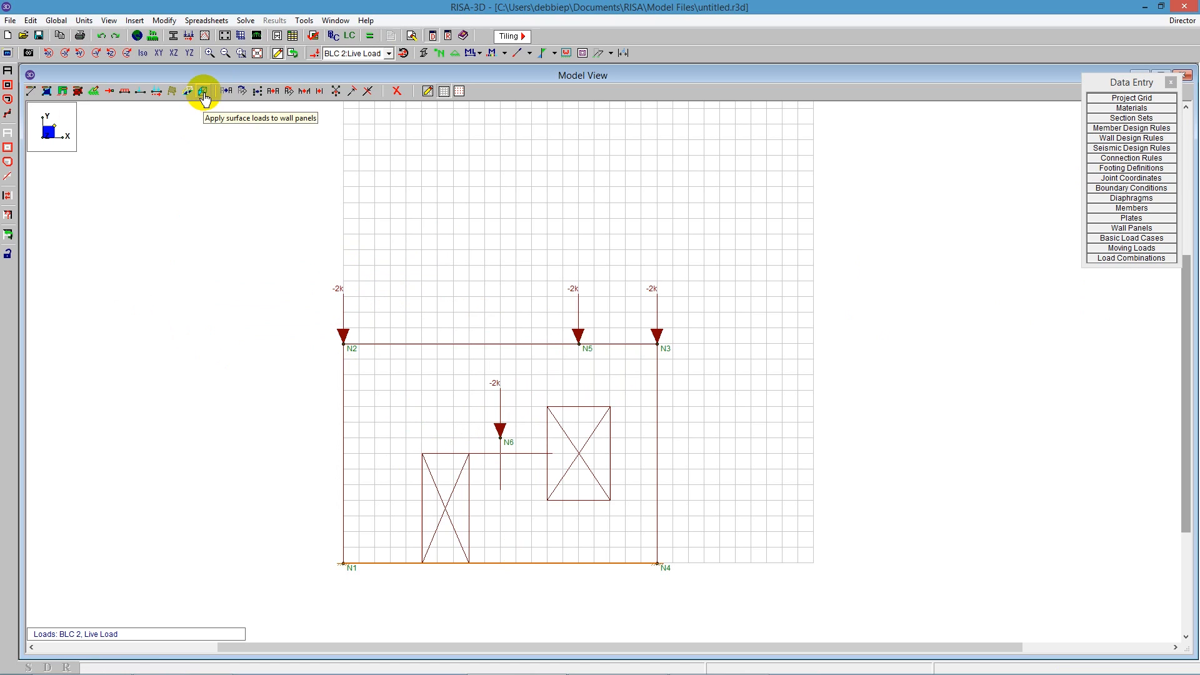
Apply a 0.02 ksf Z-direction wind surface load over a 10 ft height on the wall panel.
left_click(205, 90)
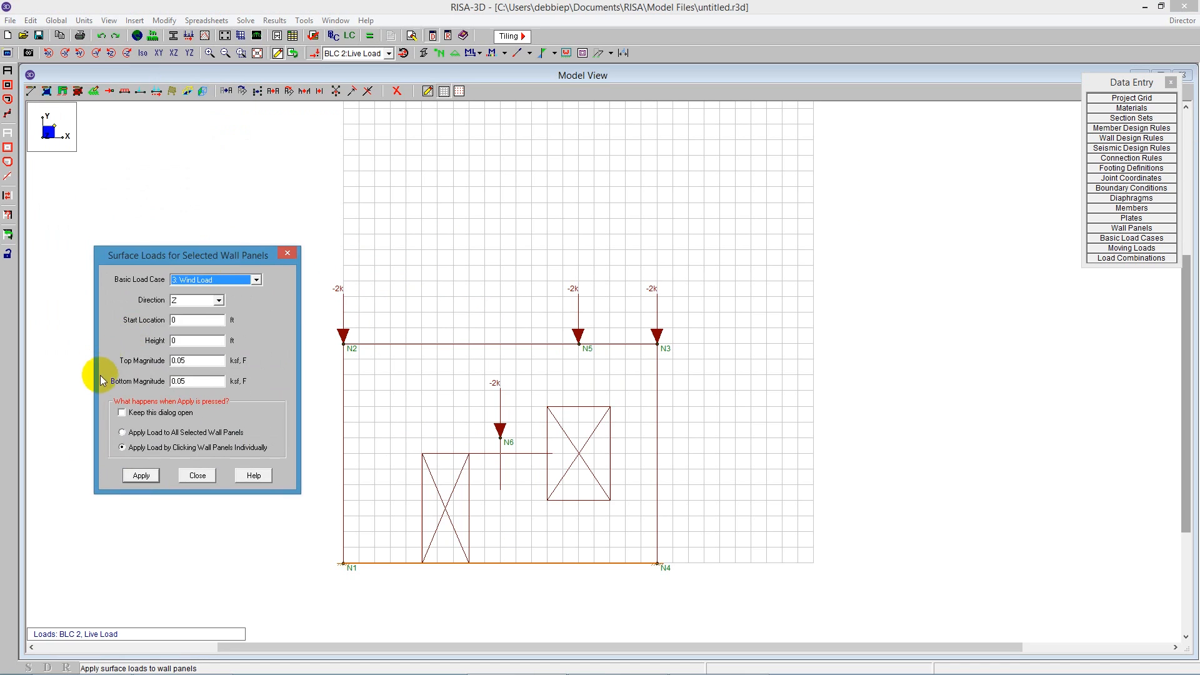
left_click(217, 300)
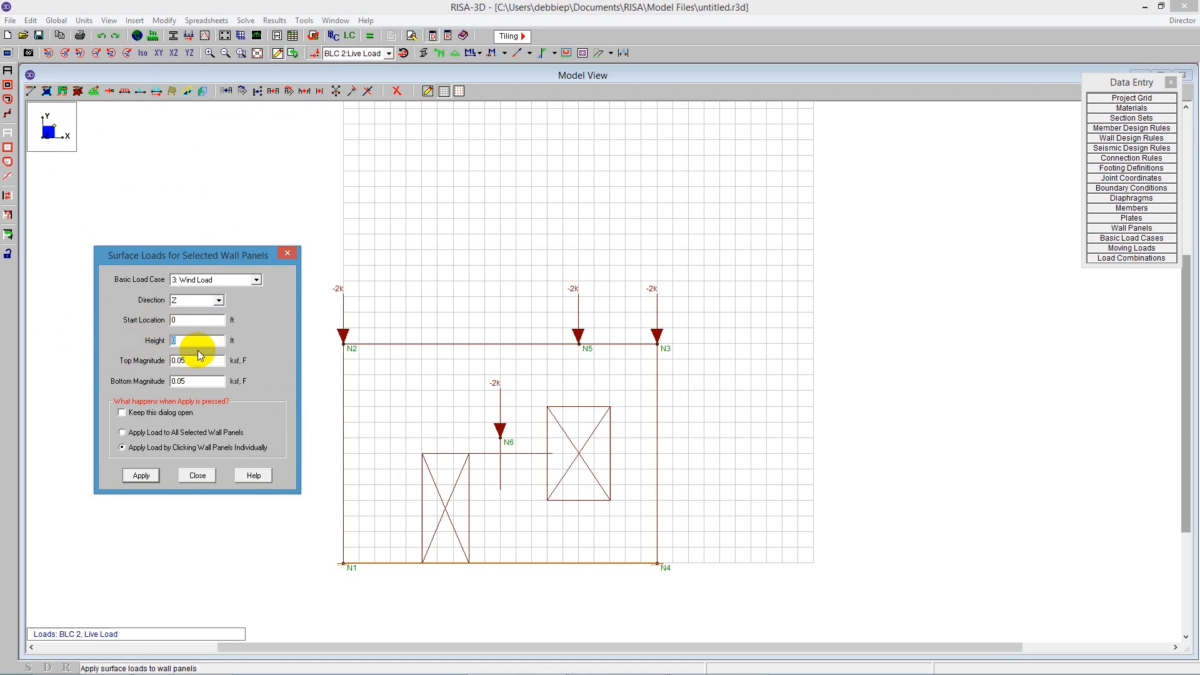
type("10")
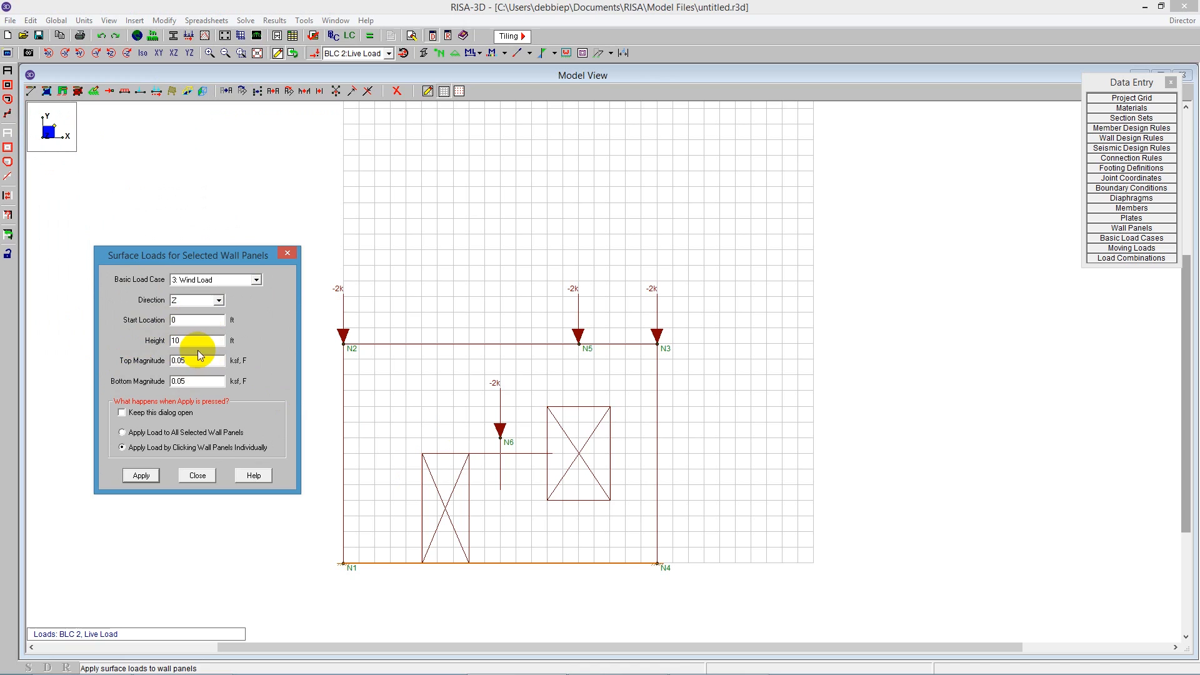
mouse_move(201, 377)
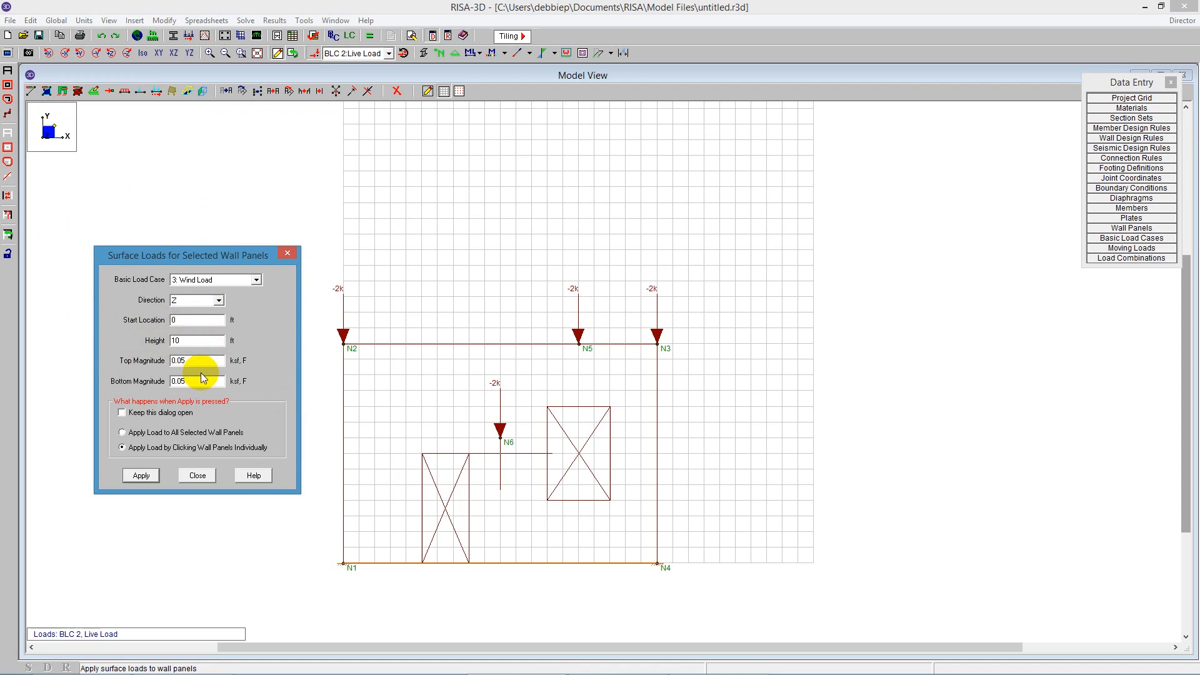
left_click(197, 360)
type("0.02")
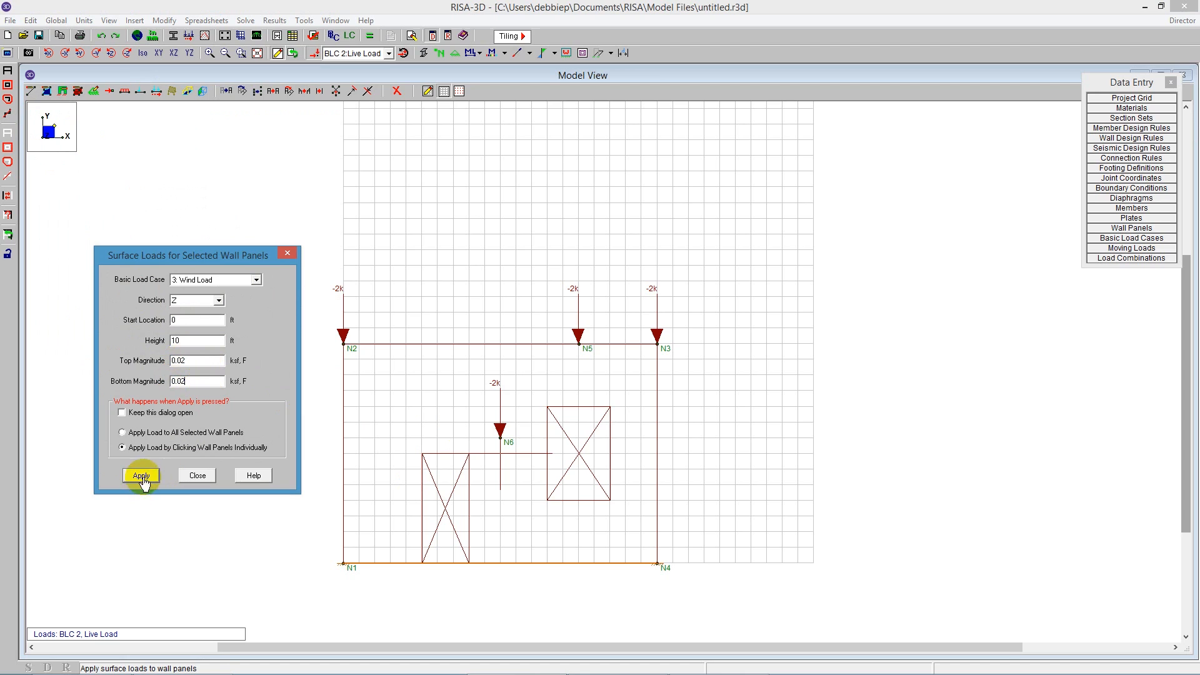
left_click(142, 475)
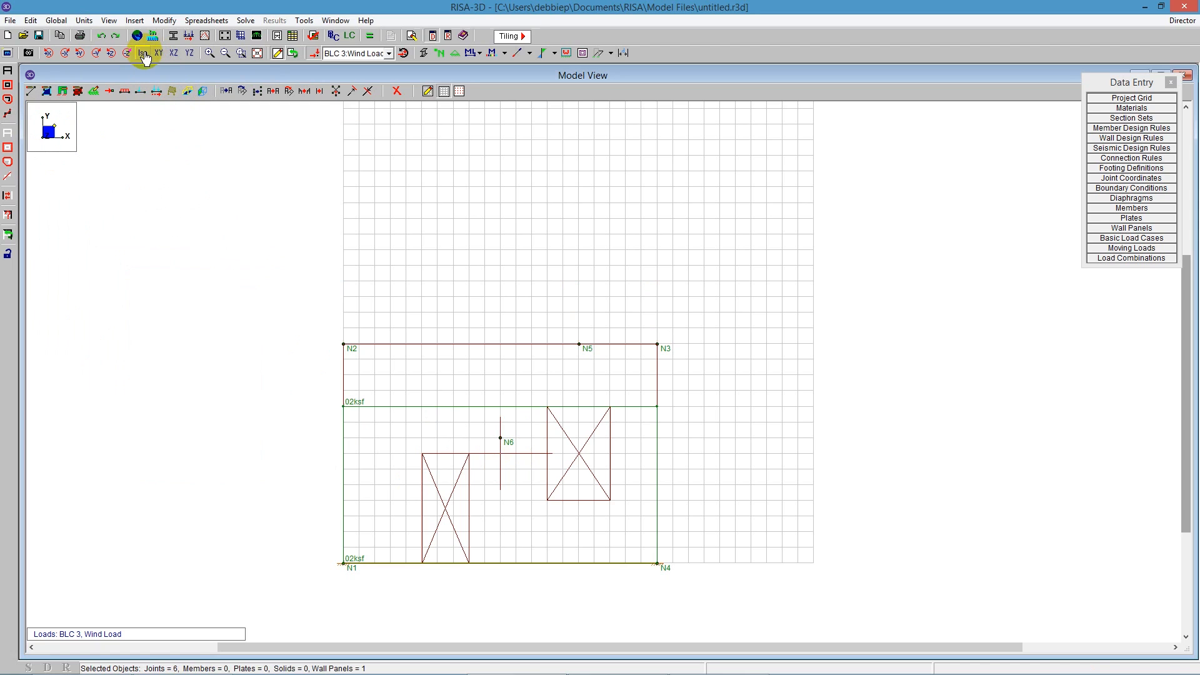
Show the wall in isometric view rendered as a solid shaded panel with its openings.
left_click(142, 52)
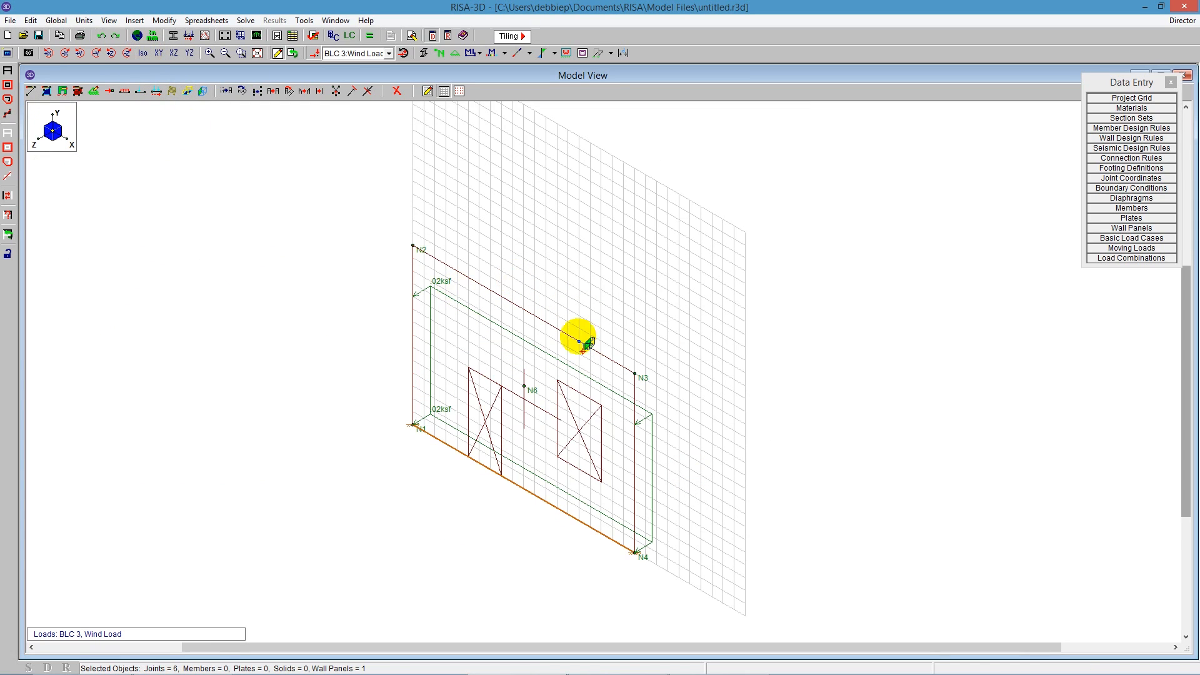
mouse_move(667, 523)
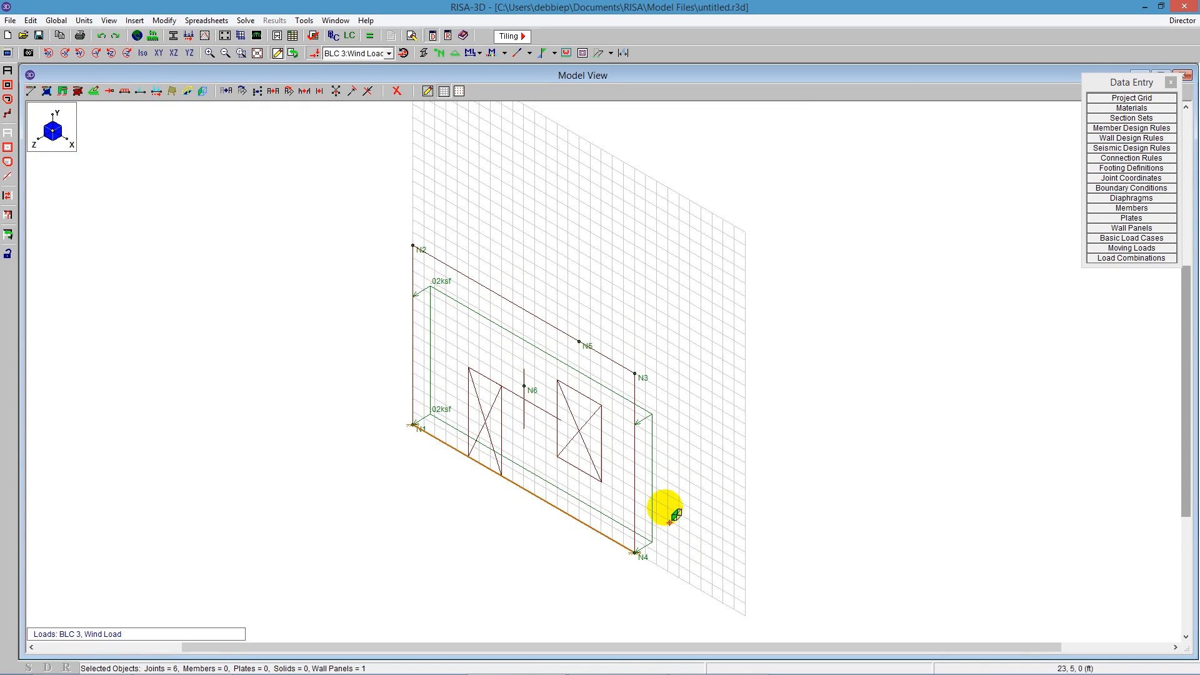
mouse_move(726, 503)
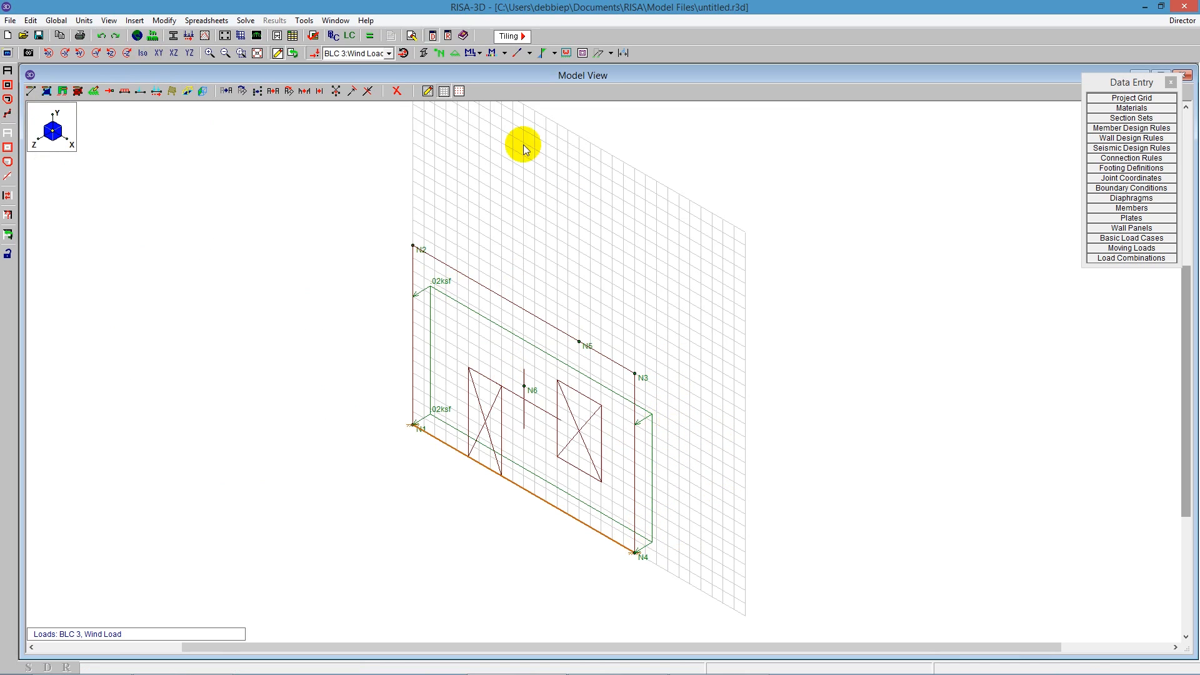
left_click(425, 53)
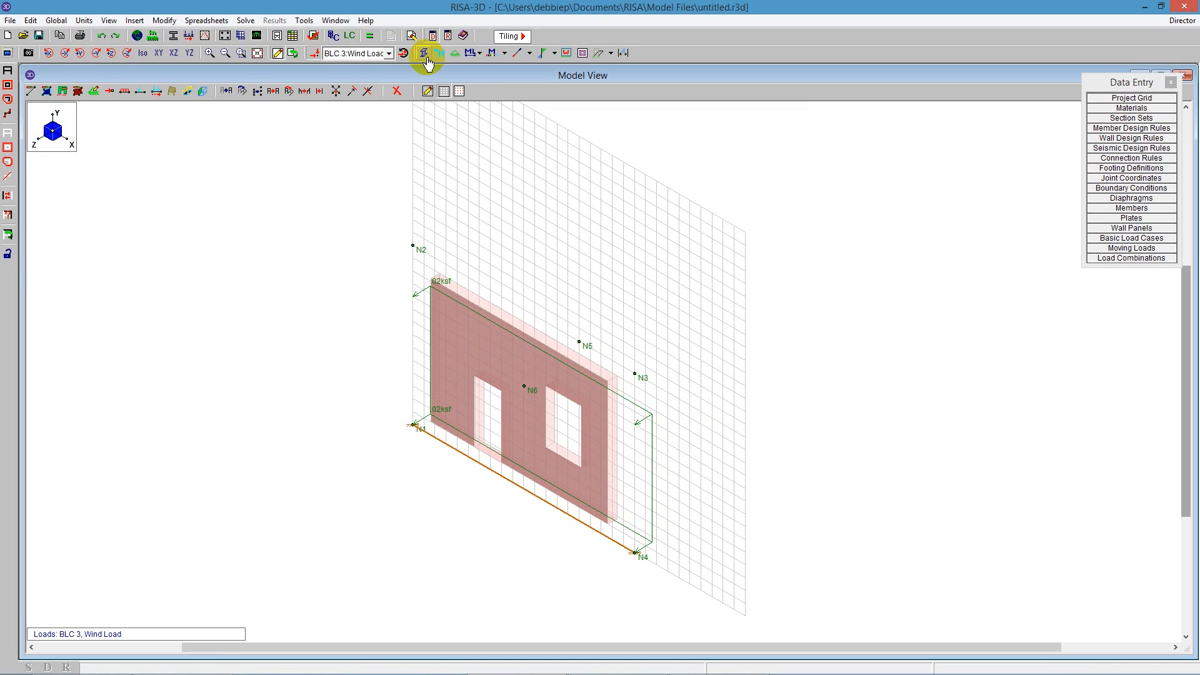
left_click(420, 53)
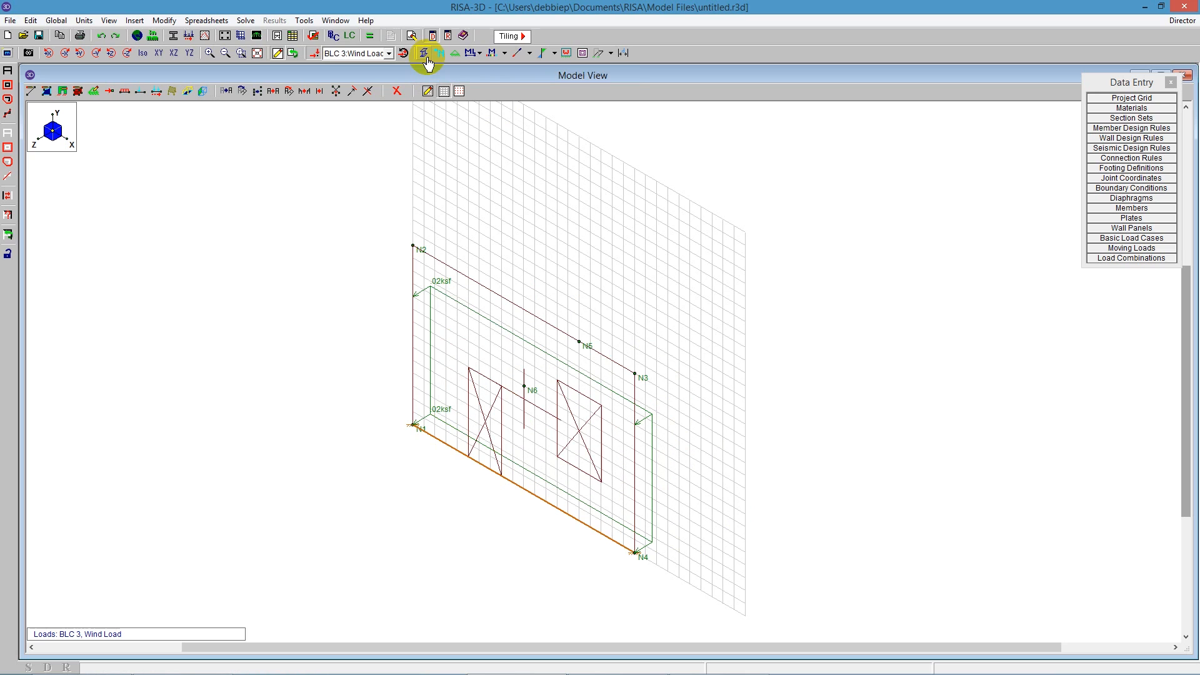
left_click(422, 52)
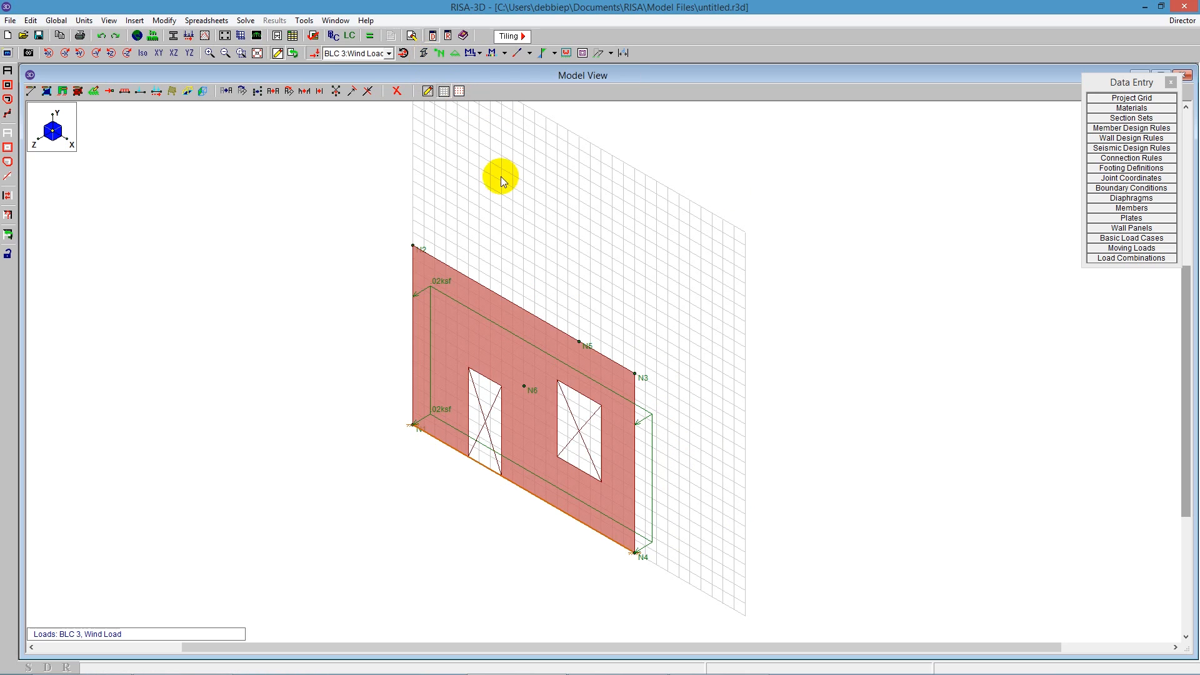
mouse_move(1128, 261)
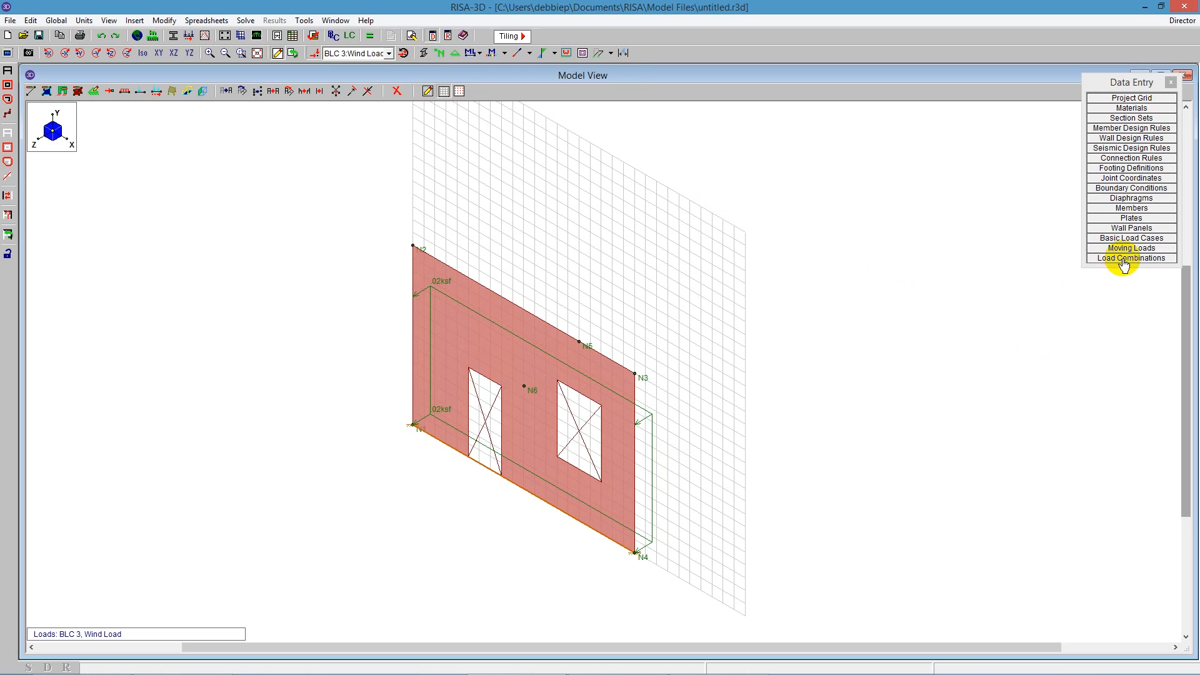
Generate the 2012 IBC ASD wind load combinations with the LC Generator.
left_click(1131, 257)
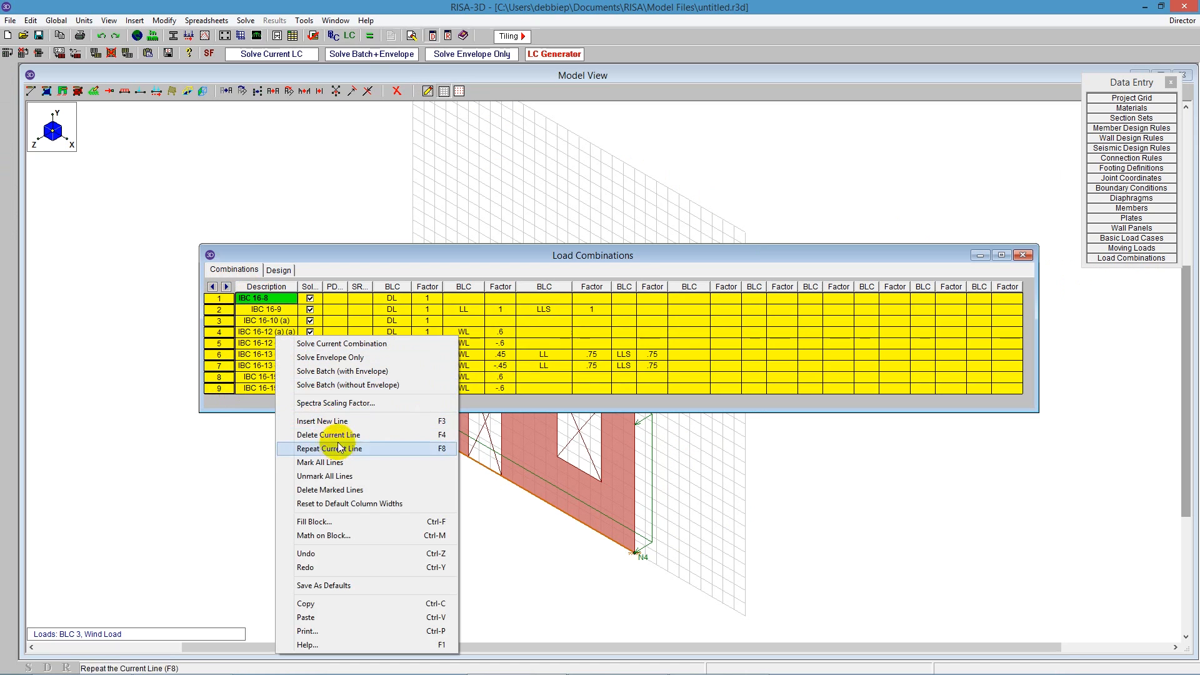
left_click(330, 490)
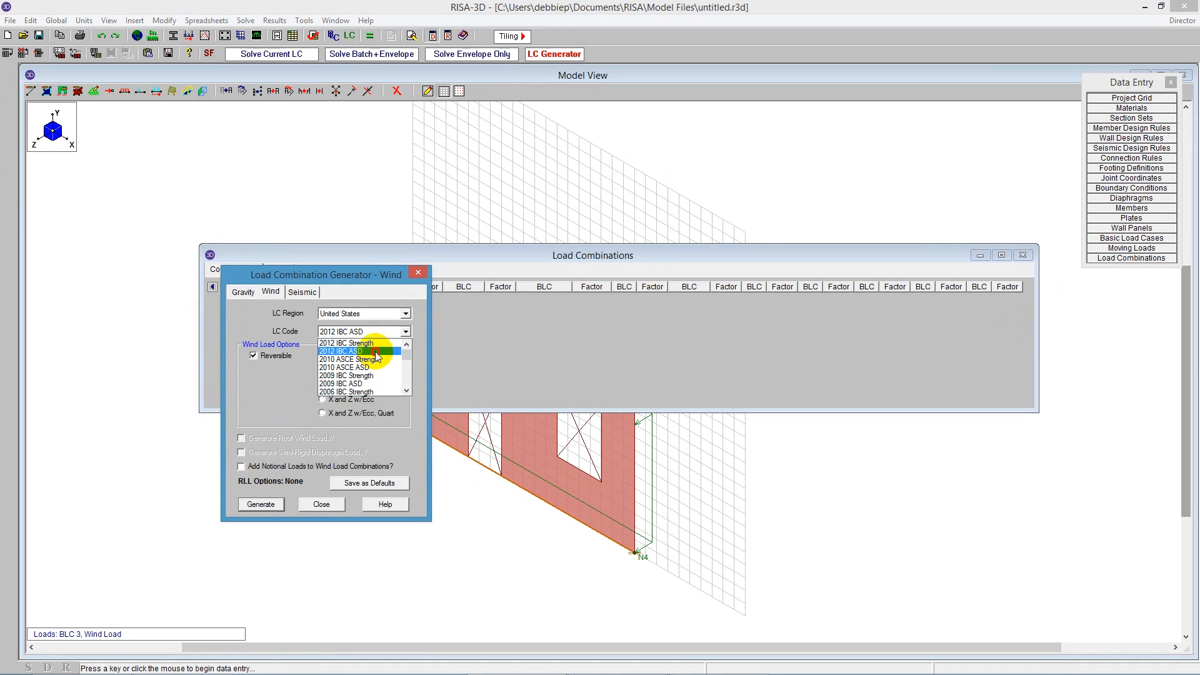
left_click(340, 350)
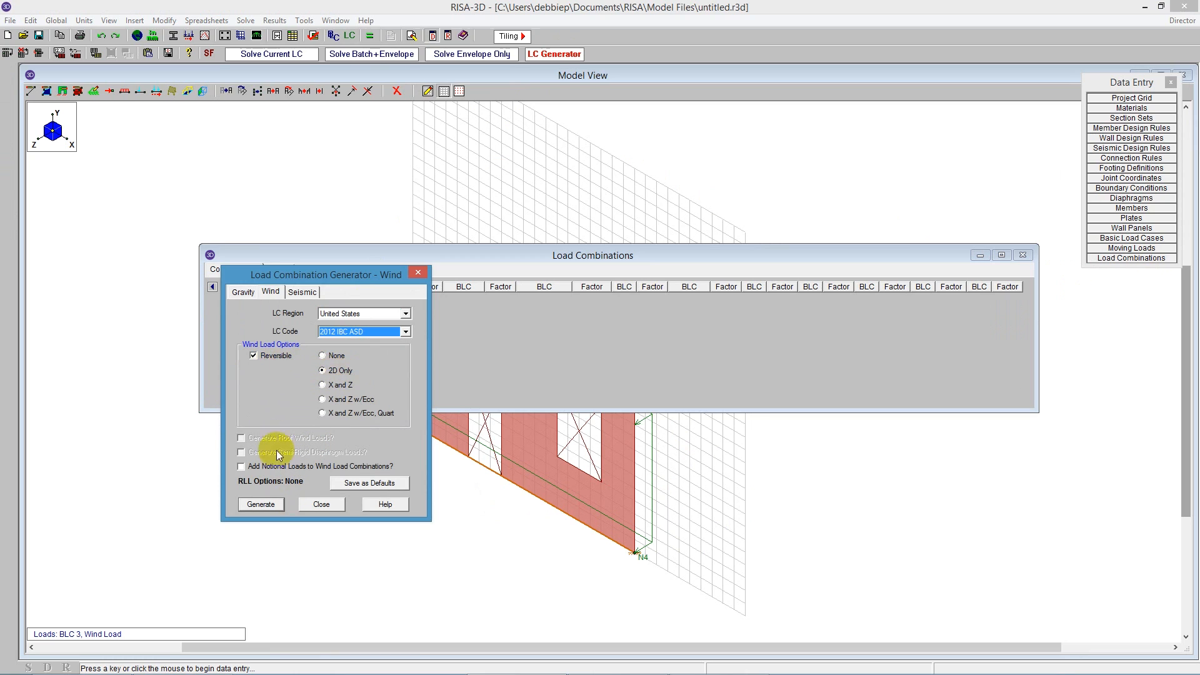
left_click(260, 503)
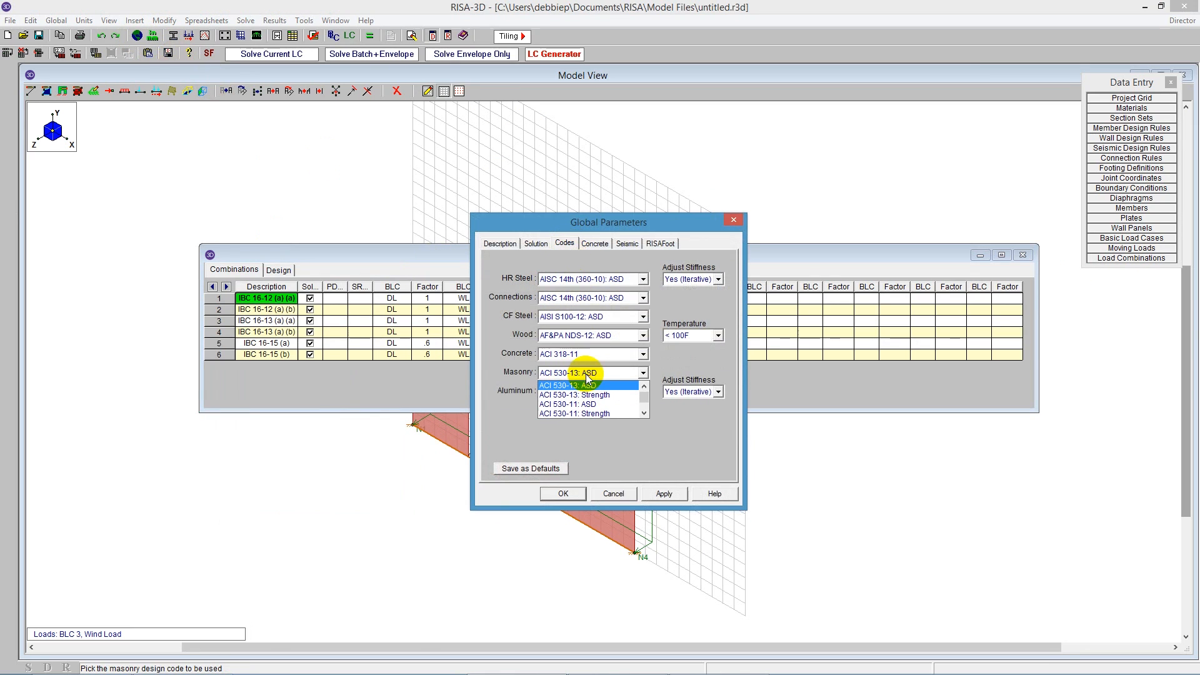
mouse_move(602, 381)
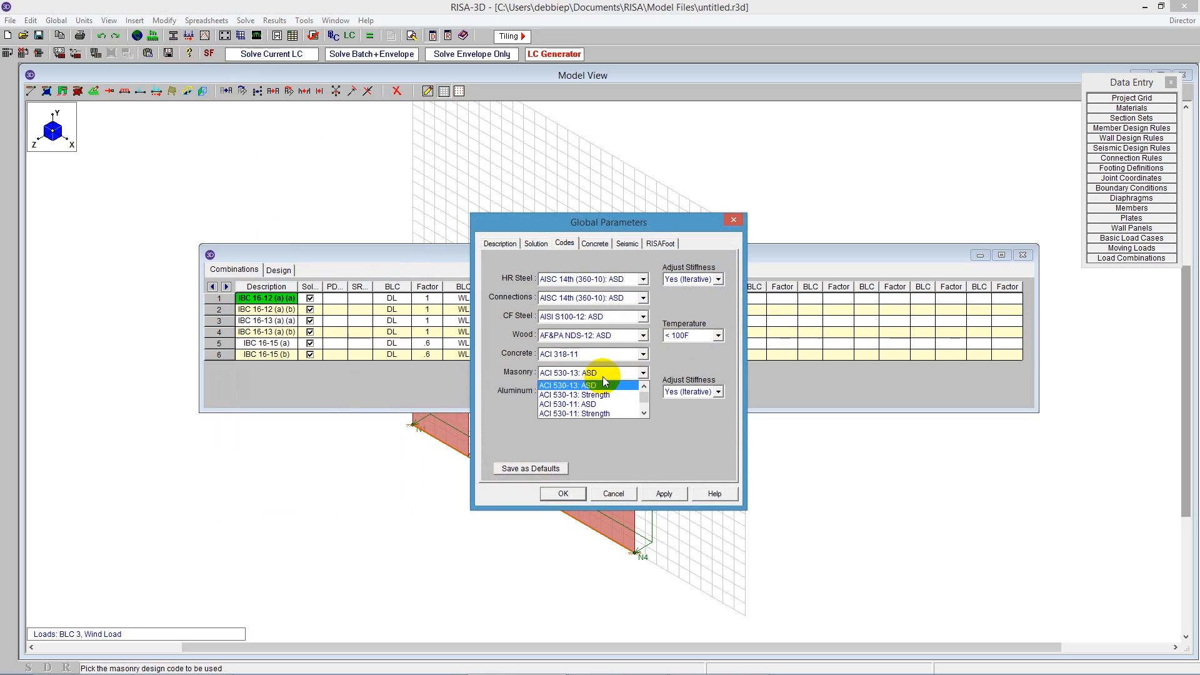
Choose ACI 530-13: ASD as the masonry code in Global Parameters and confirm.
left_click(567, 385)
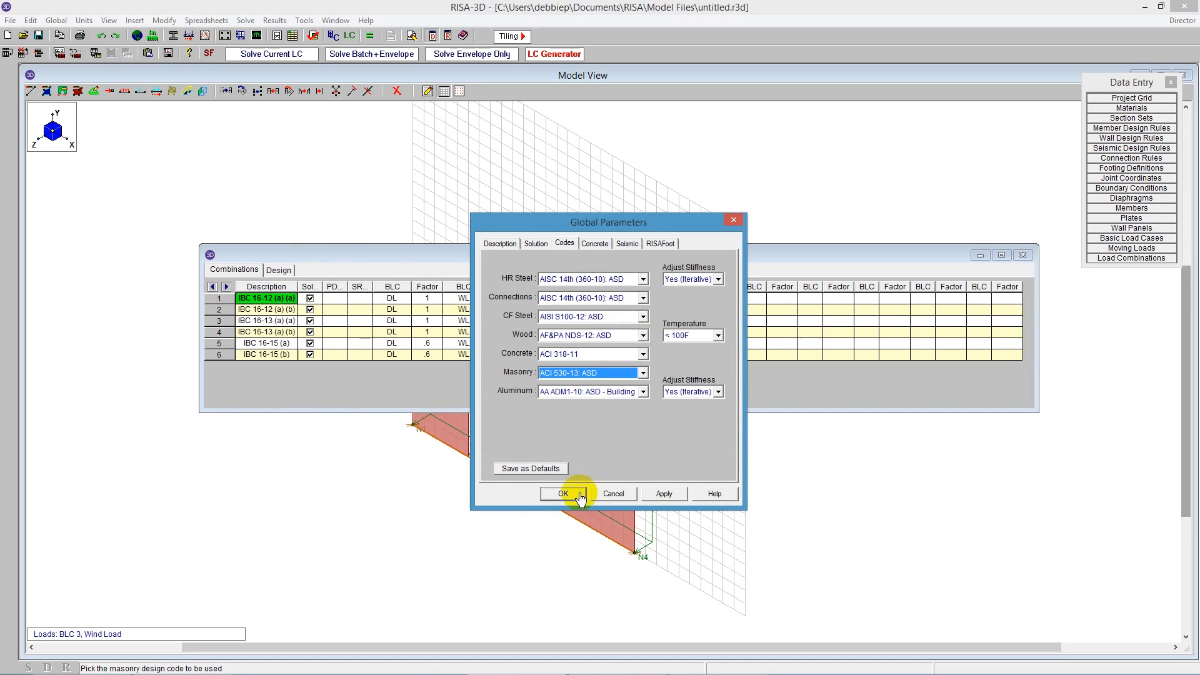
left_click(563, 493)
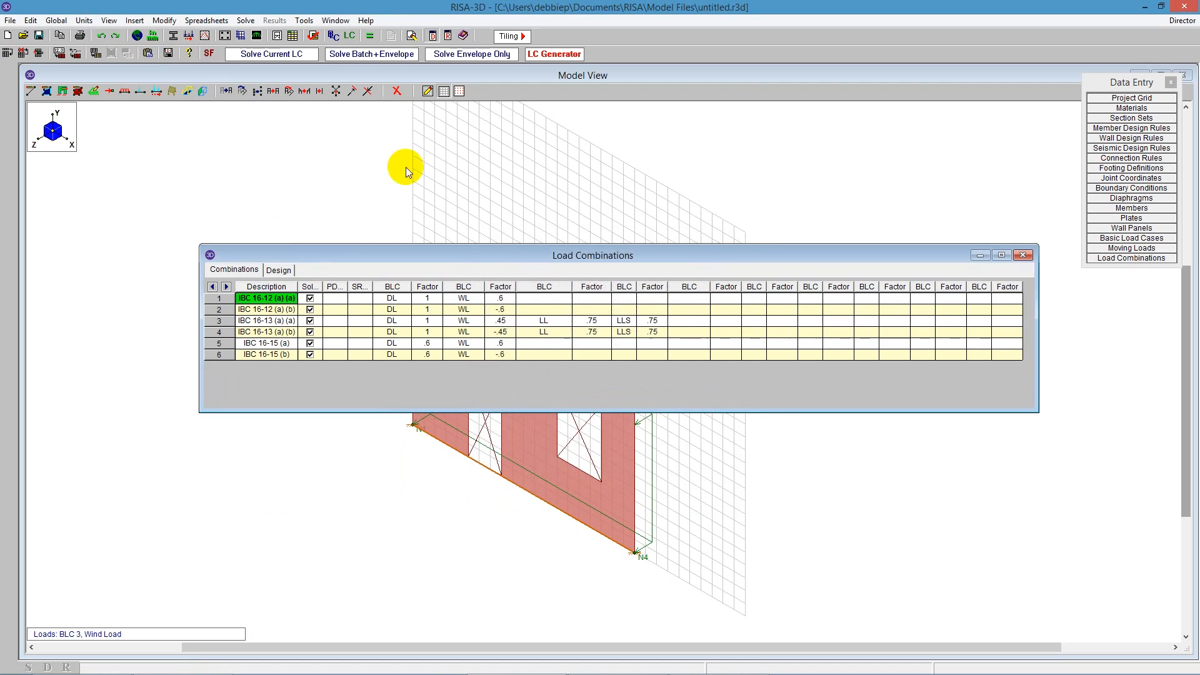
Run Solve Batch+Envelope and close the Load Combinations spreadsheet.
left_click(373, 54)
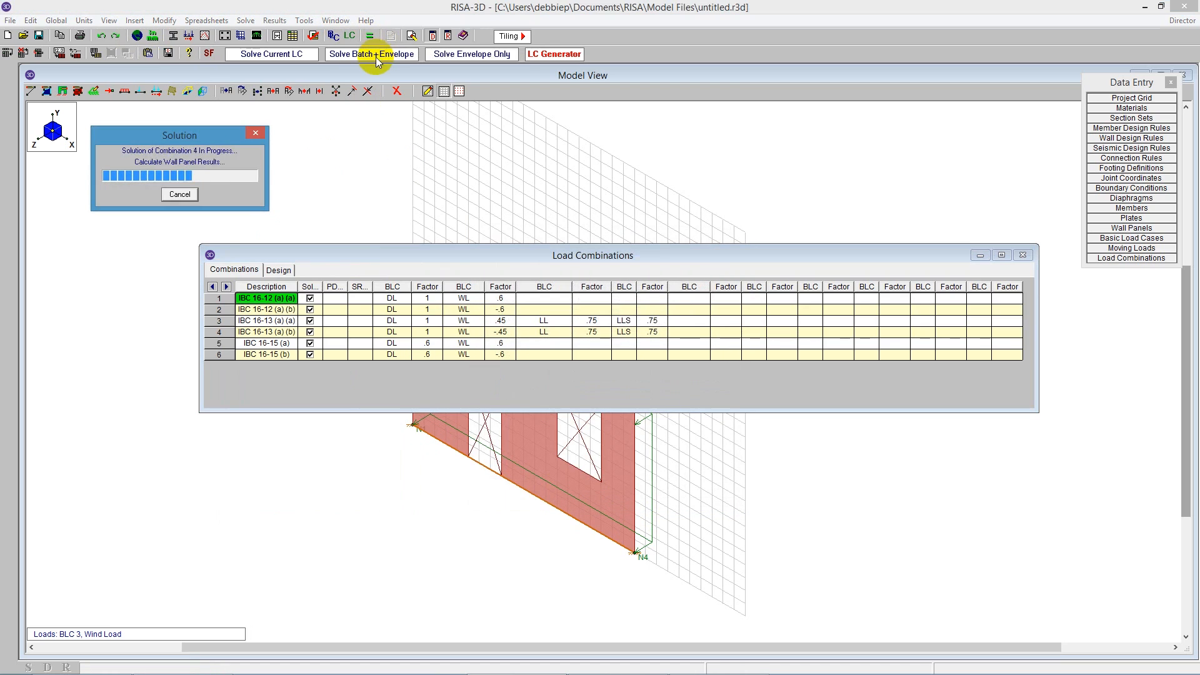
left_click(373, 54)
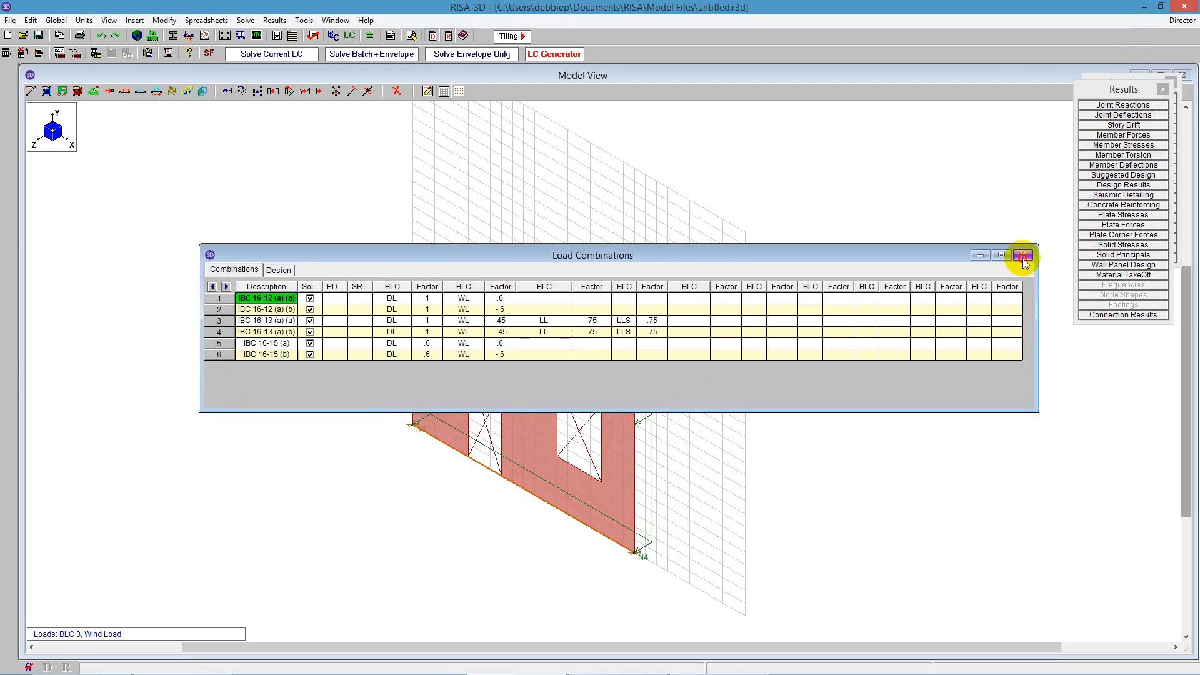
left_click(1020, 255)
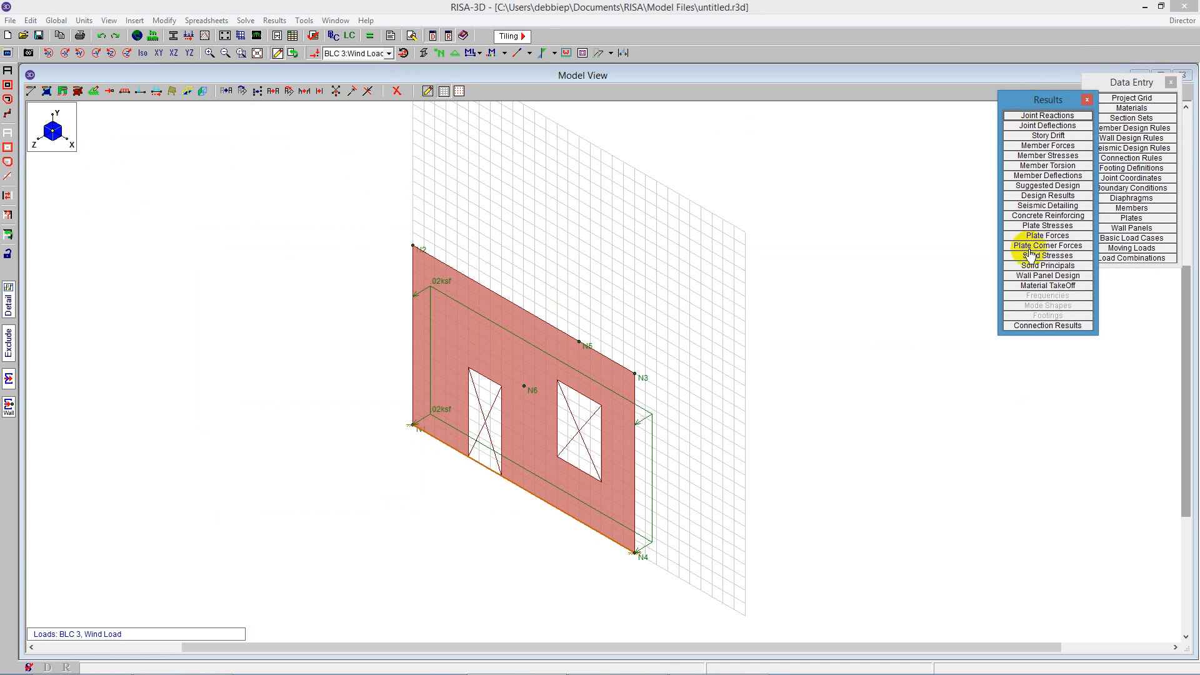
Review the Masonry In and Masonry Out checks for regions R1-R6 and open R1's detail report.
left_click(1047, 275)
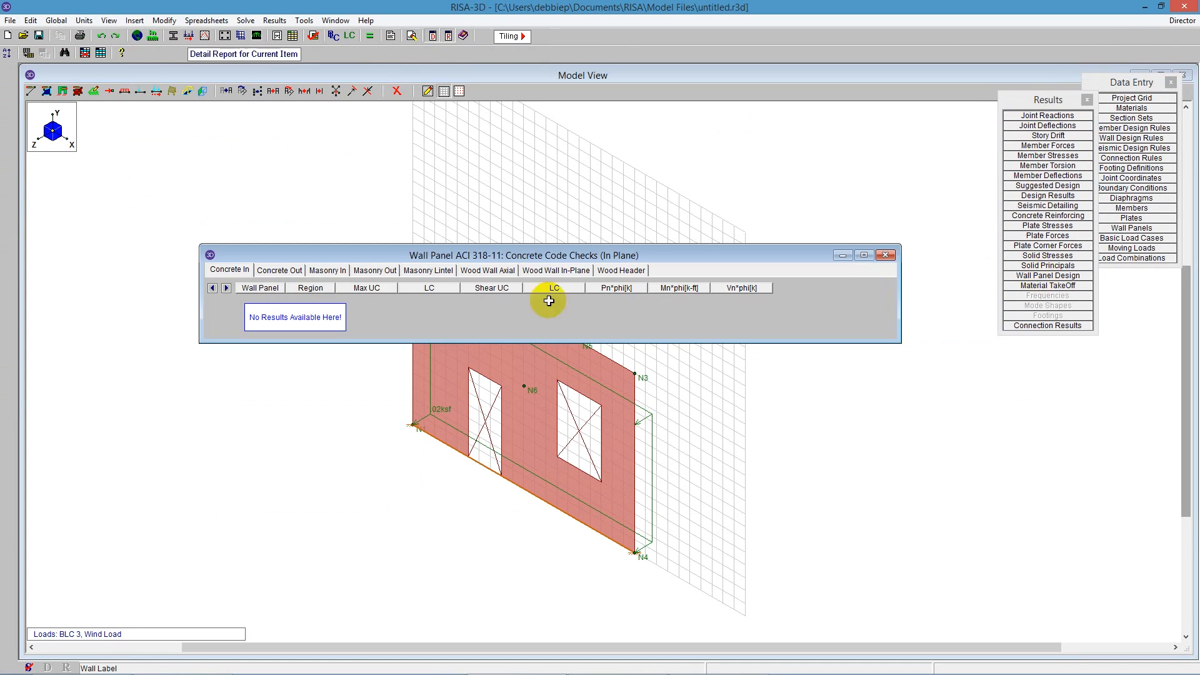
left_click(327, 270)
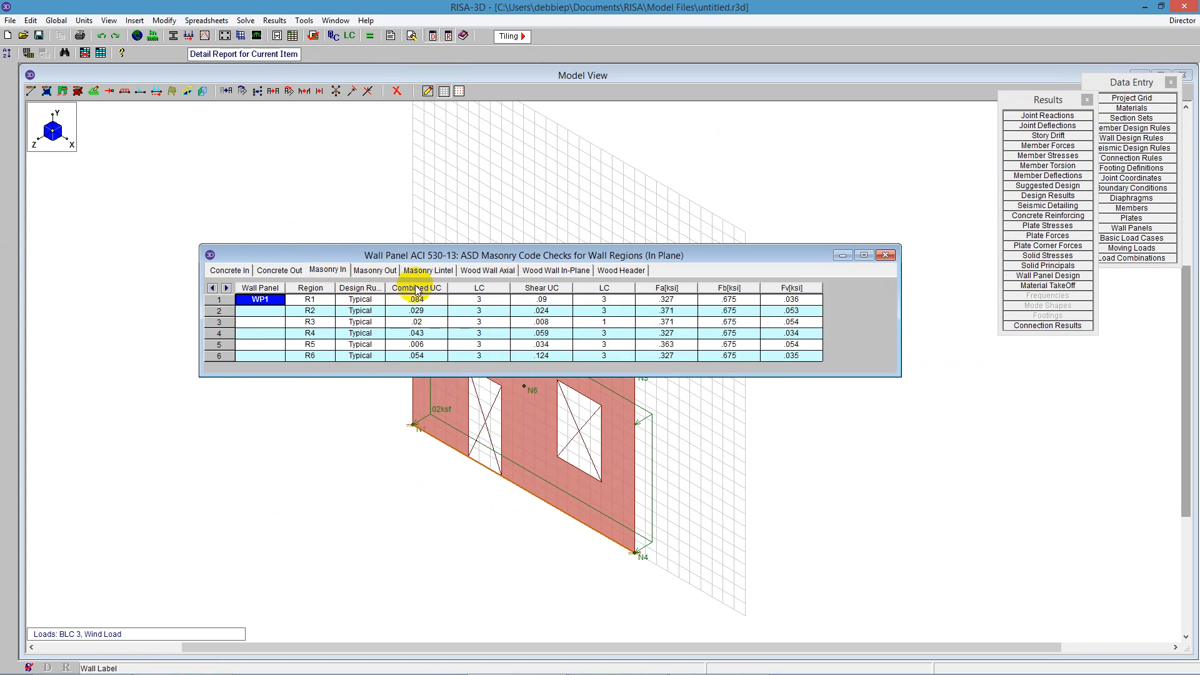
left_click(375, 270)
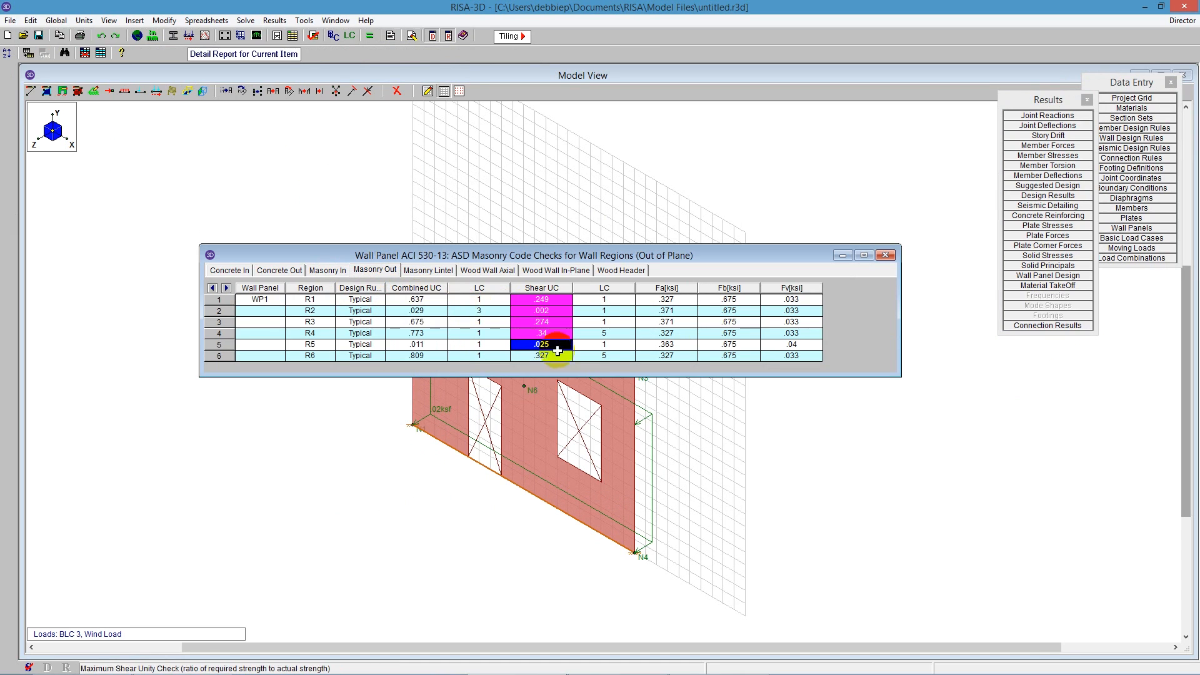
left_click(428, 269)
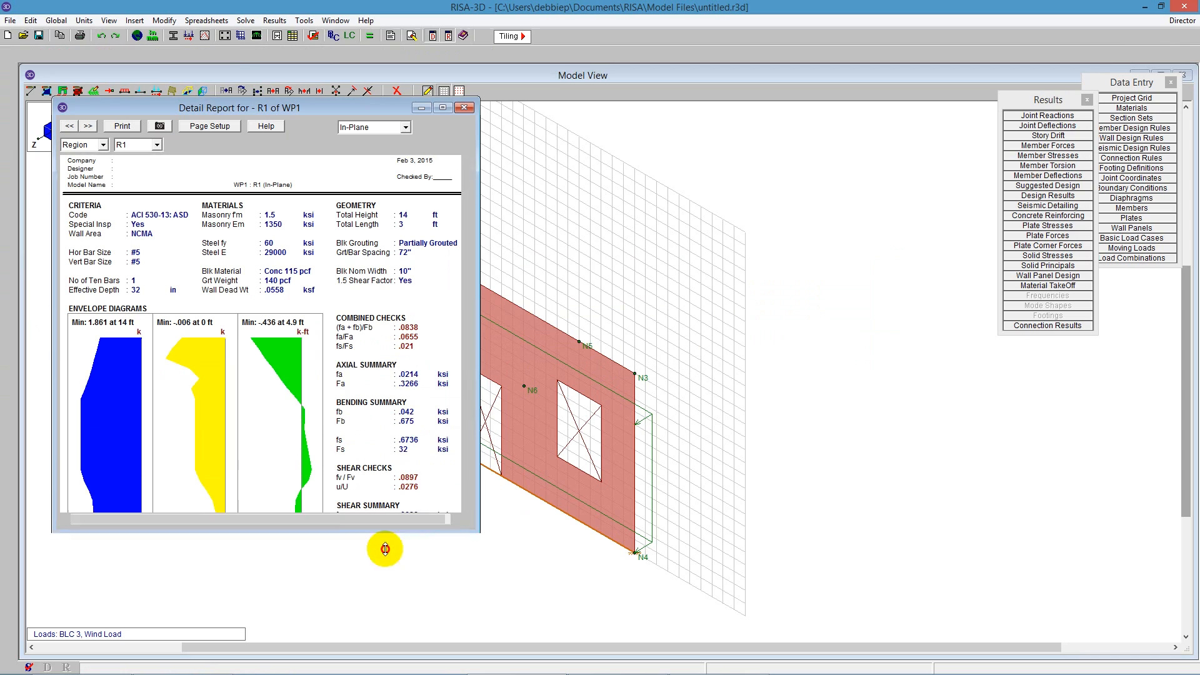
Scroll the R1 in-plane report down to its governing section and cross-section detailing.
scroll("down", 3)
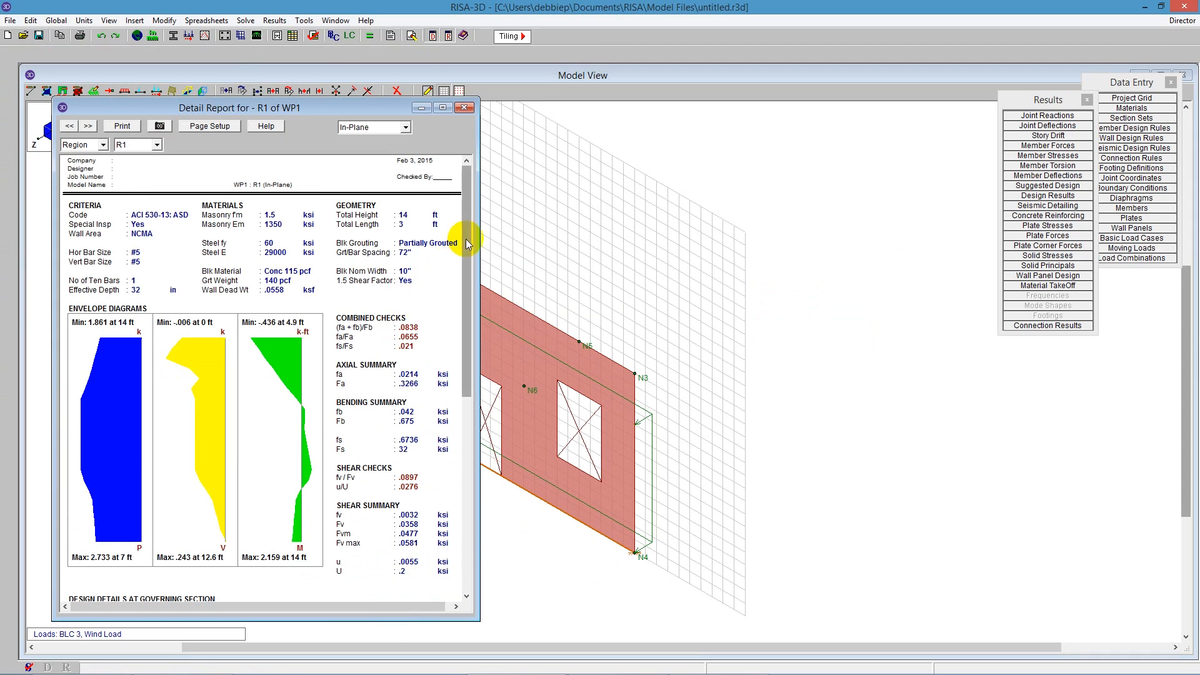
mouse_move(340, 90)
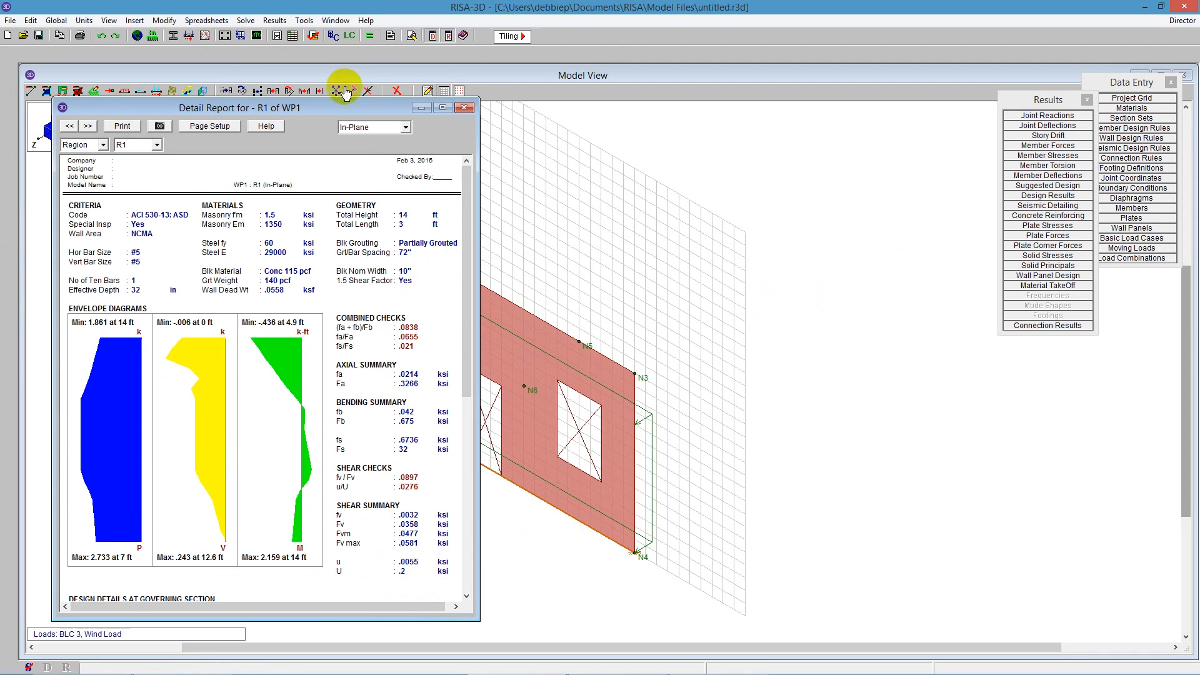
mouse_move(372, 128)
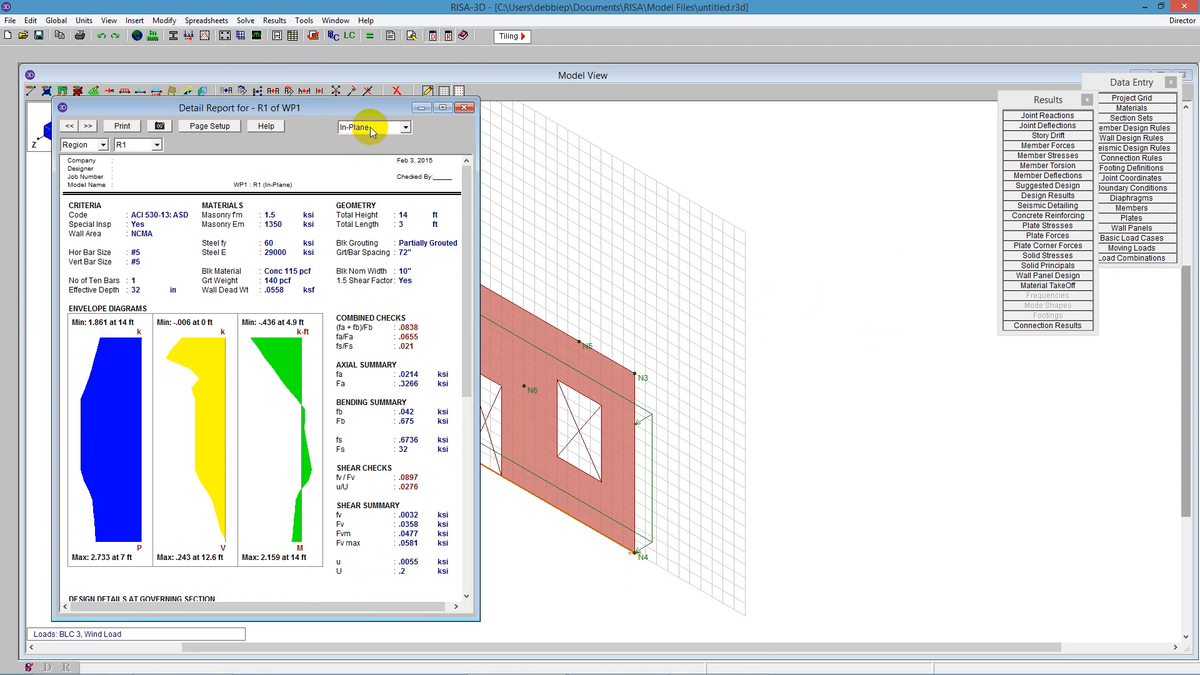
mouse_move(324, 137)
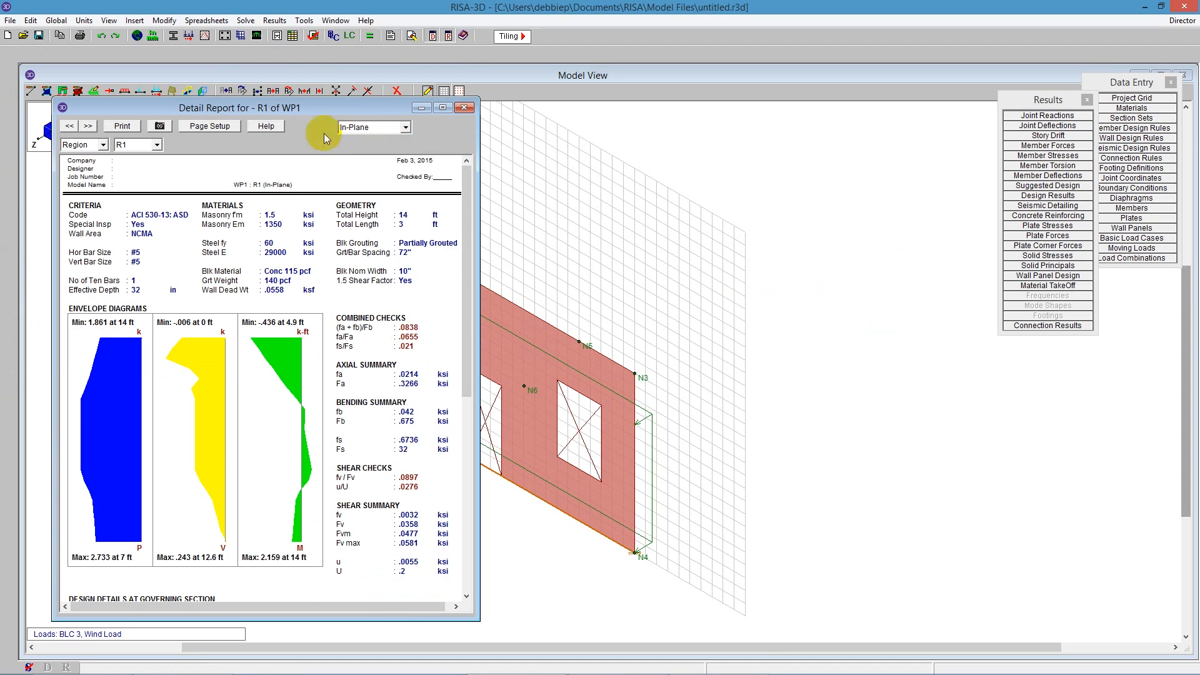
mouse_move(138, 224)
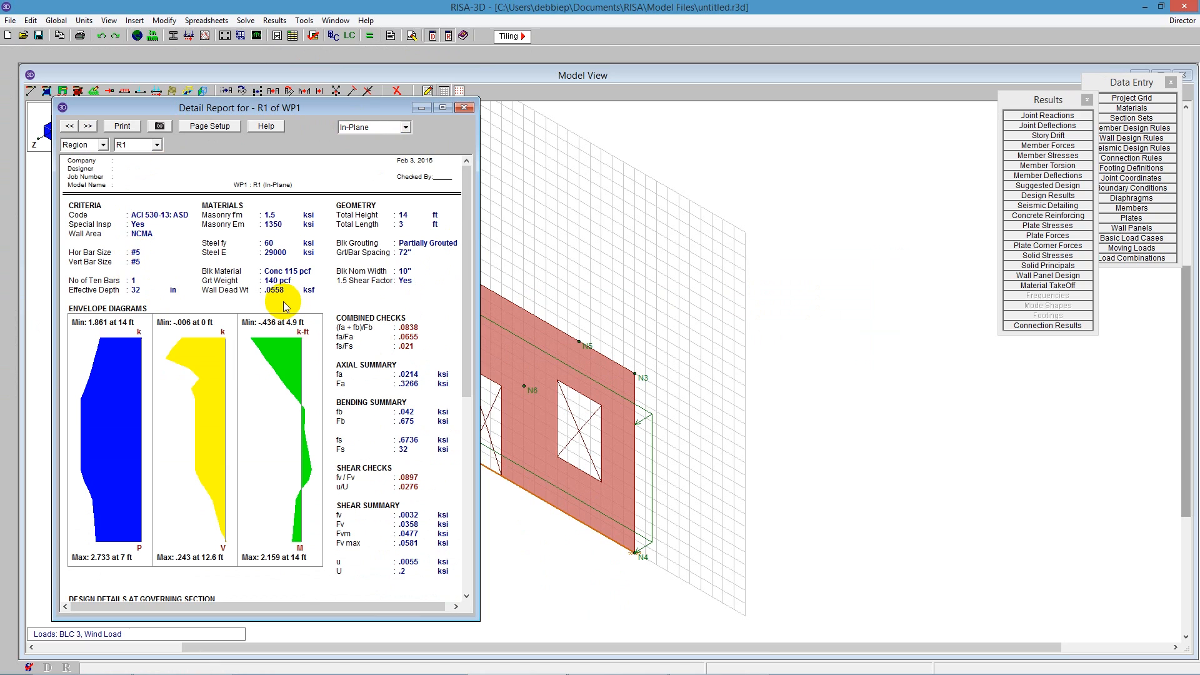
mouse_move(396, 360)
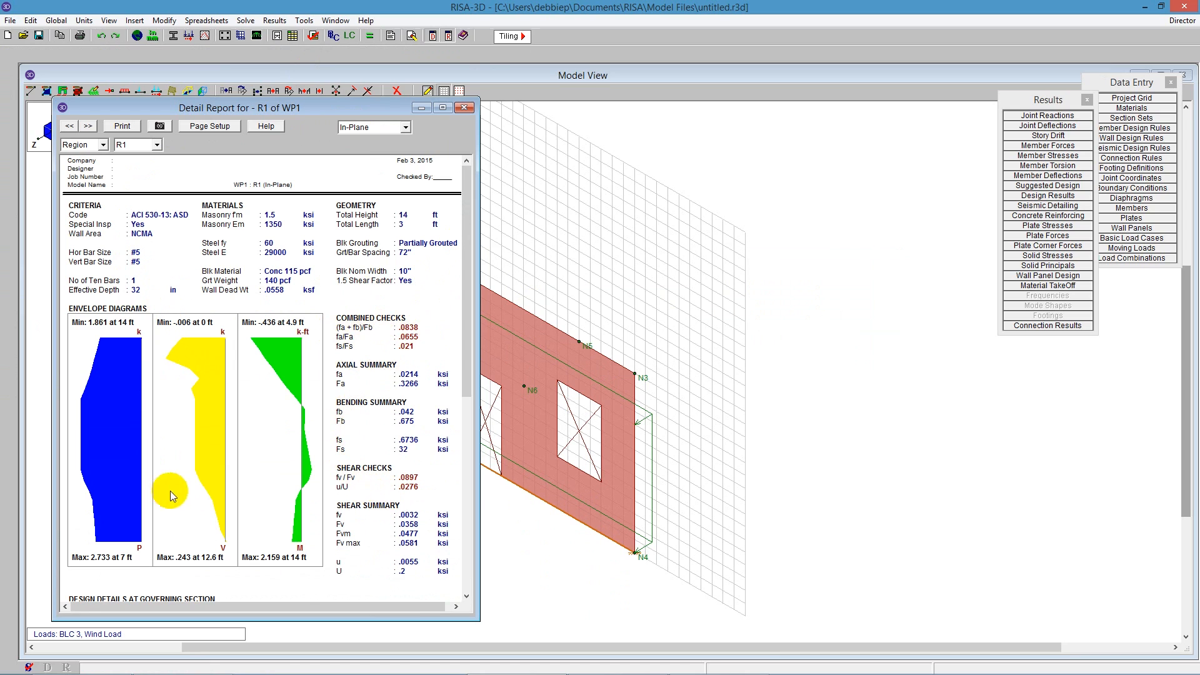
scroll("down", 3)
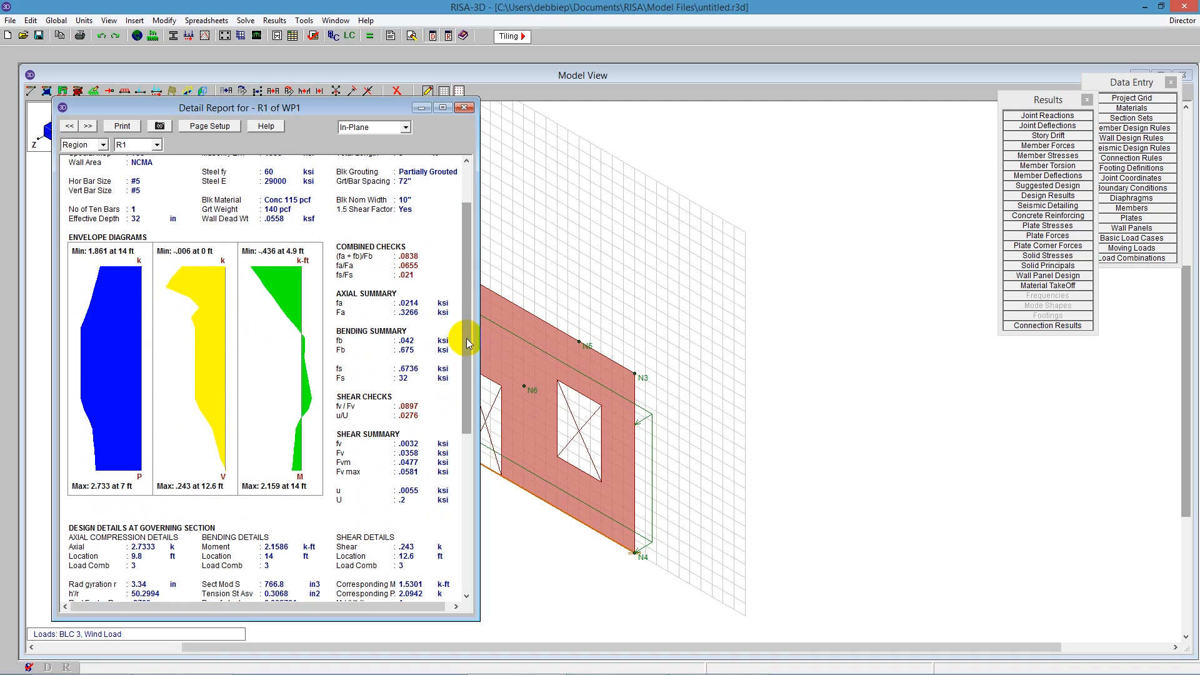
scroll("down", 3)
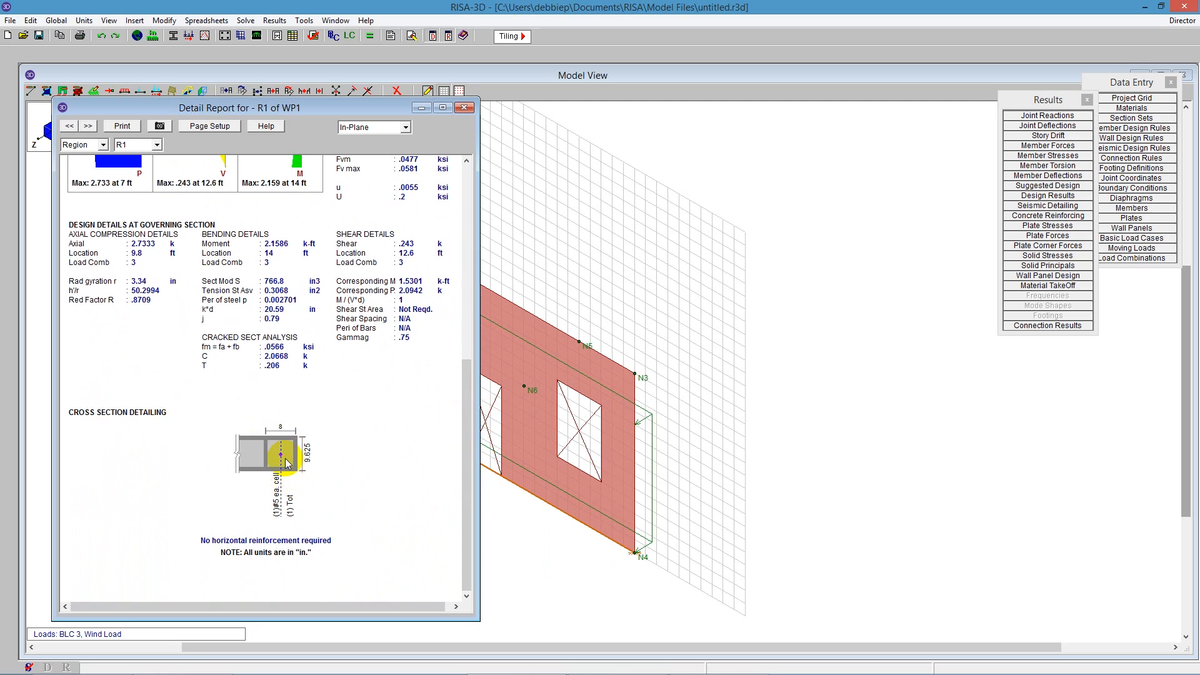
mouse_move(285, 462)
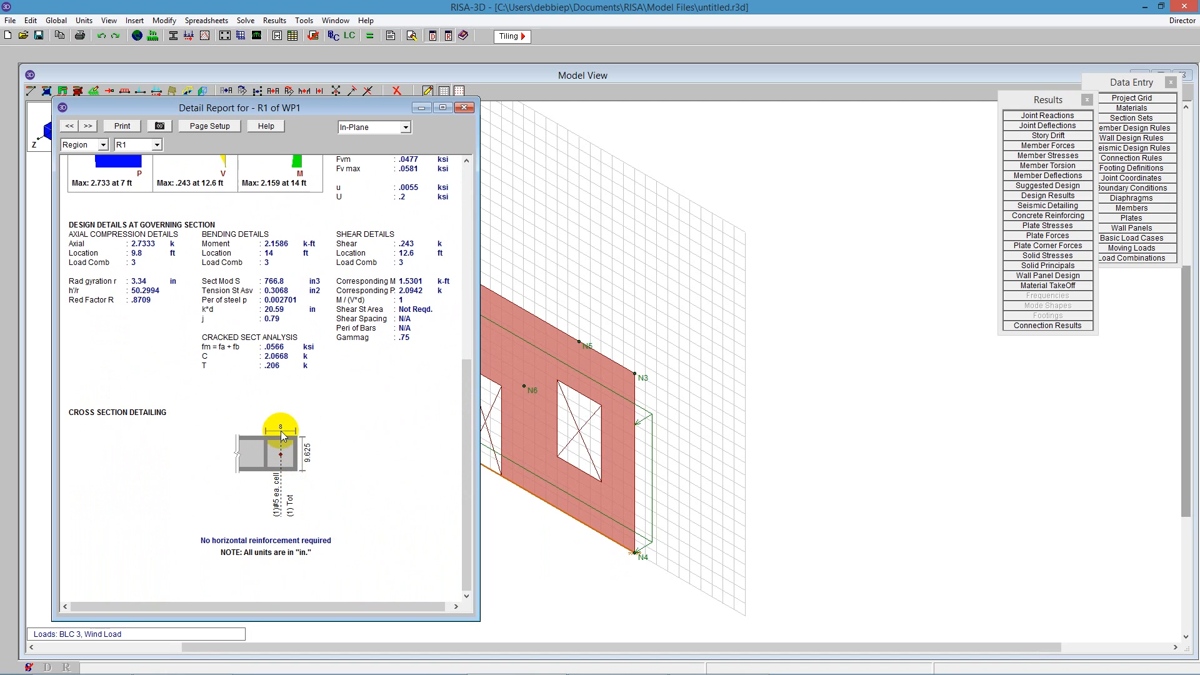
Switch the R1 report to Out-of-Plane and scroll to its cross-section detailing with 72 in bar spacing.
left_click(401, 128)
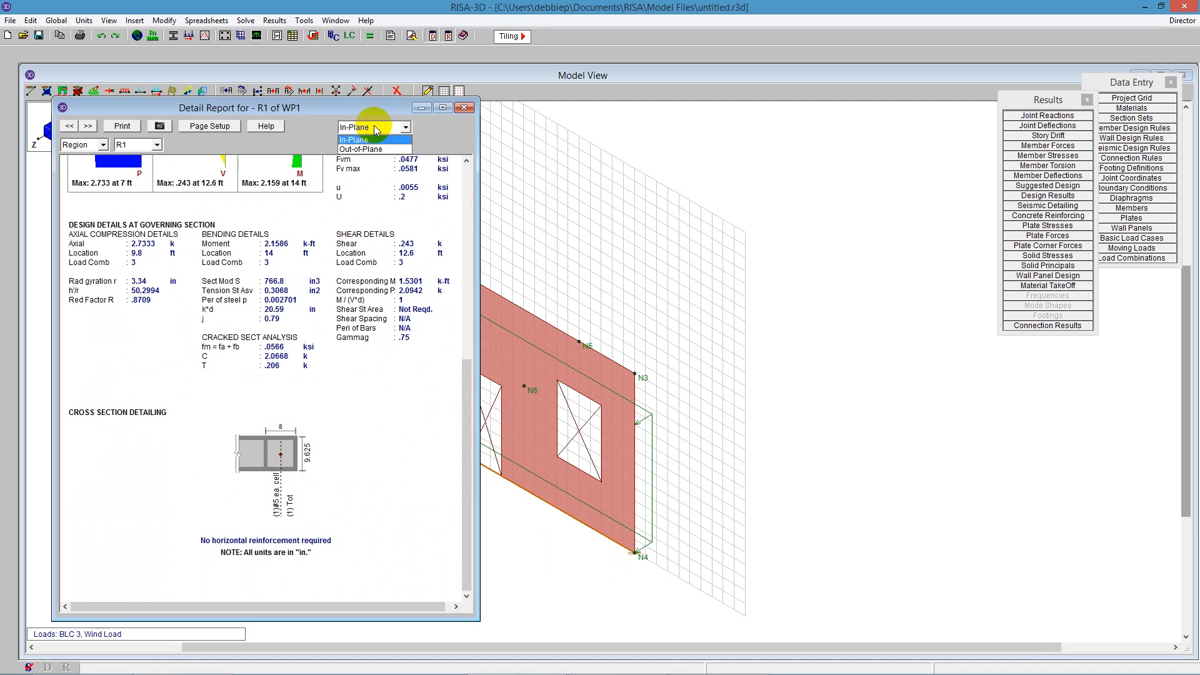
left_click(374, 149)
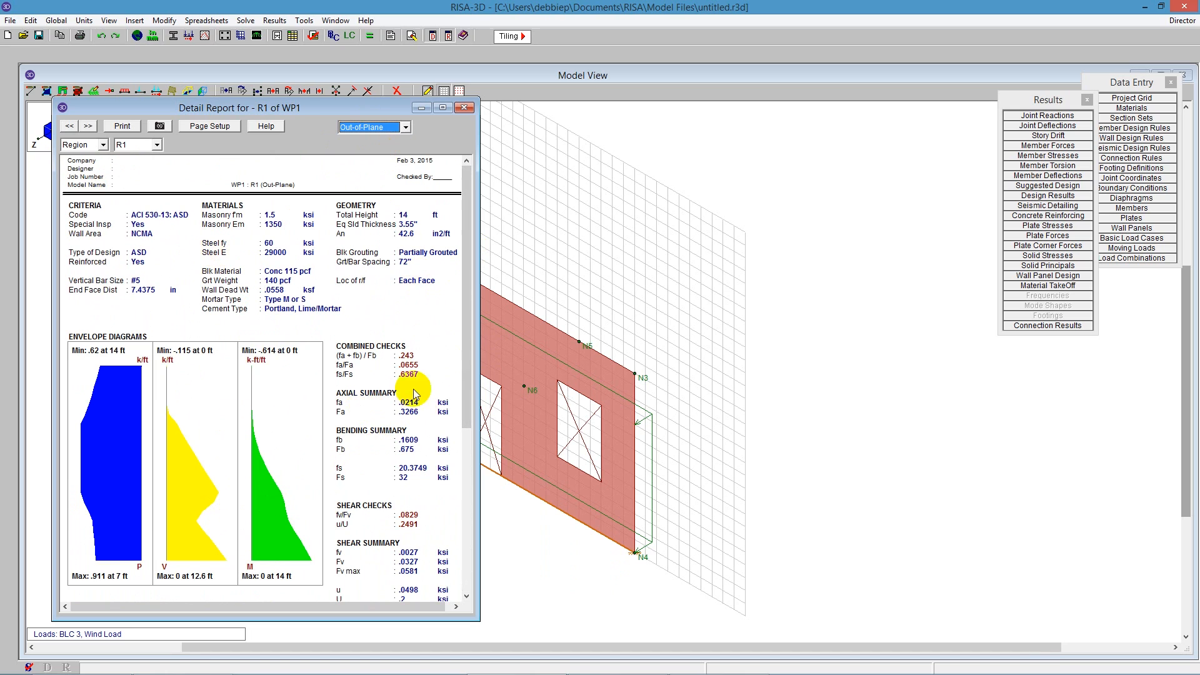
mouse_move(319, 358)
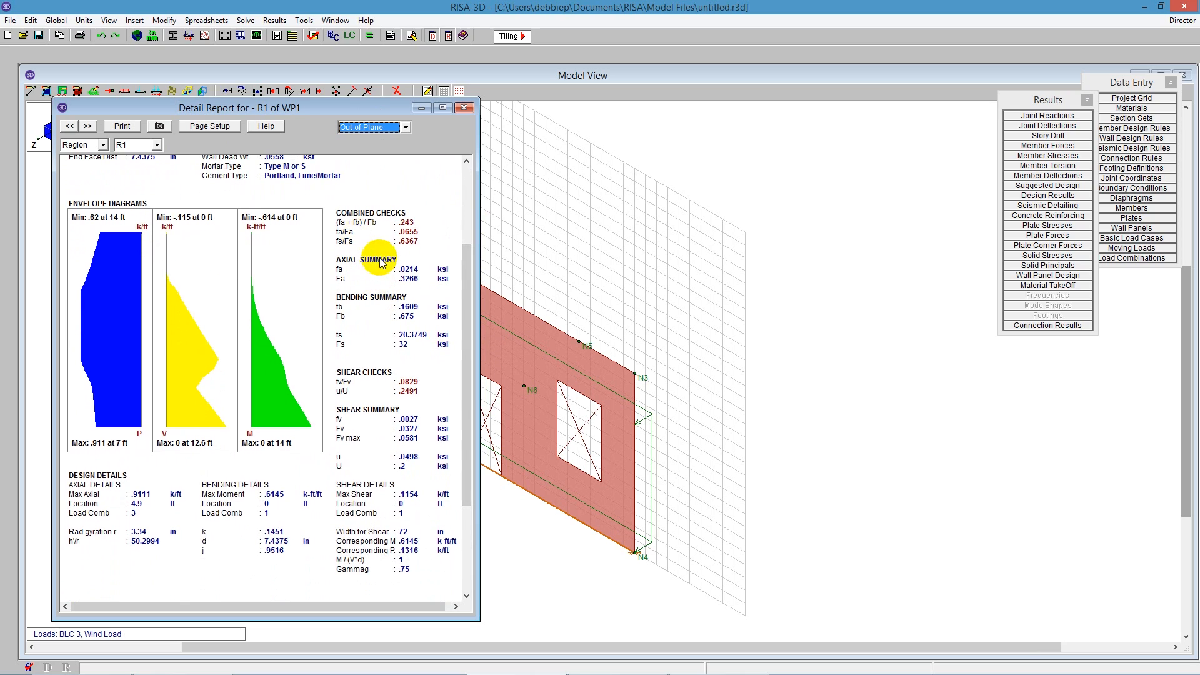
mouse_move(220, 566)
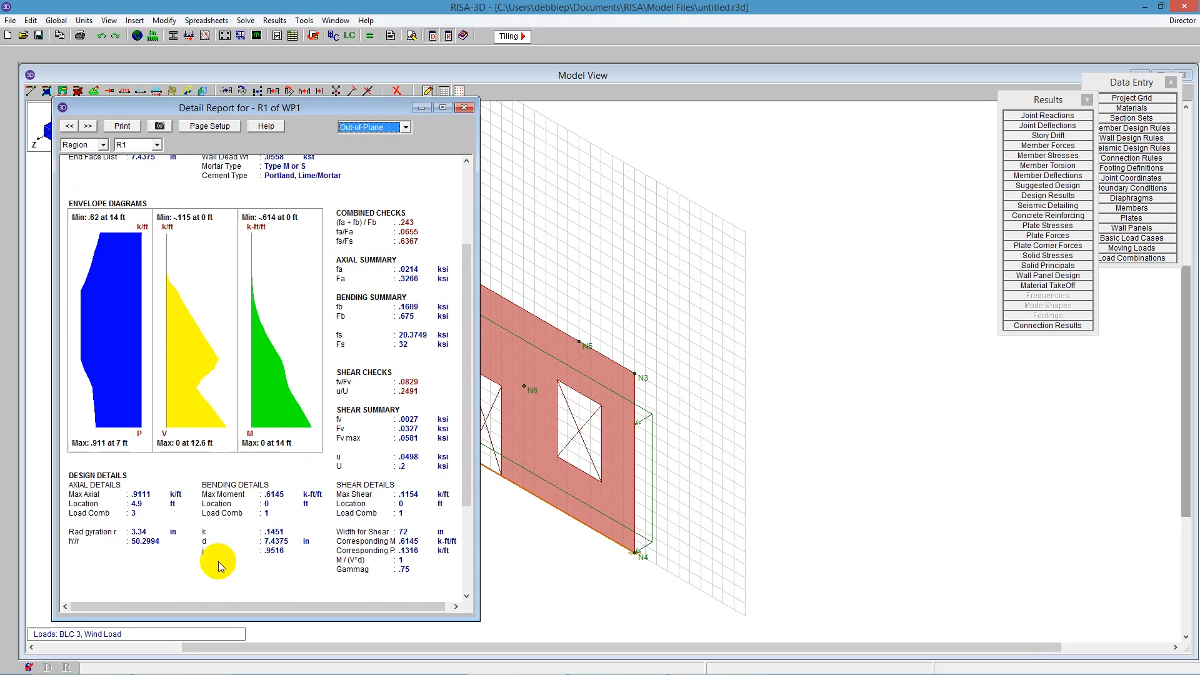
mouse_move(184, 243)
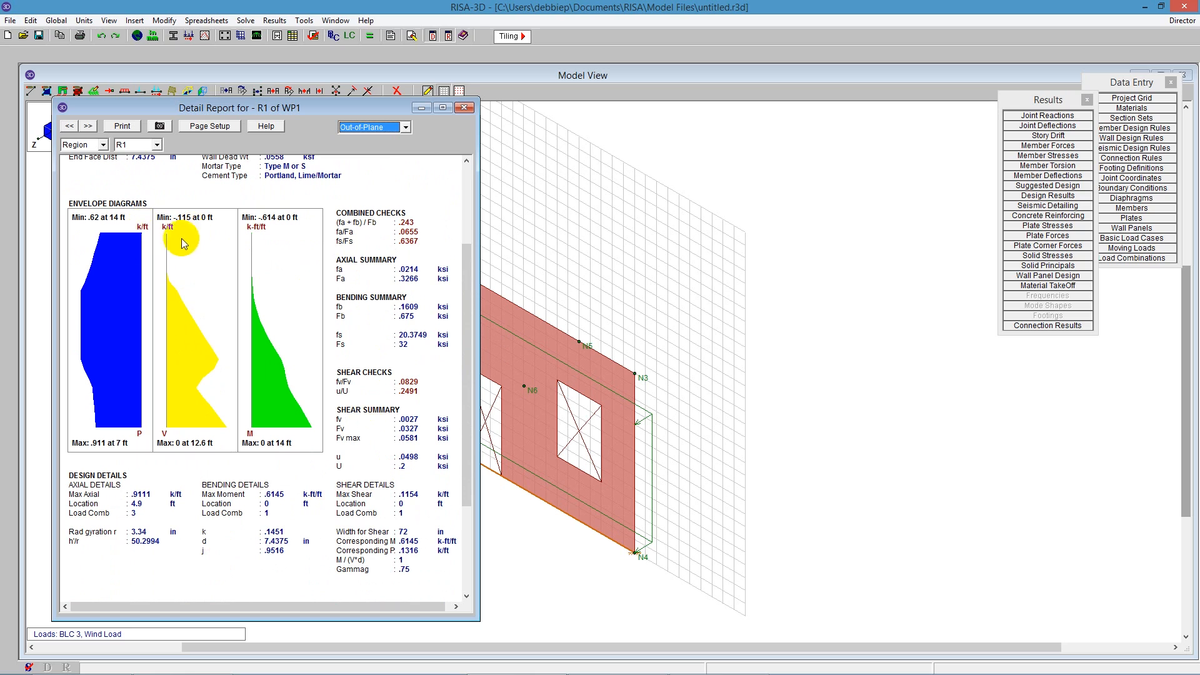
mouse_move(271, 403)
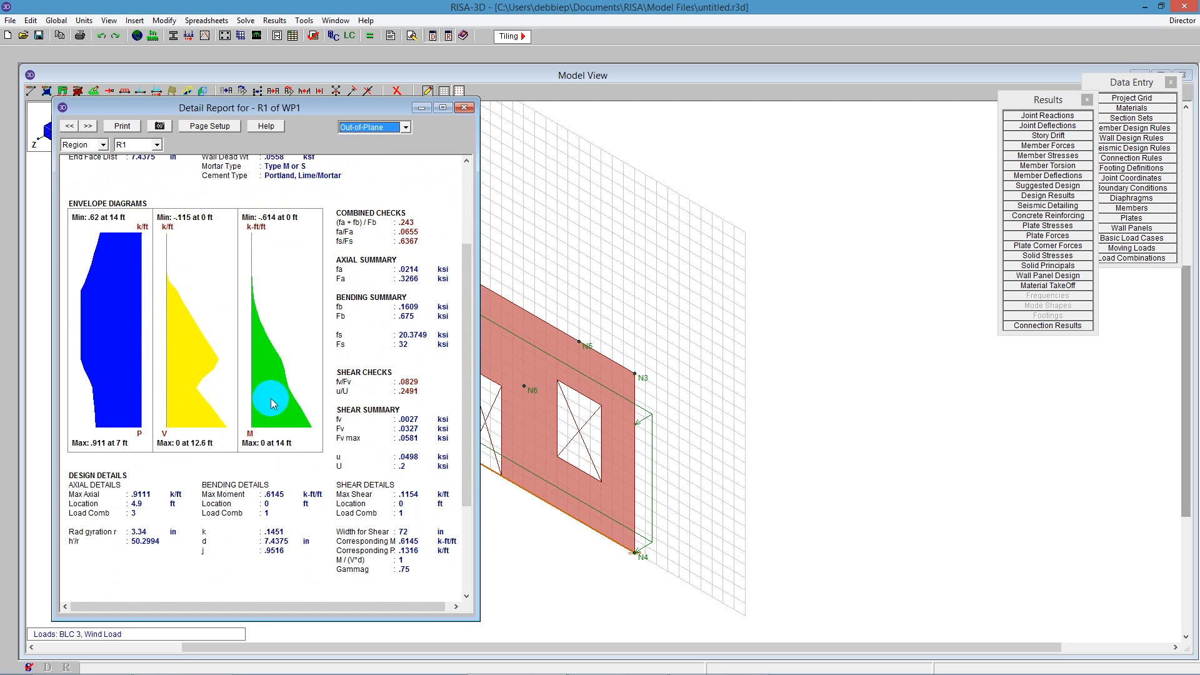
scroll("down", 3)
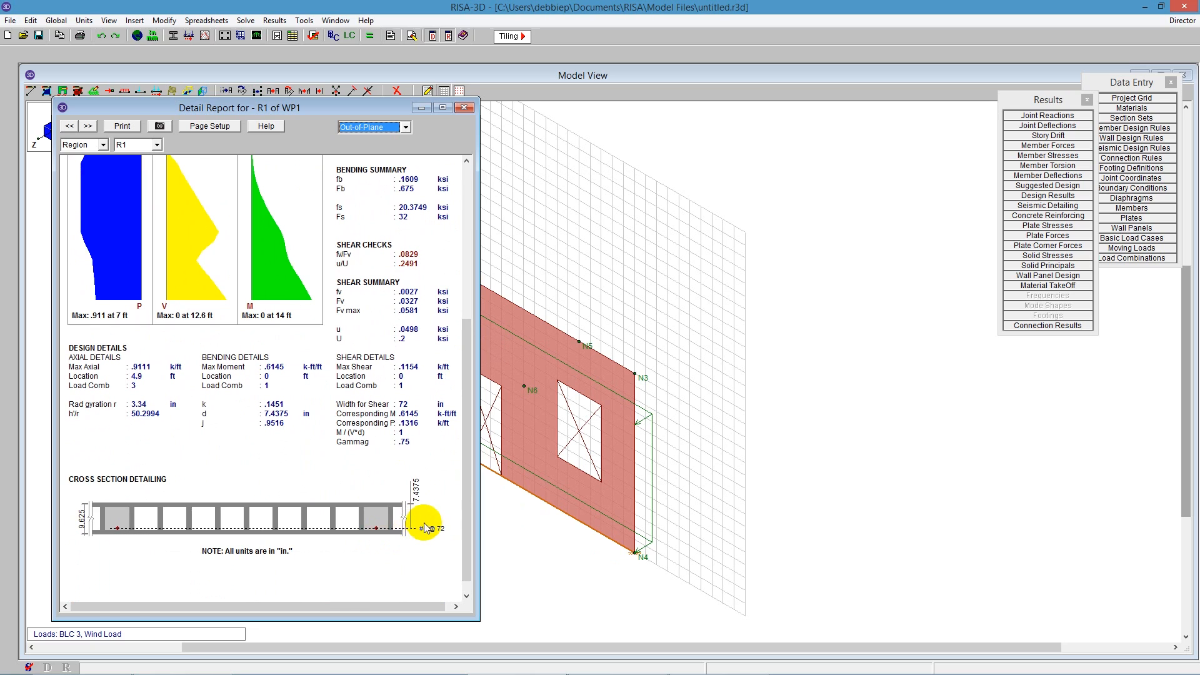
mouse_move(437, 535)
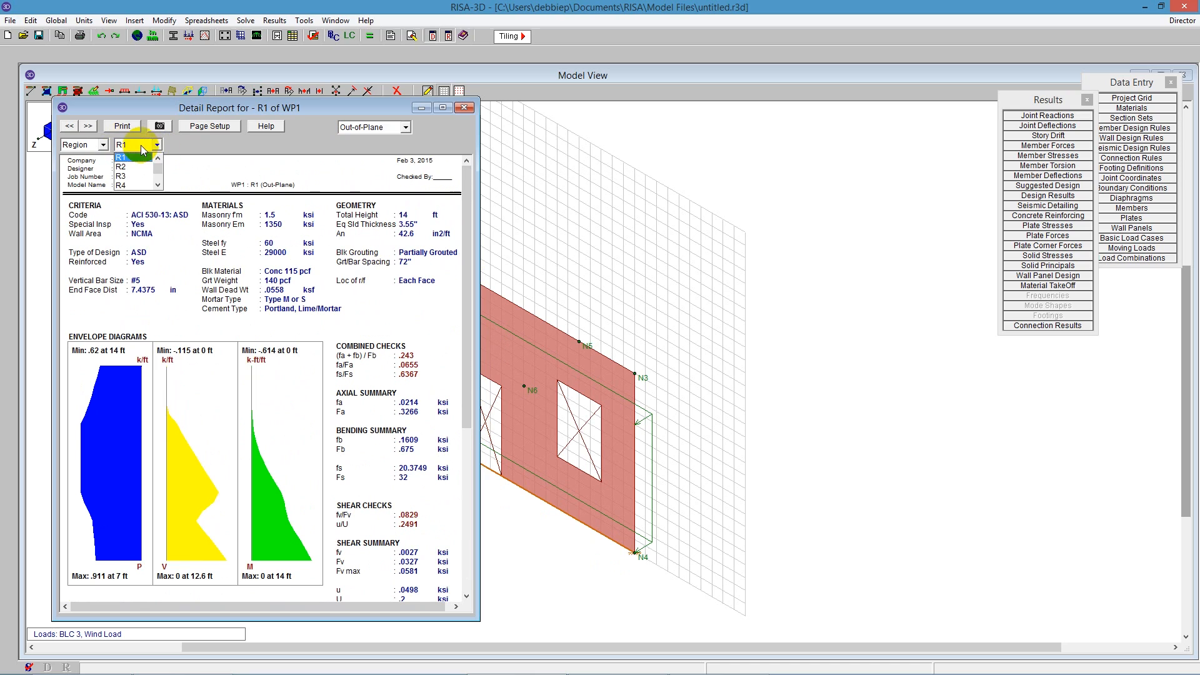
Show the out-of-plane reports for regions R2 then R3, and return to the WP1 editor.
left_click(120, 168)
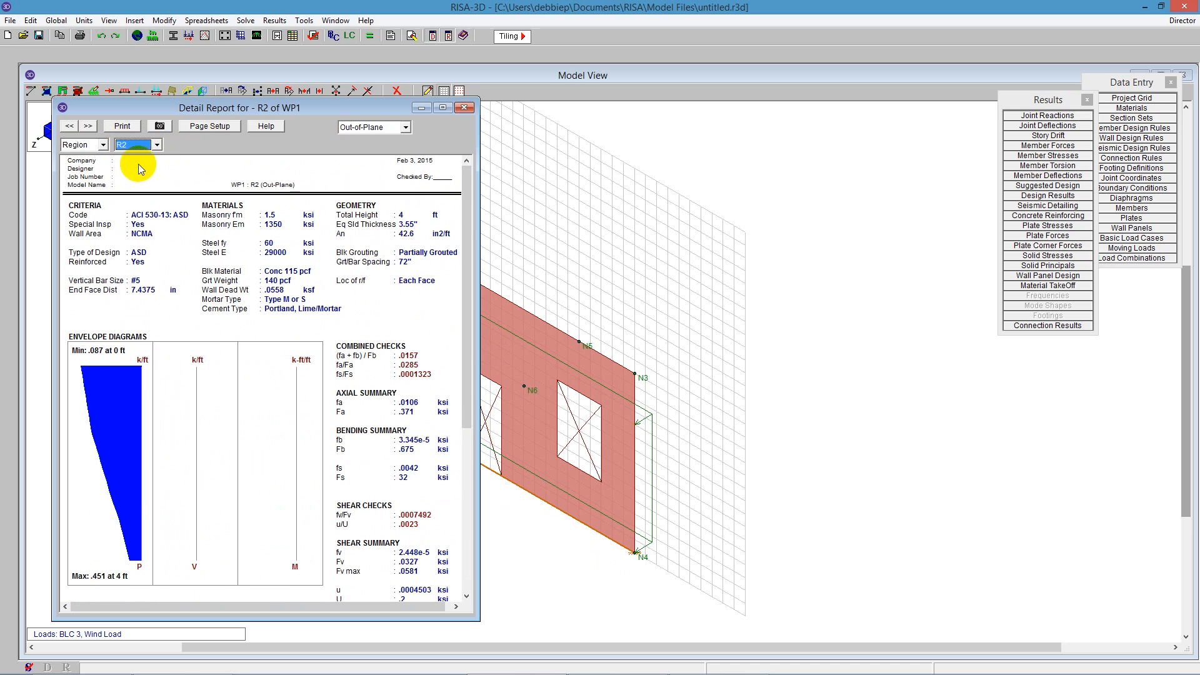
left_click(88, 125)
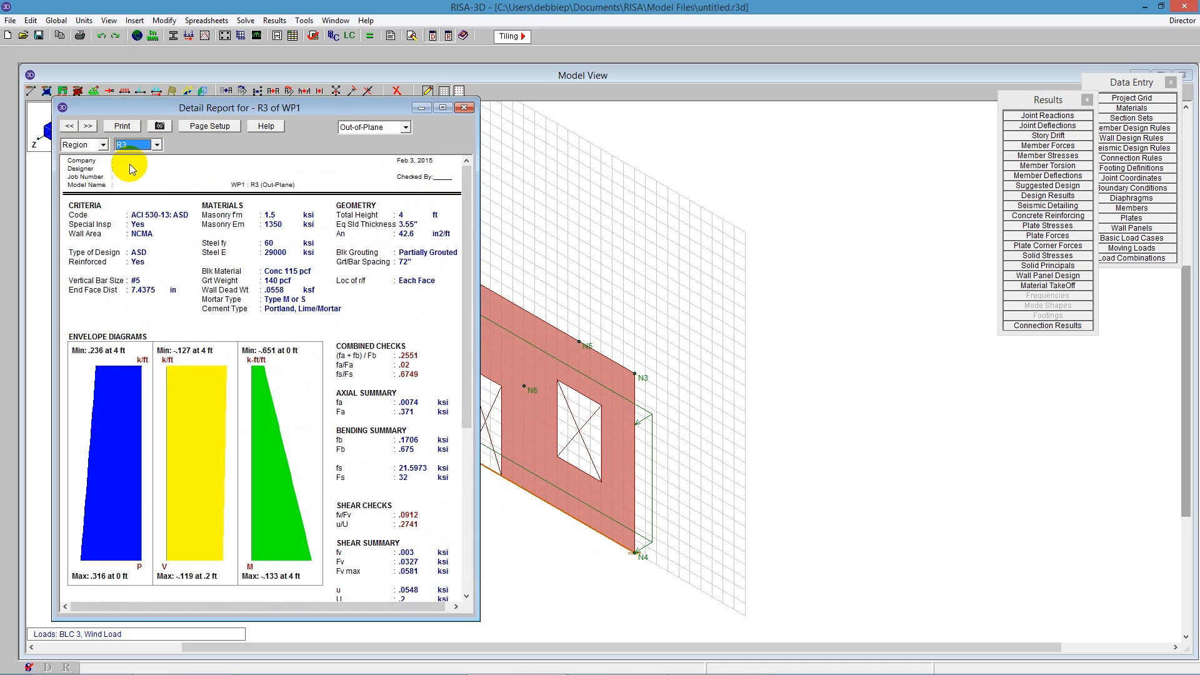
left_click(465, 107)
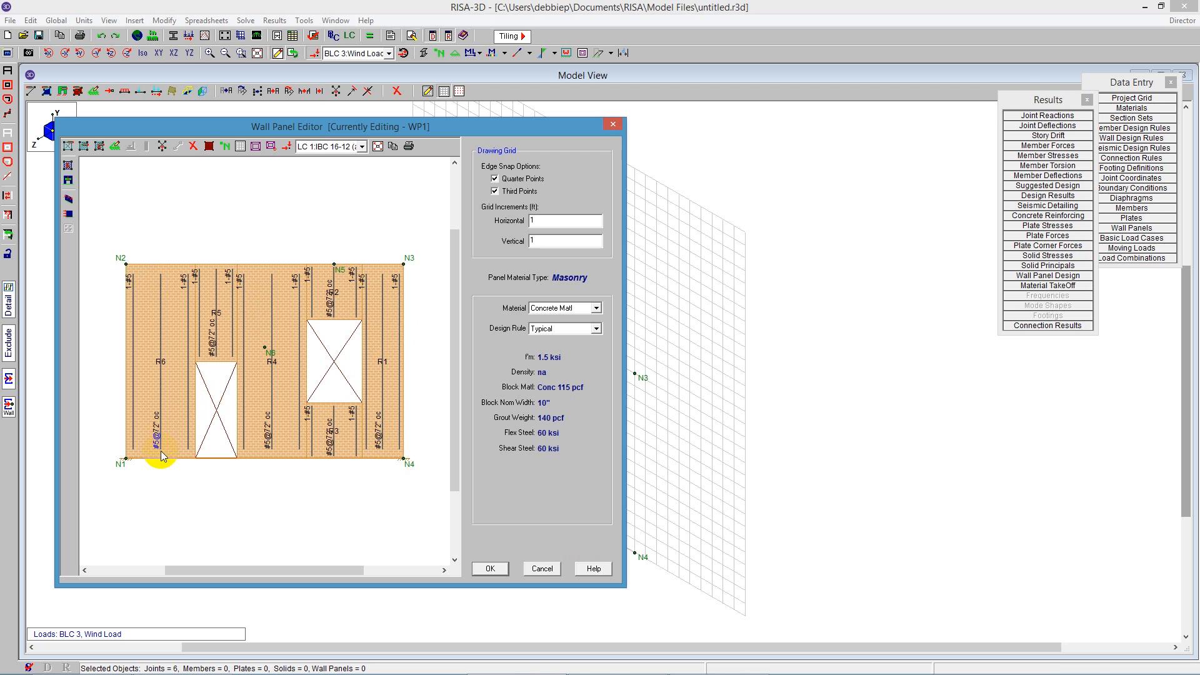
mouse_move(353, 447)
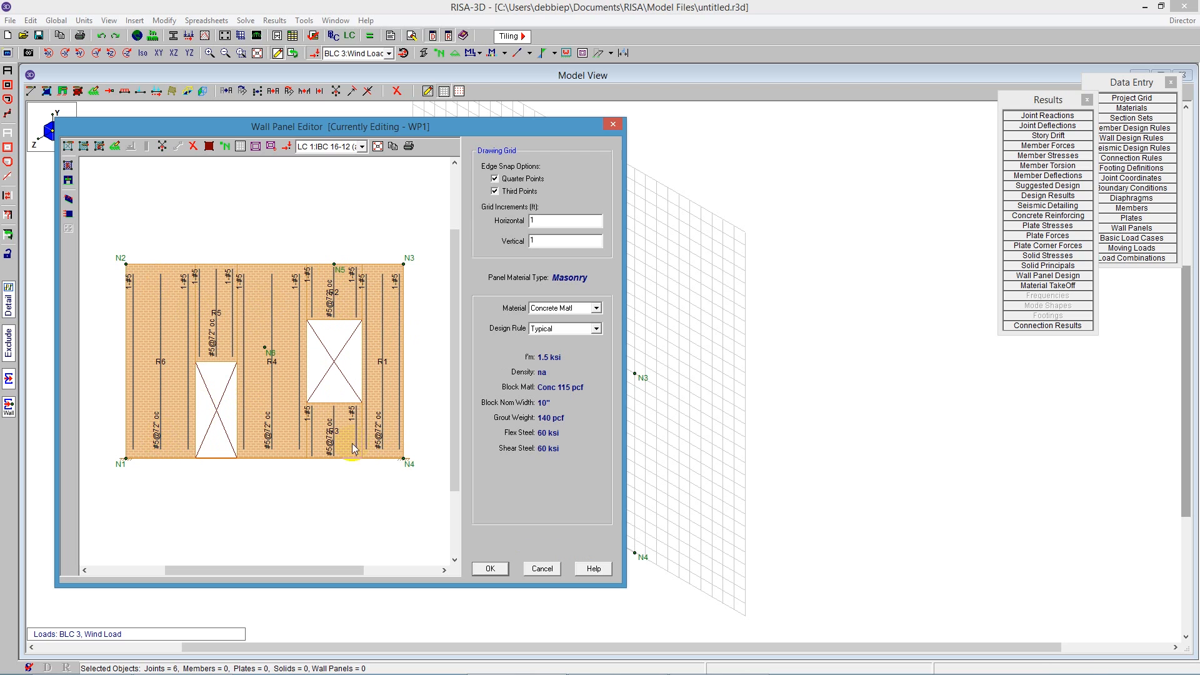
Reopen the WP1 detail report from the wall panel layout showing regions R1–R6.
left_click(490, 567)
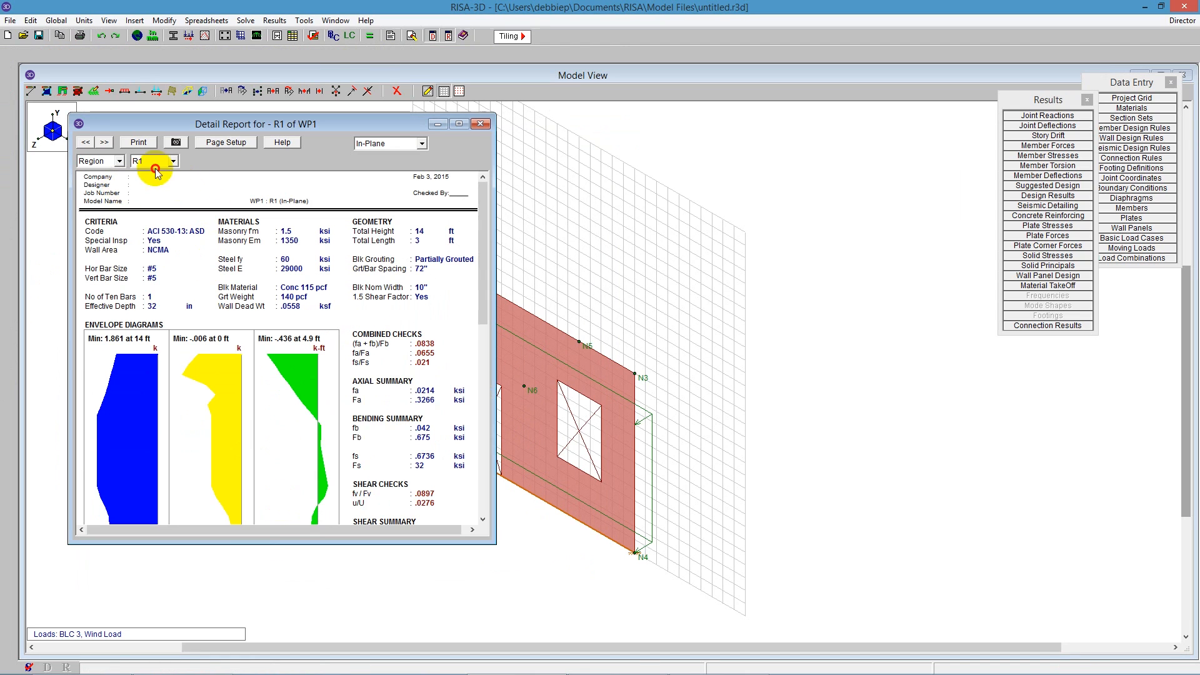
Select region R6 in the in-plane report and review its 56 in effective depth and envelope diagrams.
left_click(171, 160)
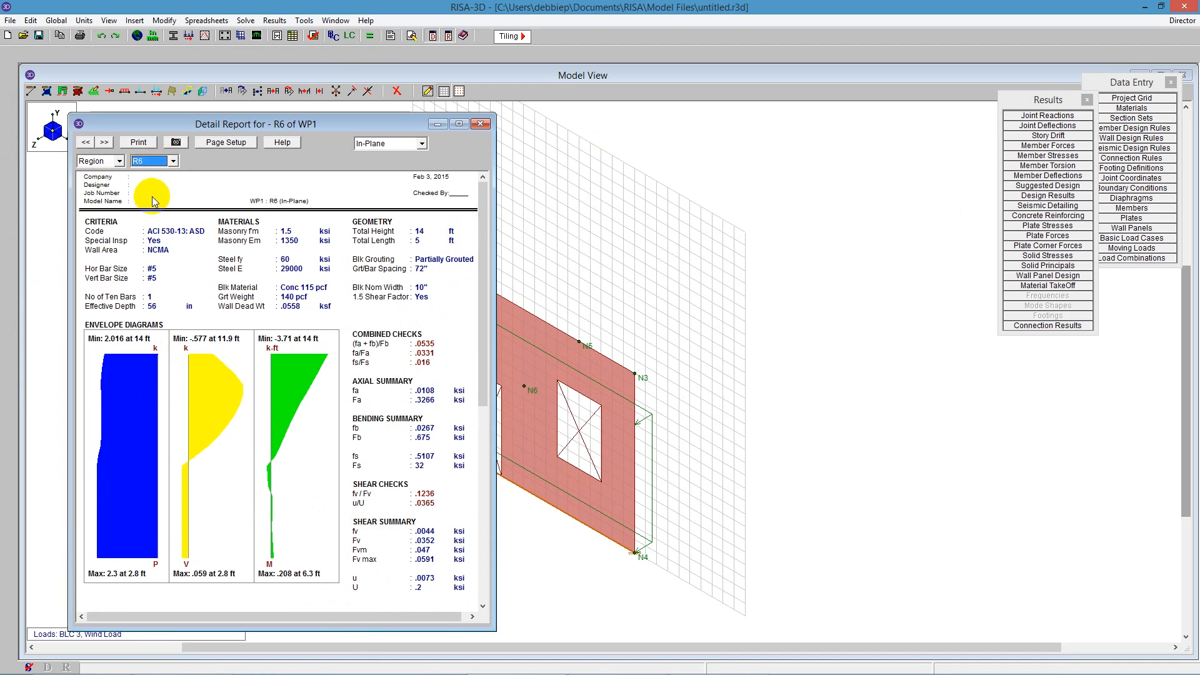
scroll("down", 3)
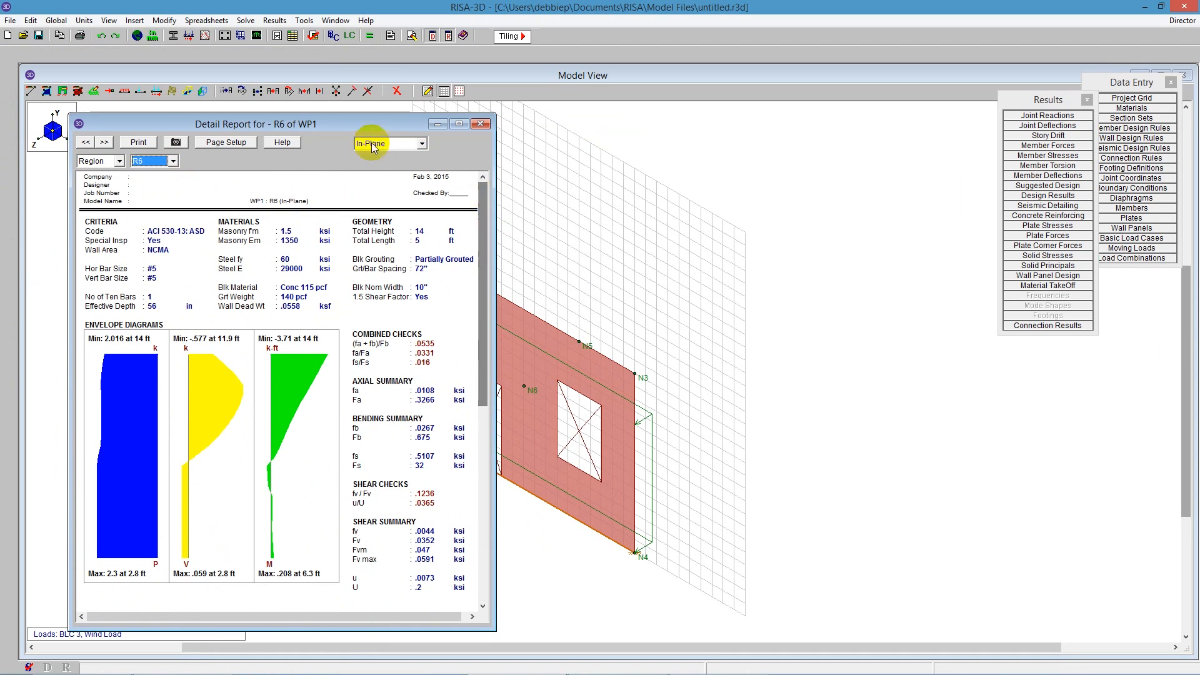
Switch the report to openings, select lintel L1 and view its cross-section detailing.
left_click(115, 160)
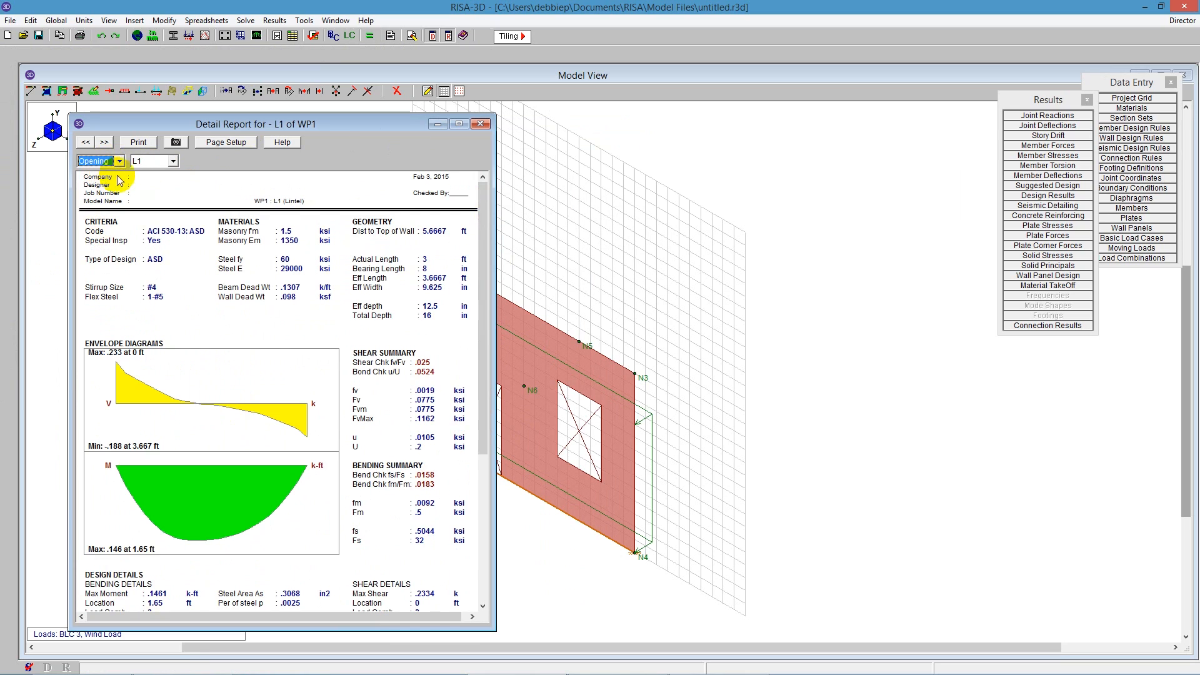
mouse_move(125, 435)
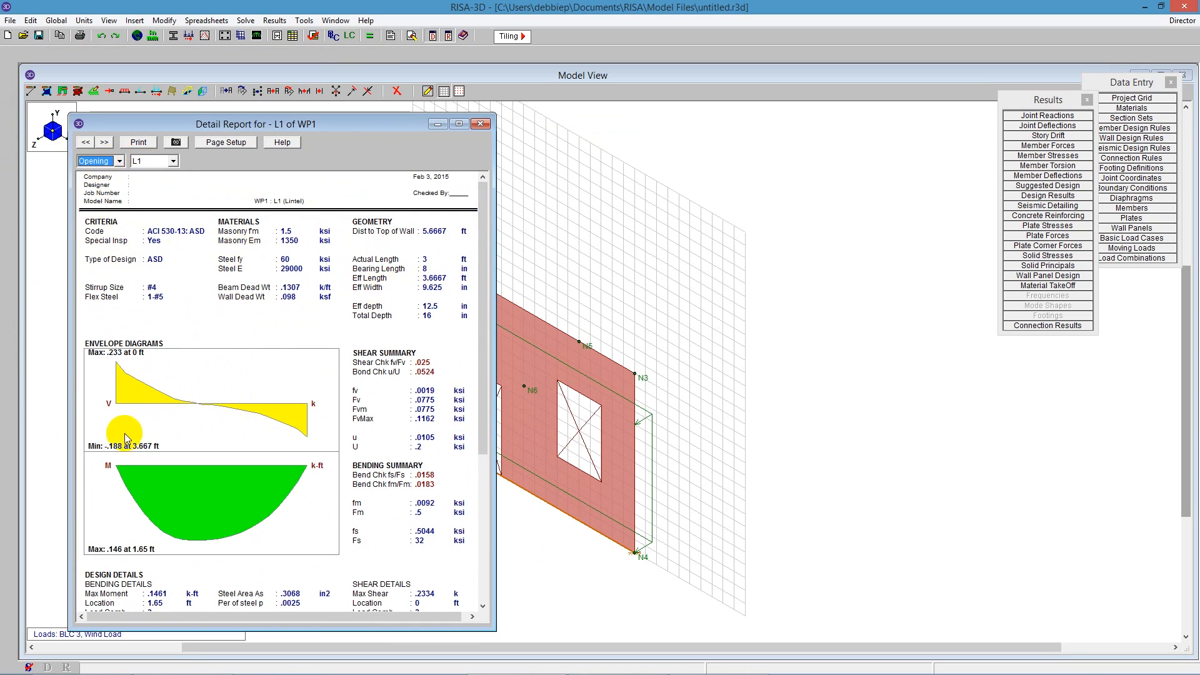
left_click(172, 161)
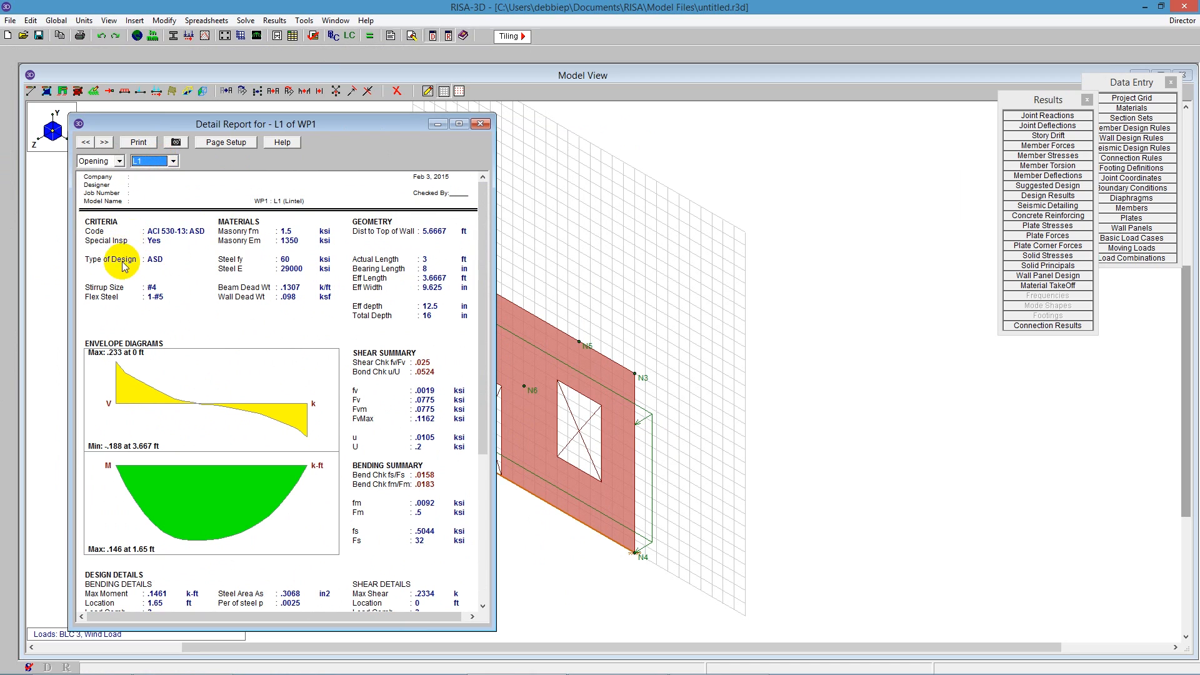
mouse_move(470, 386)
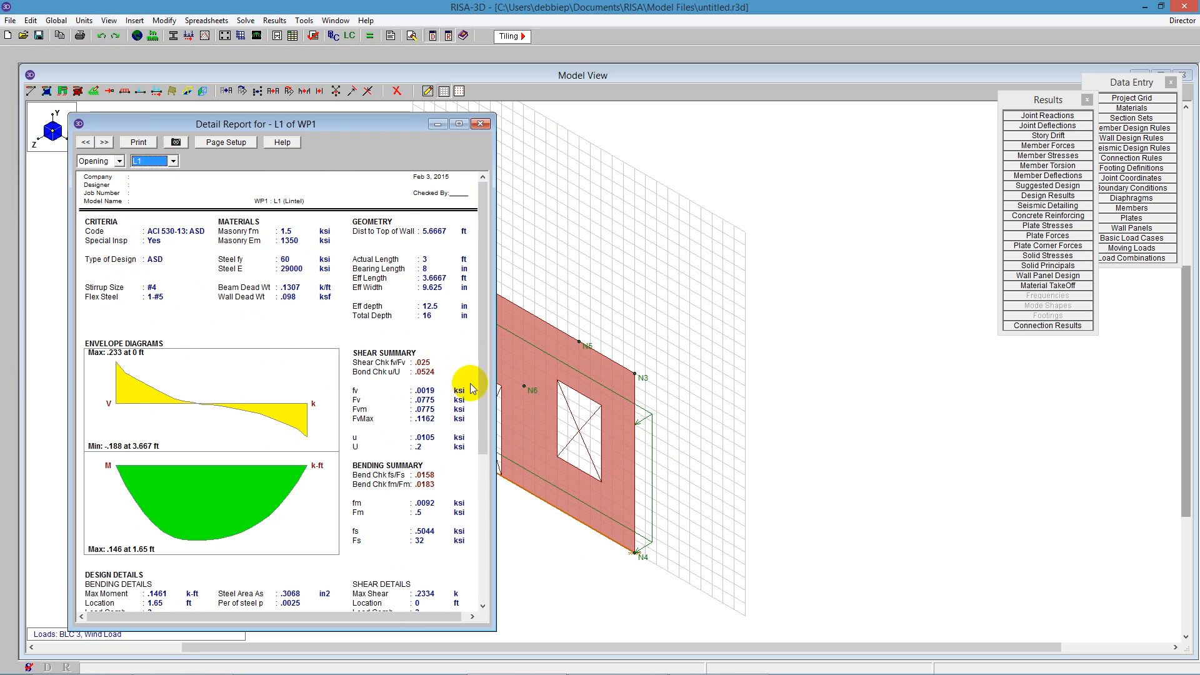
mouse_move(484, 428)
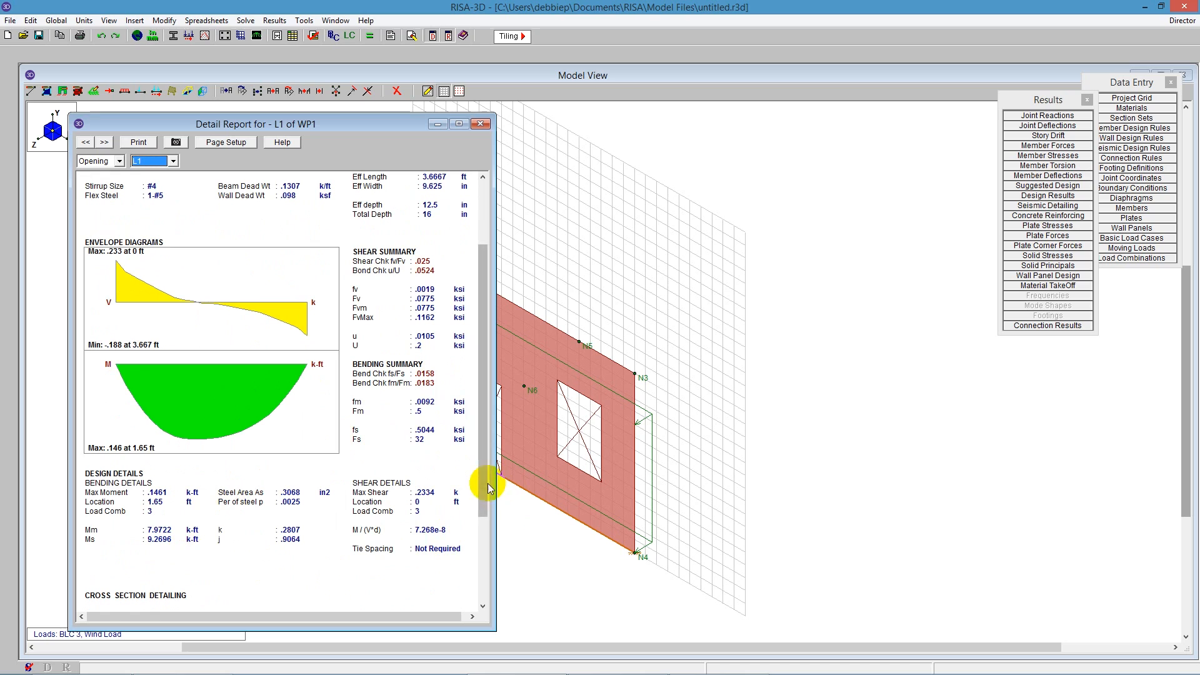
scroll("down", 3)
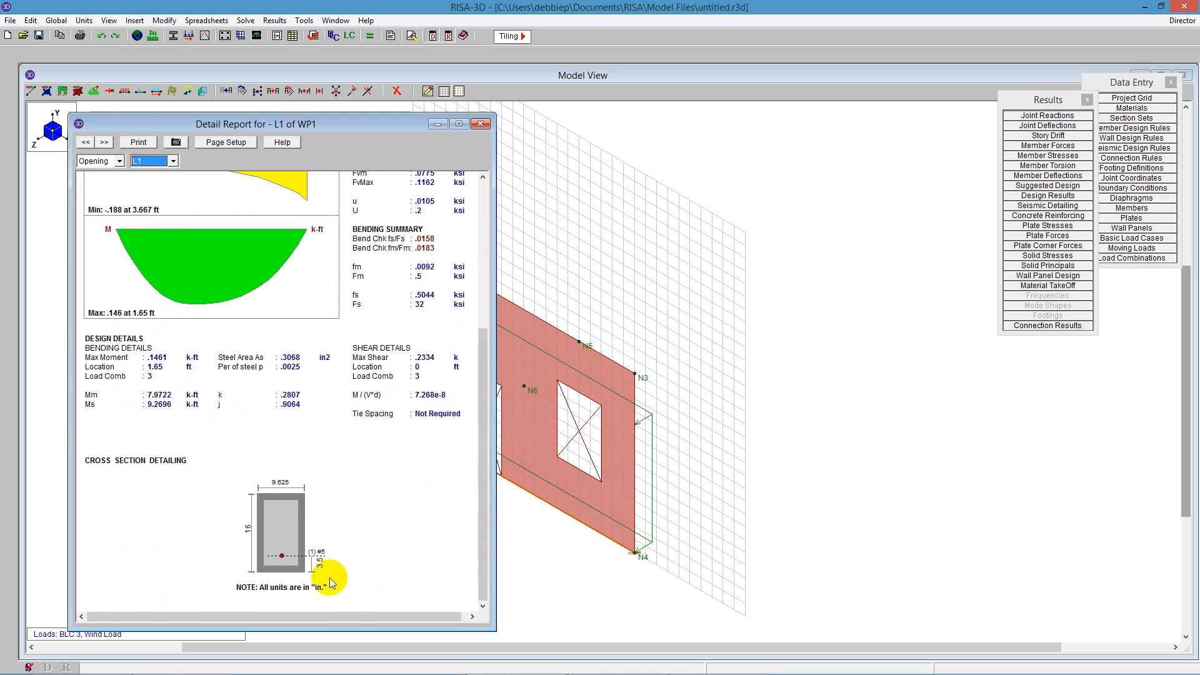
mouse_move(260, 411)
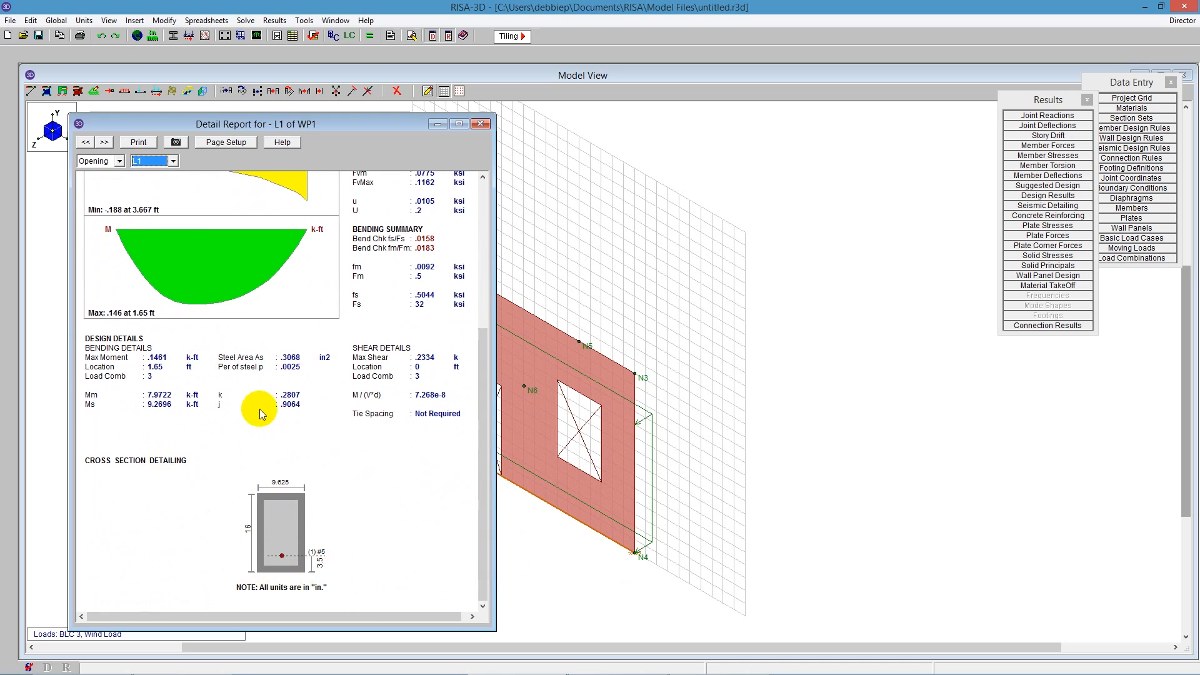